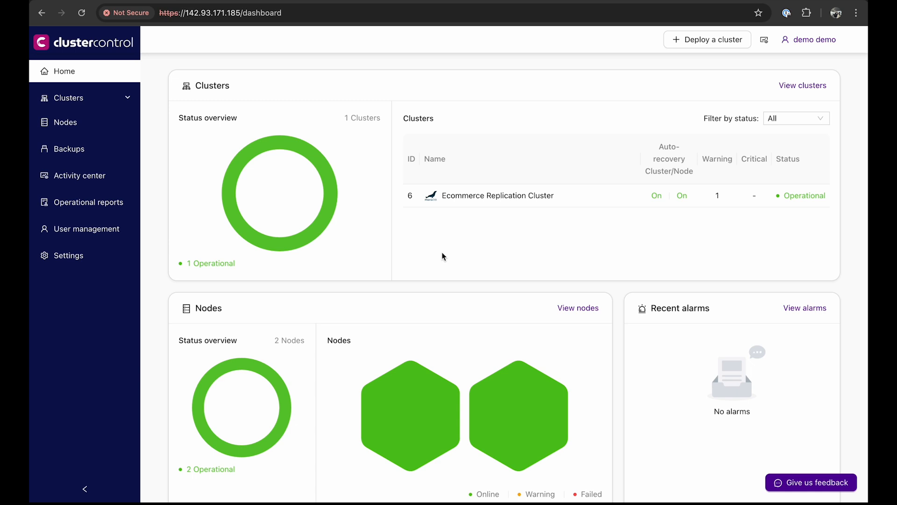
mouse_move(455, 267)
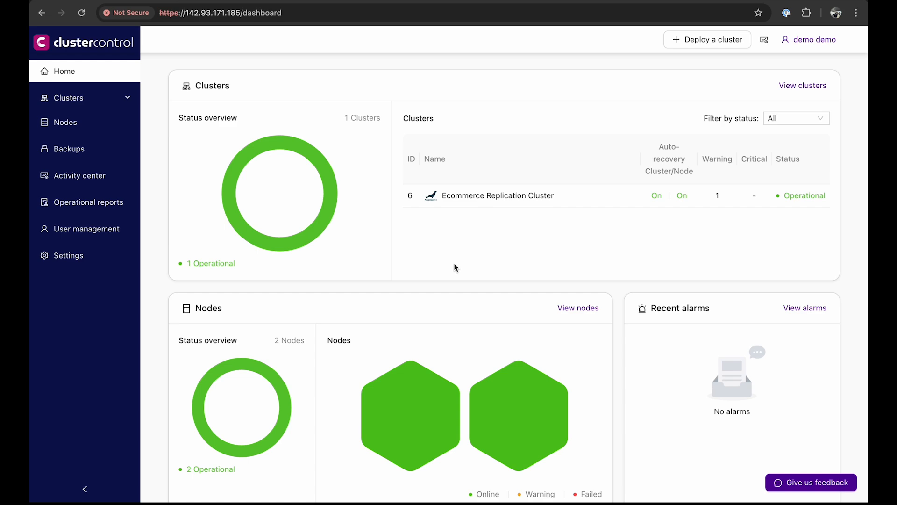
mouse_move(709, 76)
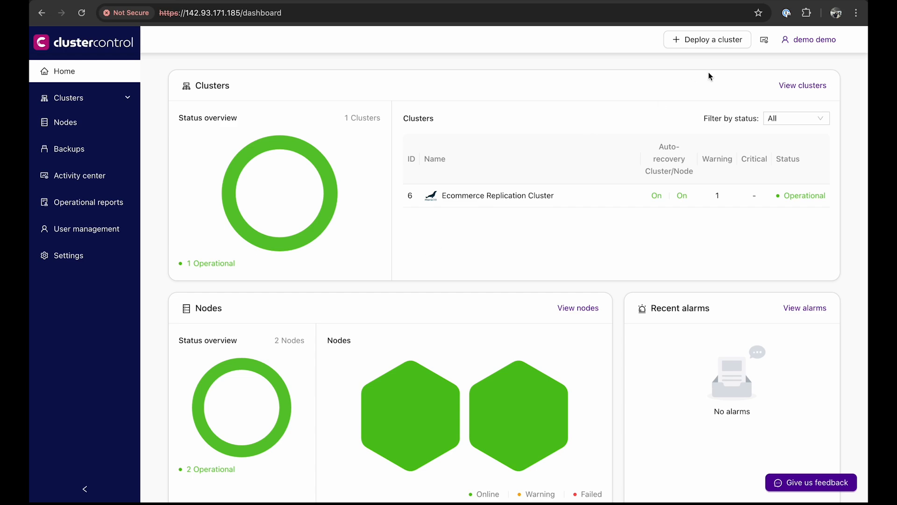
Step: Begin creating a database cluster with MySQL Galera as the database and Percona XtraDB as vendor
left_click(708, 40)
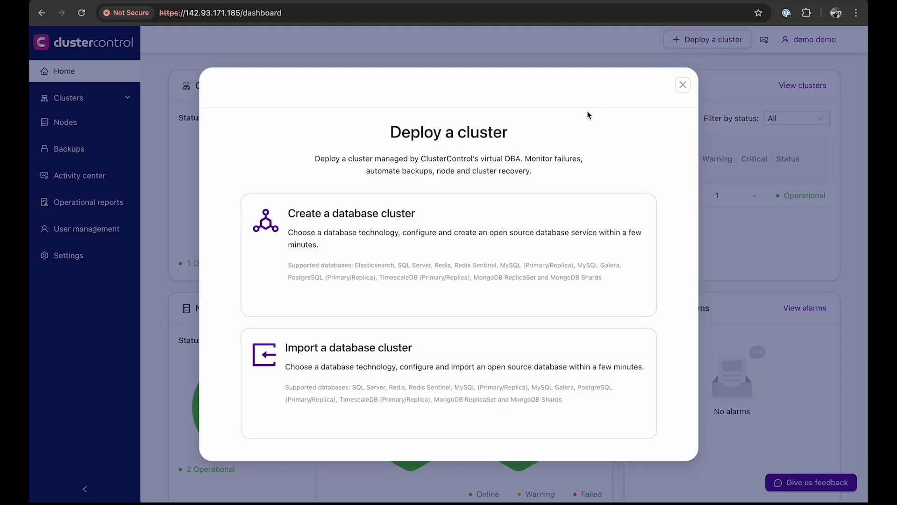
mouse_move(562, 174)
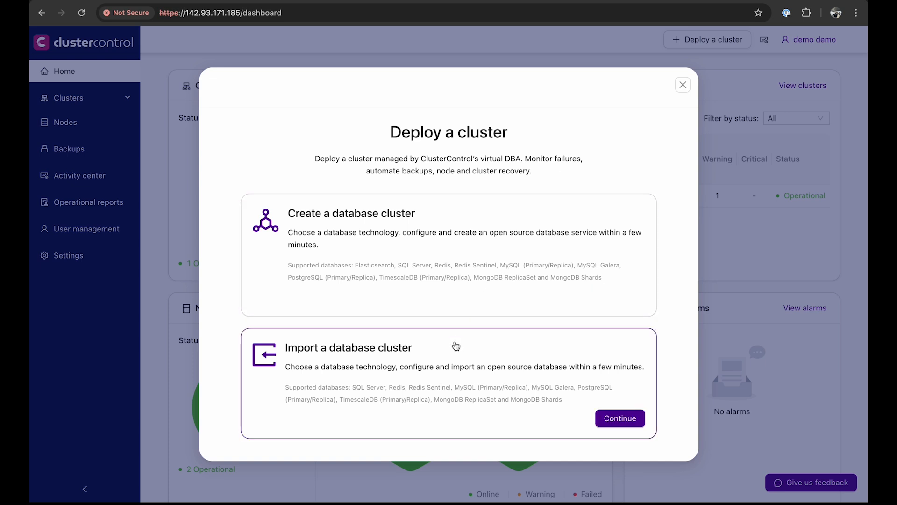
mouse_move(456, 310)
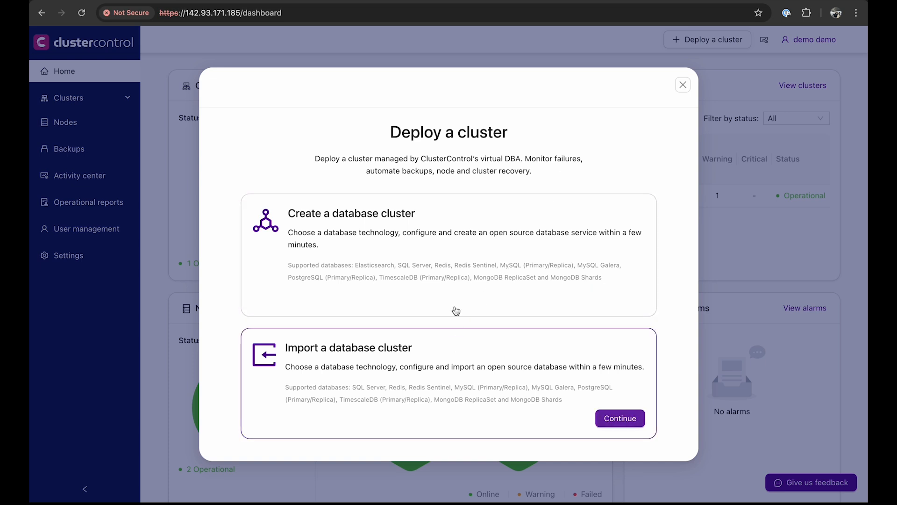
left_click(448, 254)
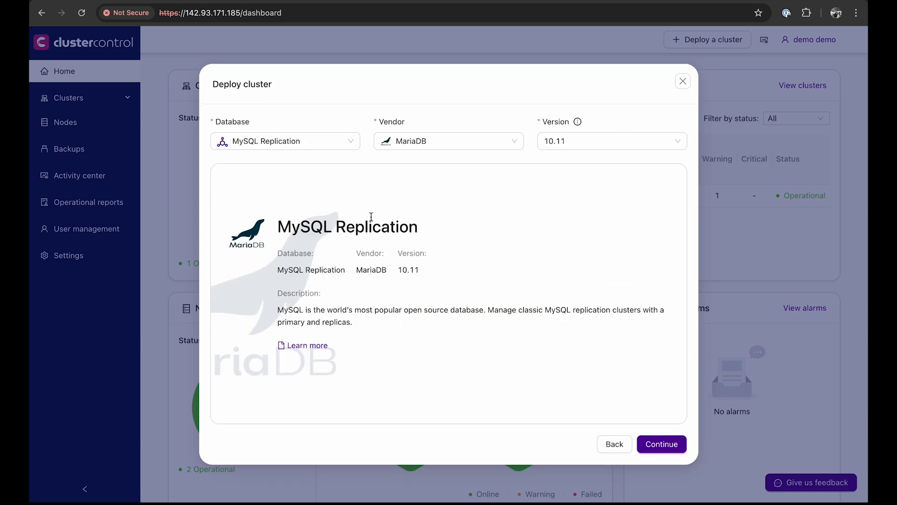
mouse_move(346, 194)
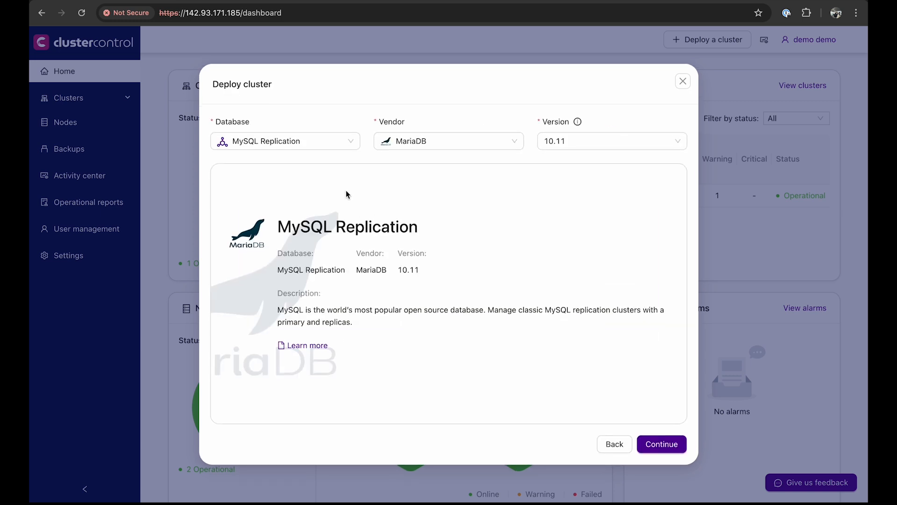
left_click(286, 141)
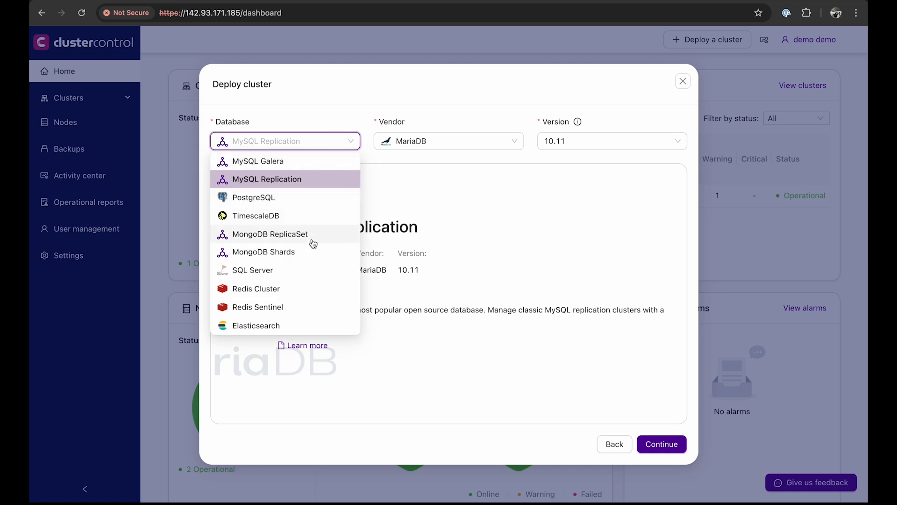
mouse_move(291, 272)
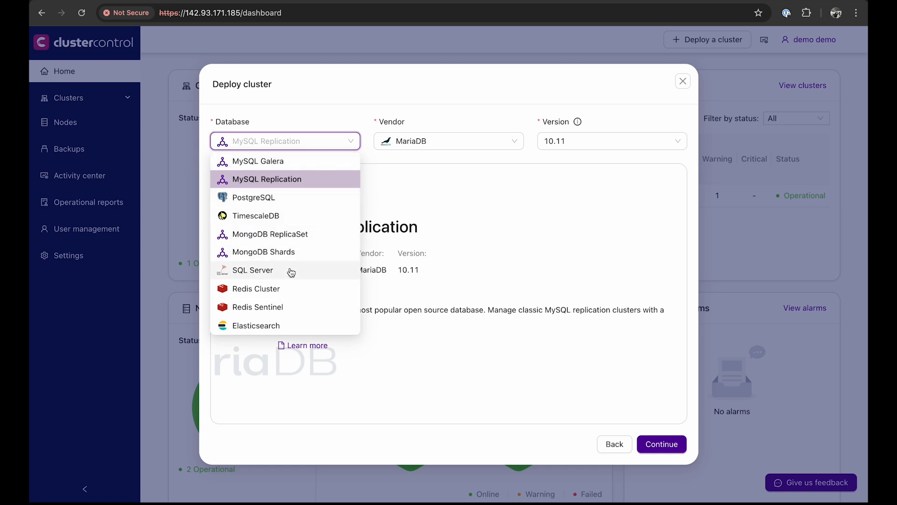
left_click(258, 161)
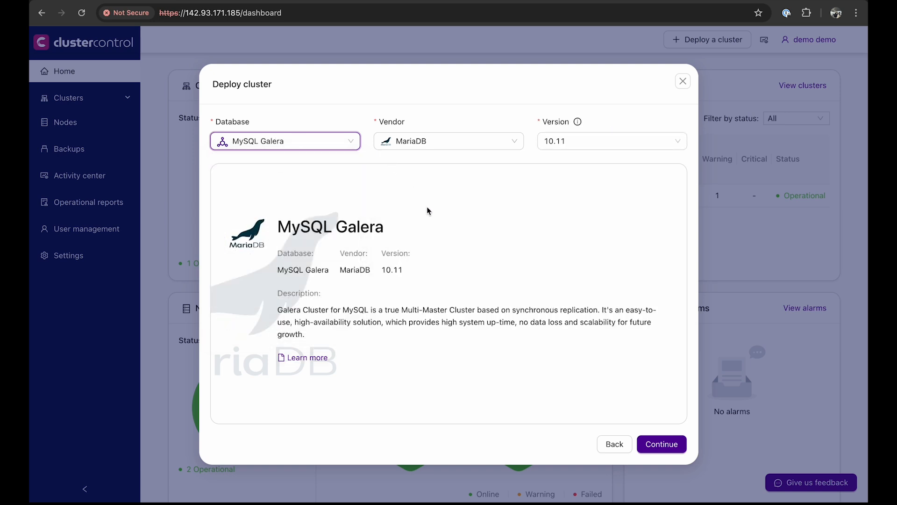
mouse_move(486, 167)
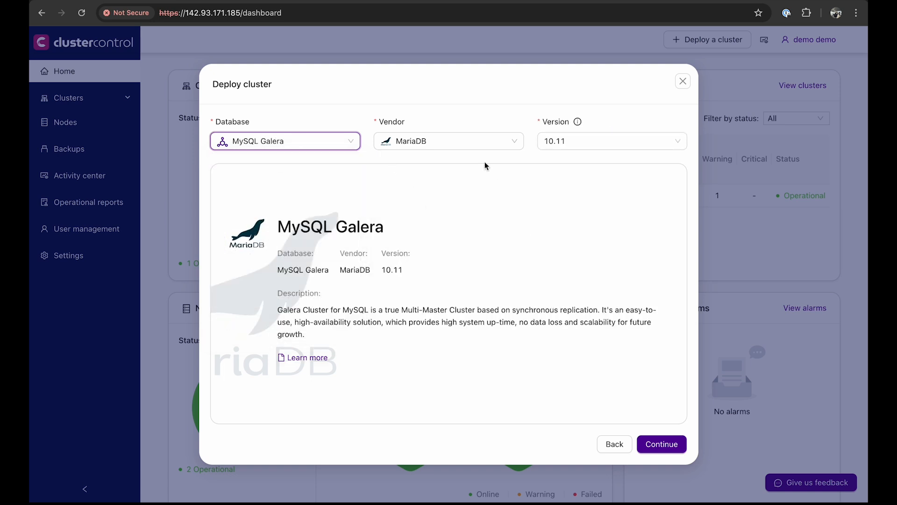
left_click(449, 141)
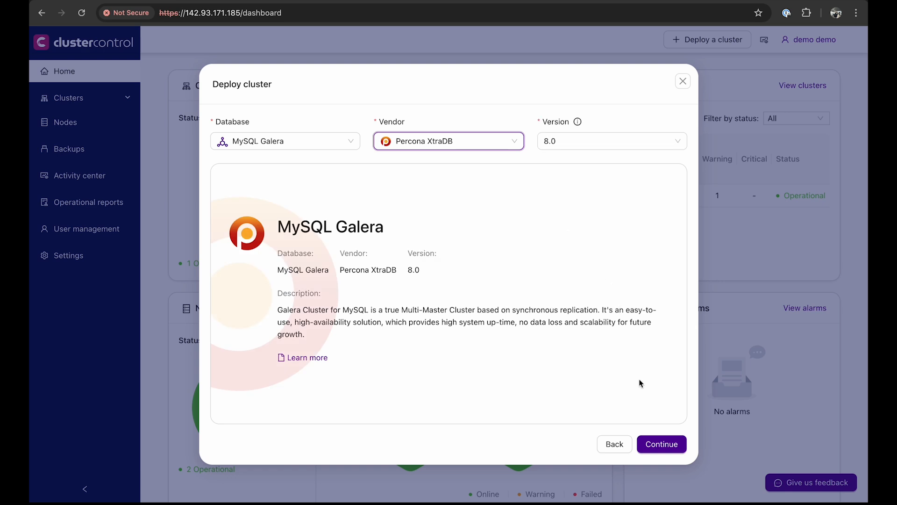
Step: Enter the cluster details with tag multi-env and SSH user root, then reach node configuration
left_click(660, 443)
type("Sovereign Galera Cluster")
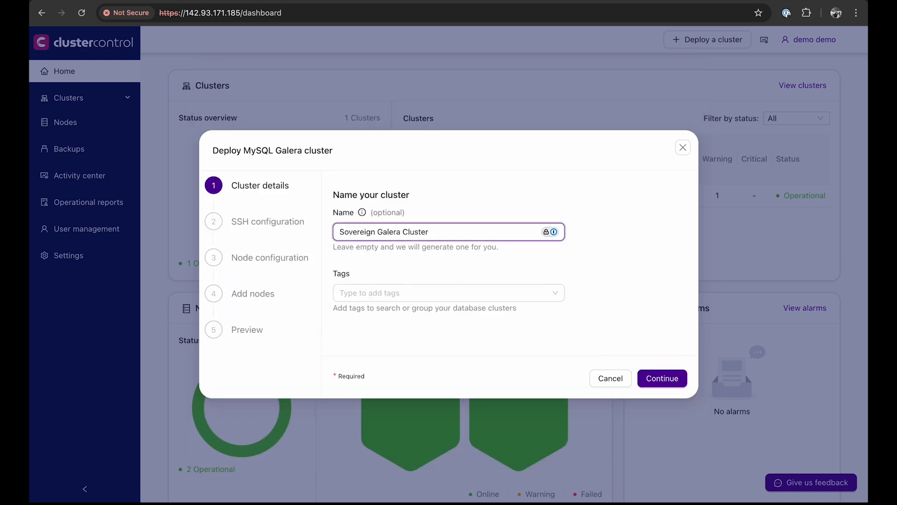
type("multi-env")
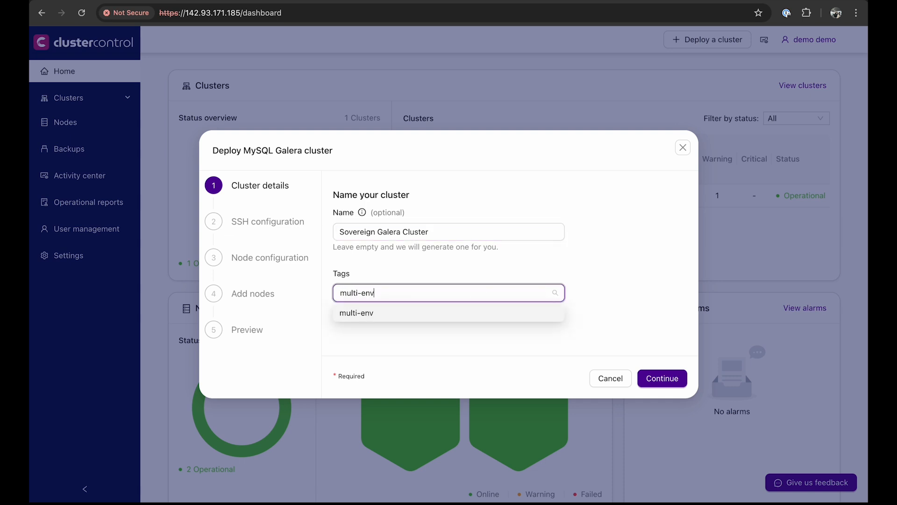
left_click(662, 378)
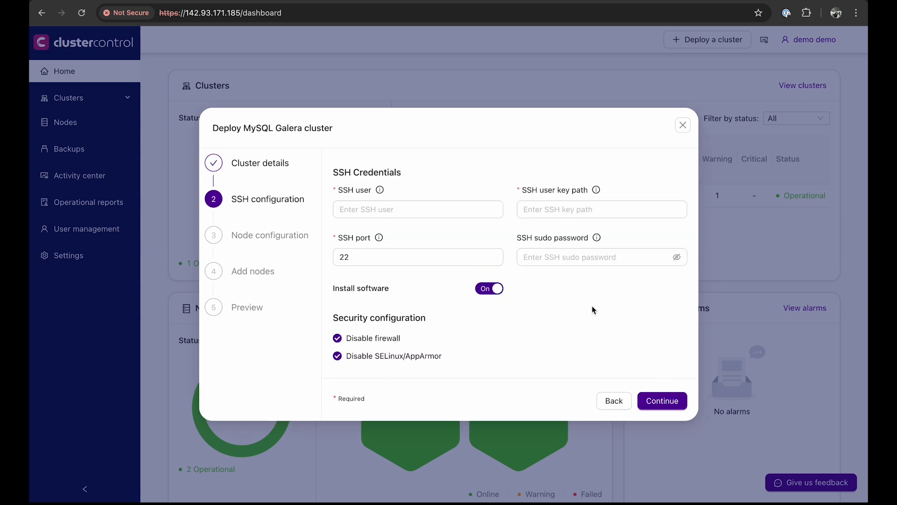
type("r")
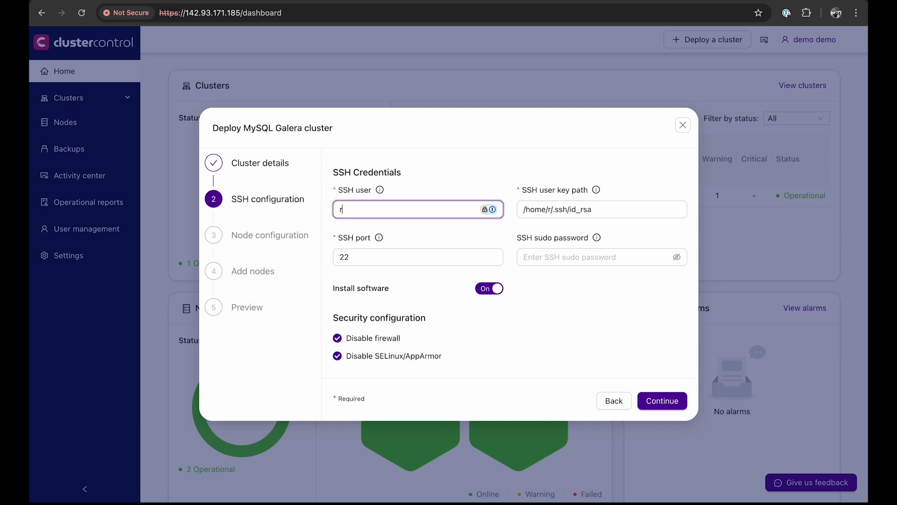
type("oot")
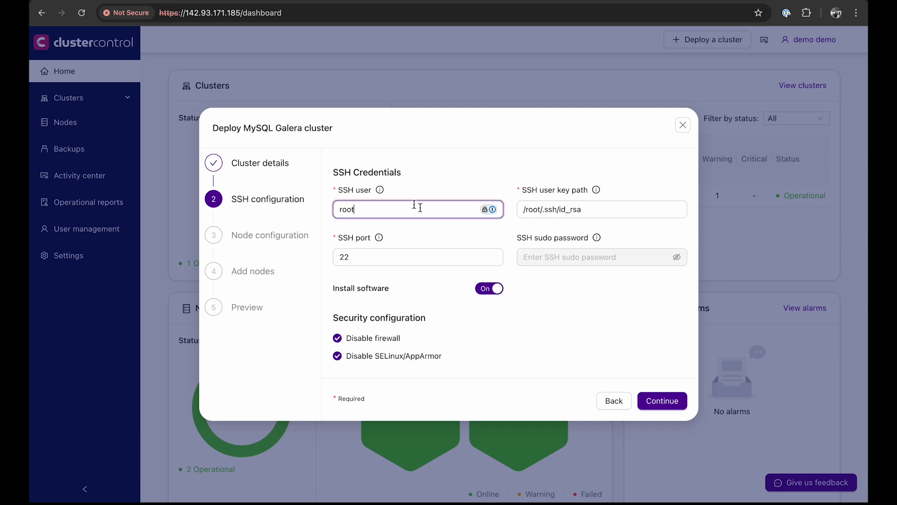
mouse_move(496, 300)
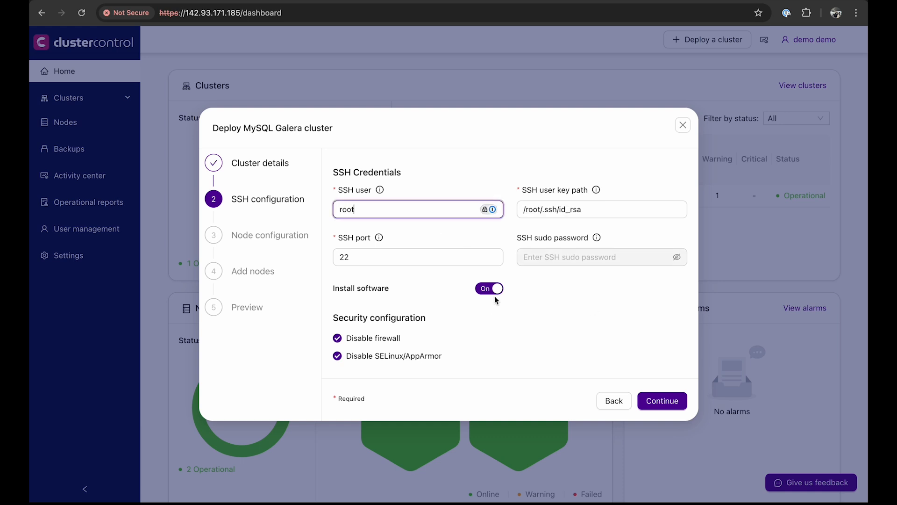
mouse_move(489, 297)
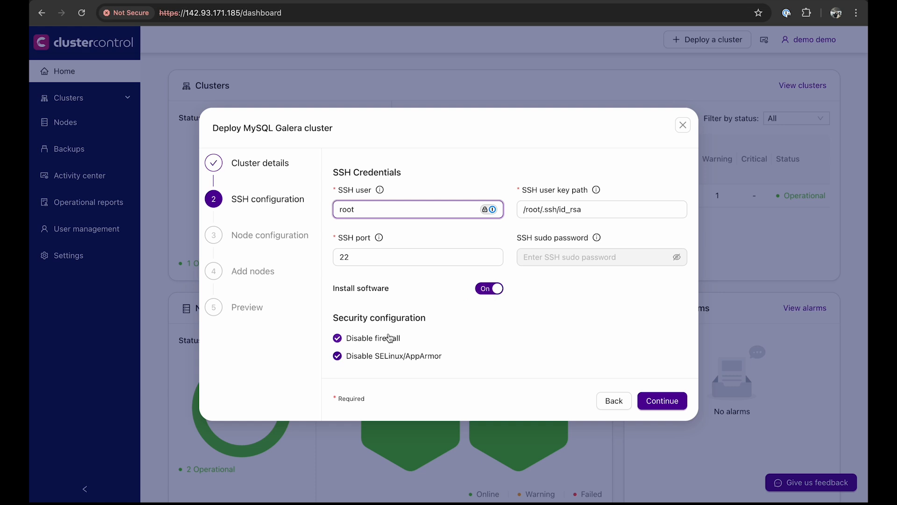
left_click(661, 401)
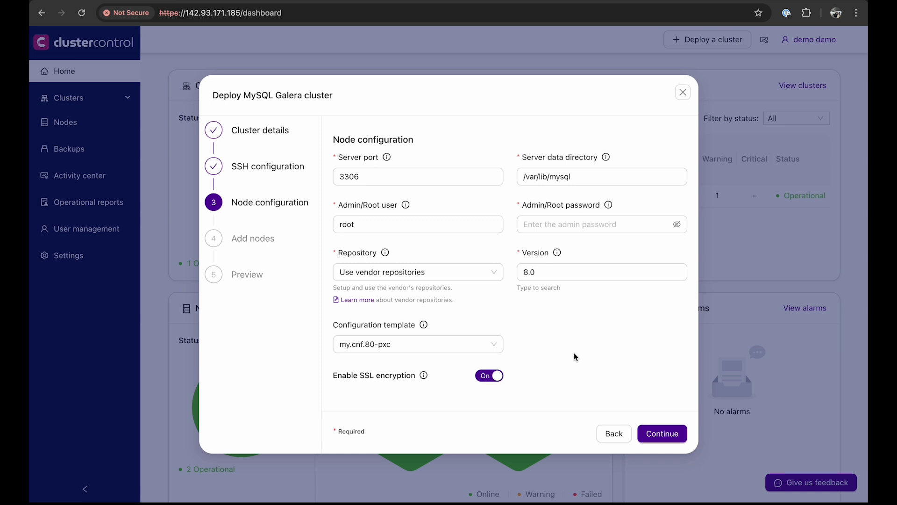
Step: Set the Admin/Root password and move on to adding database nodes
left_click(601, 271)
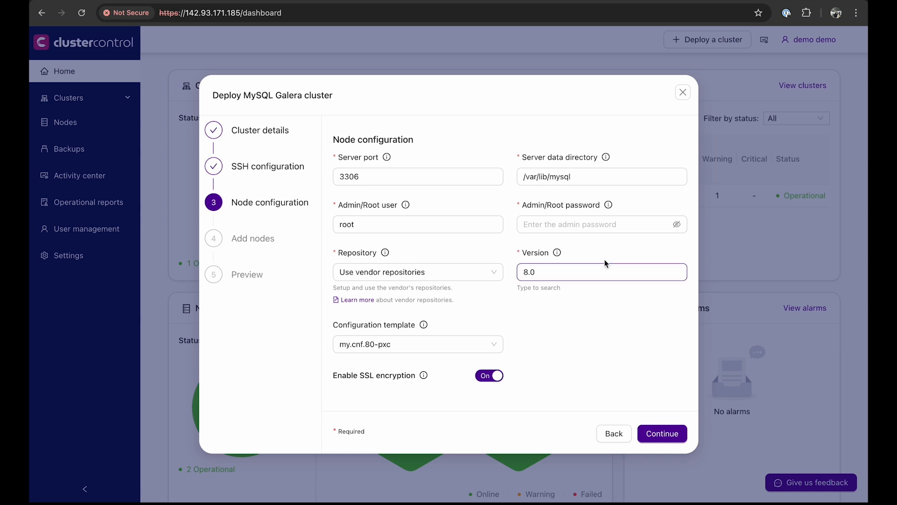
left_click(595, 223)
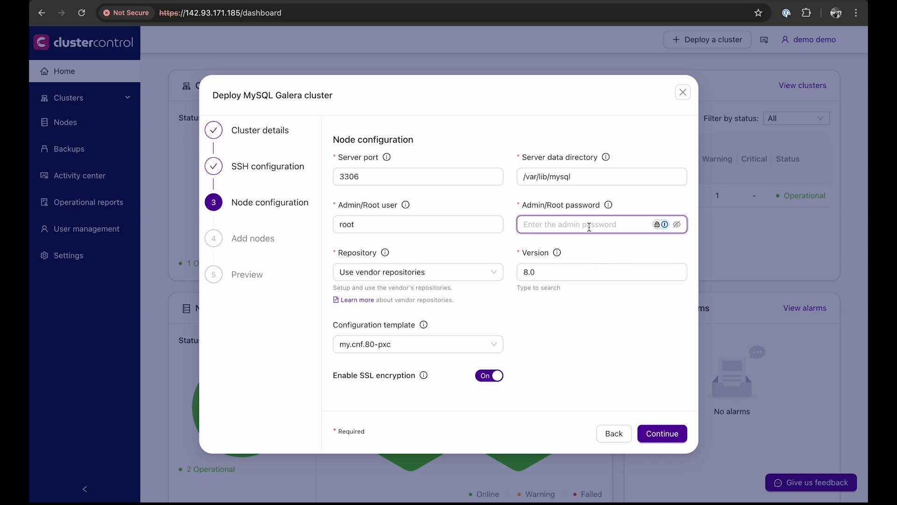
type("••••")
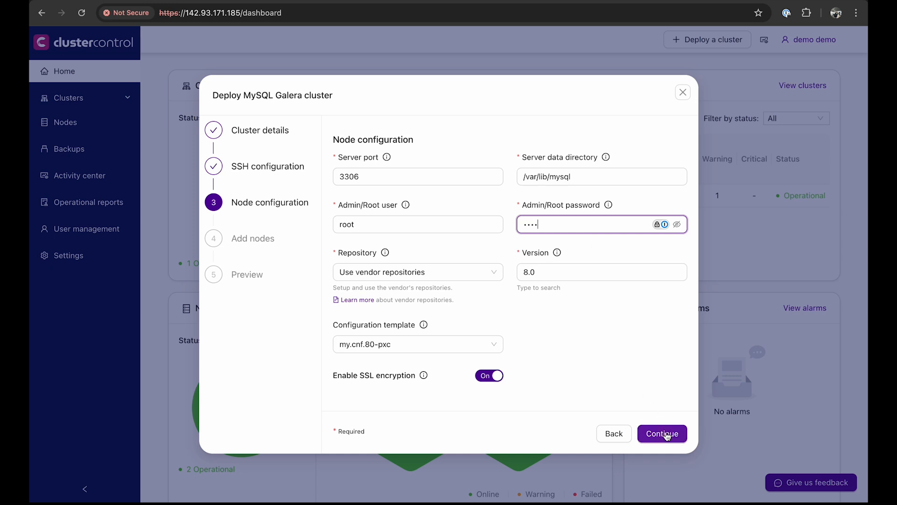
left_click(661, 432)
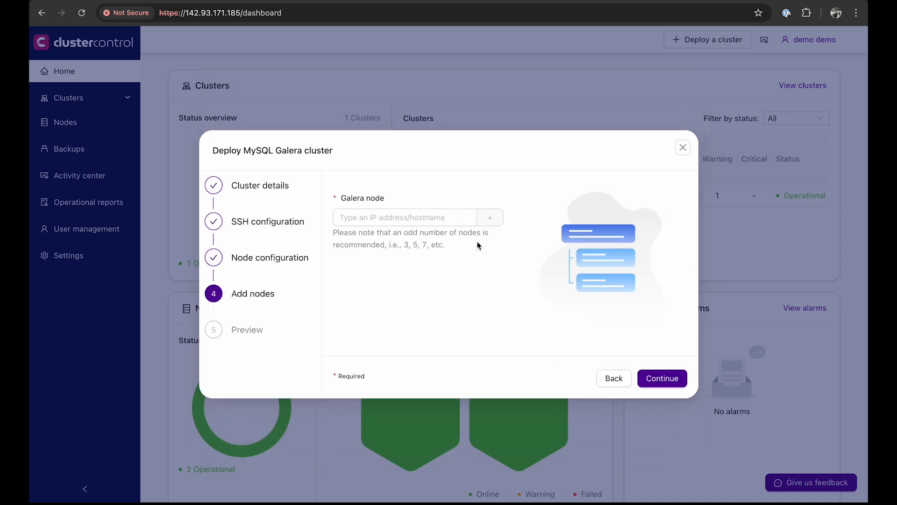
Step: Add 159.223.16.89 as a Galera node
left_click(404, 216)
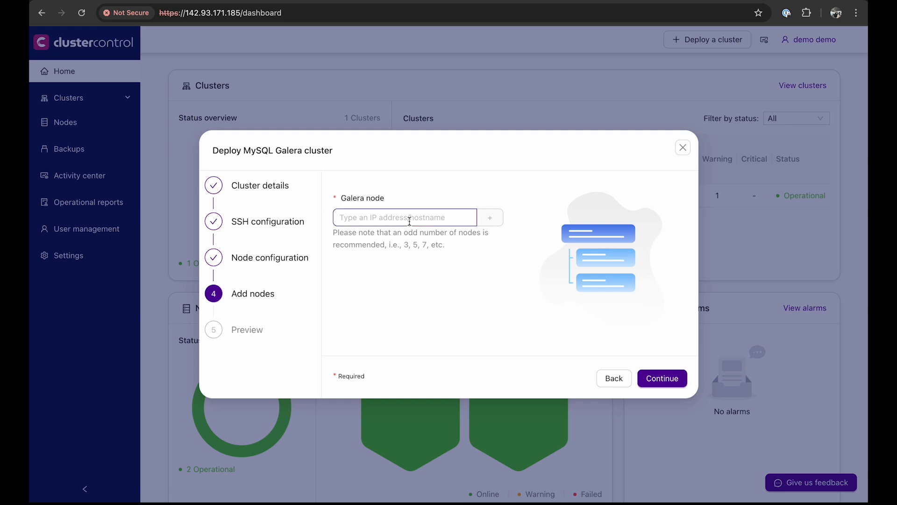
type("159.223.16.89")
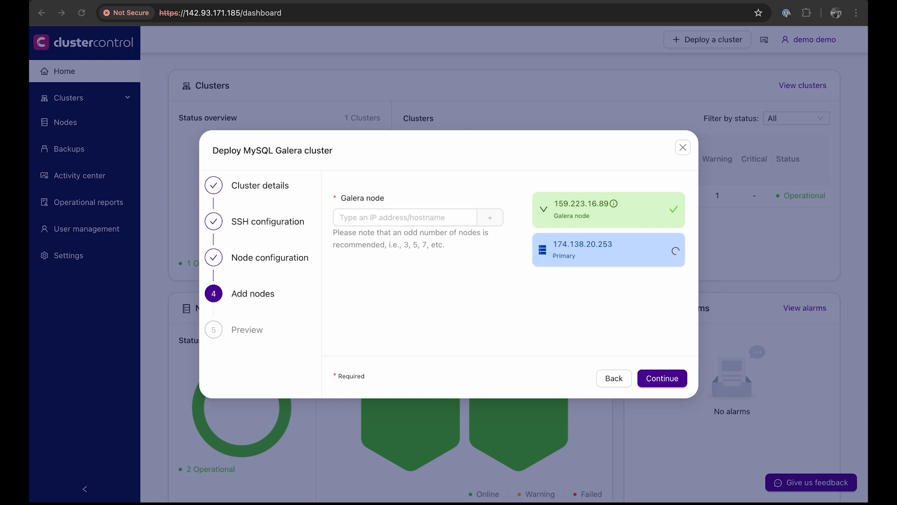
left_click(404, 217)
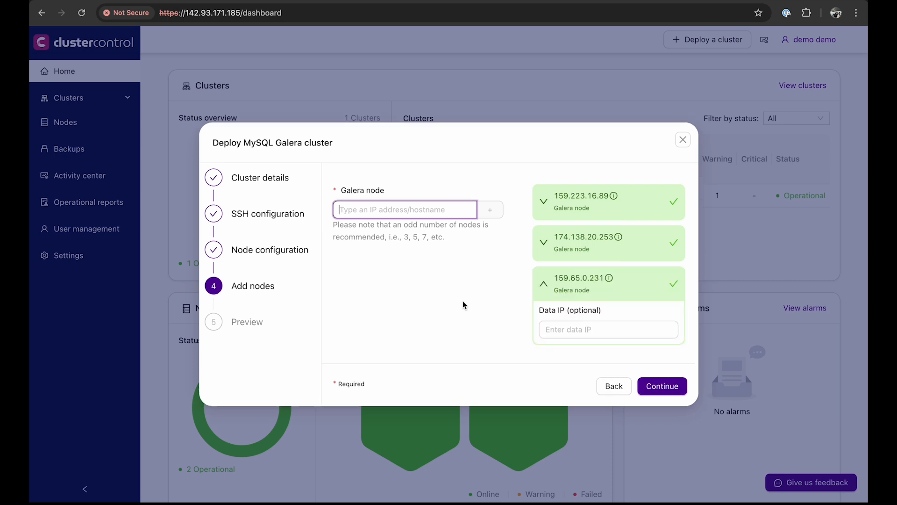
mouse_move(470, 290)
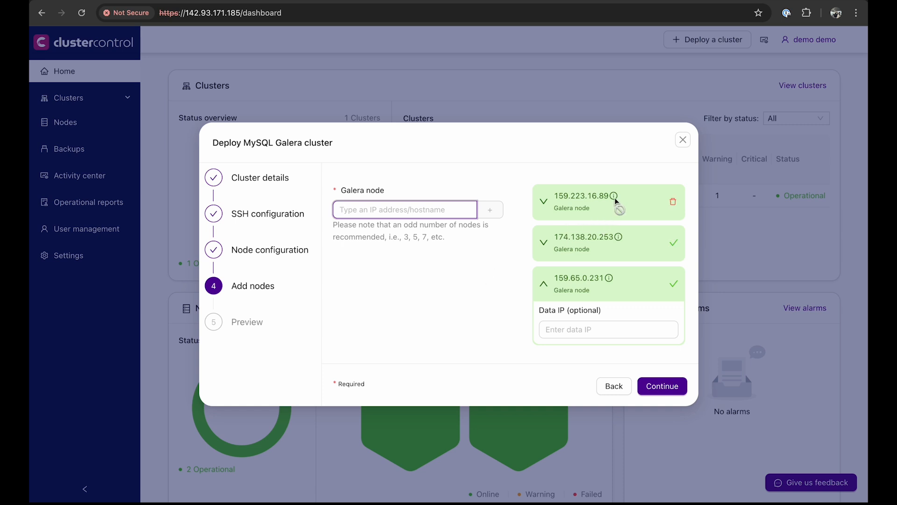
mouse_move(613, 195)
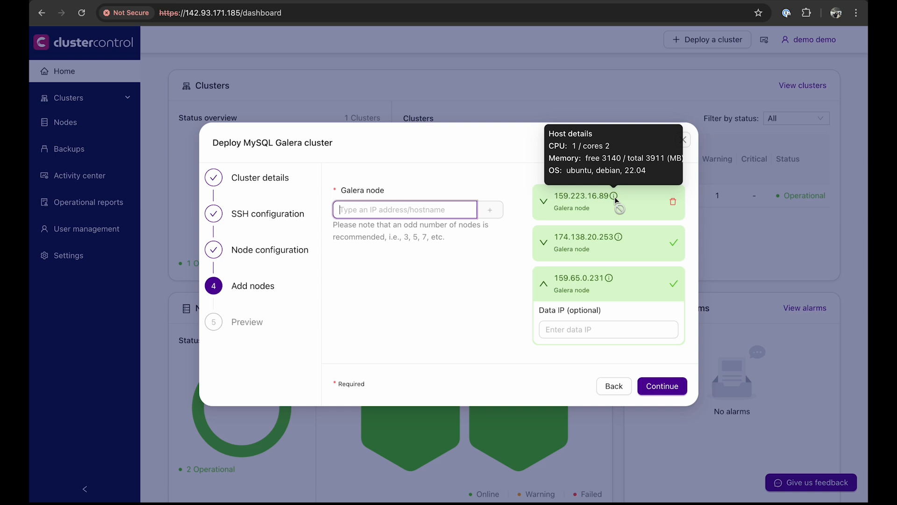
mouse_move(668, 405)
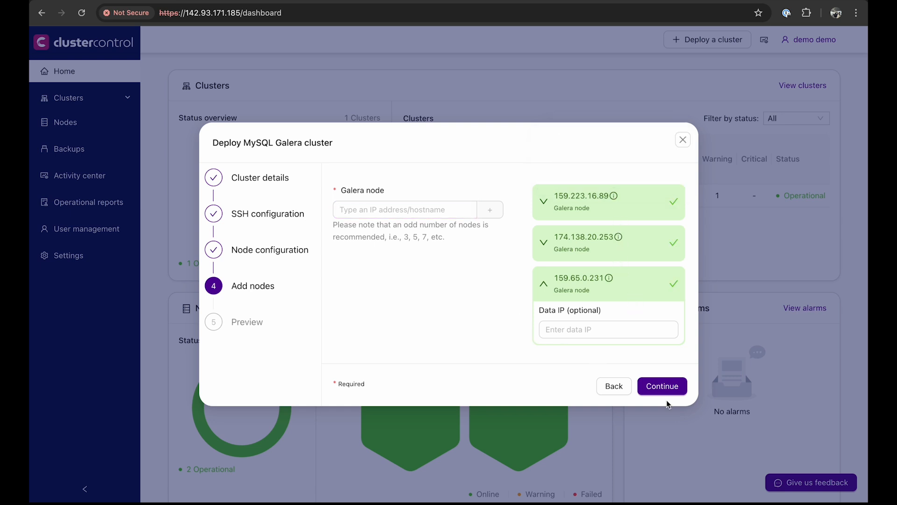
Step: Finish the wizard from the Preview step and dismiss the 'Job created successfully' toast
left_click(661, 386)
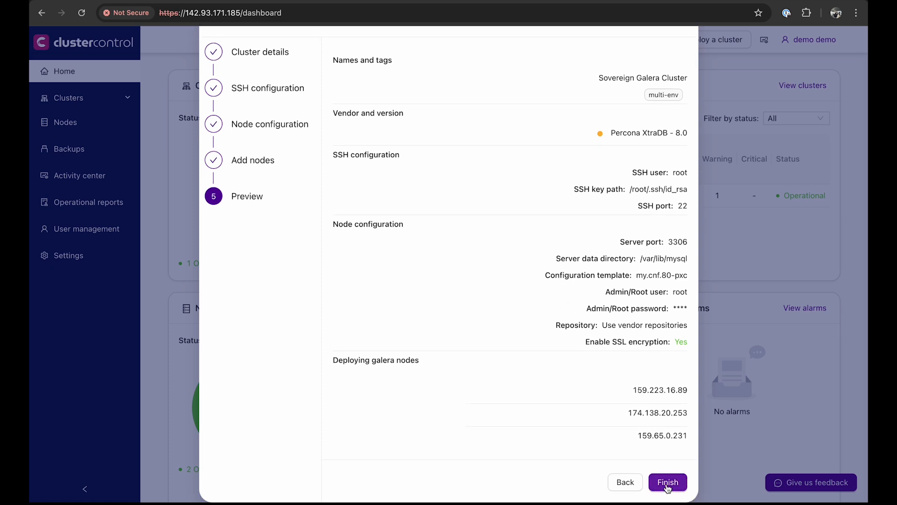
left_click(667, 482)
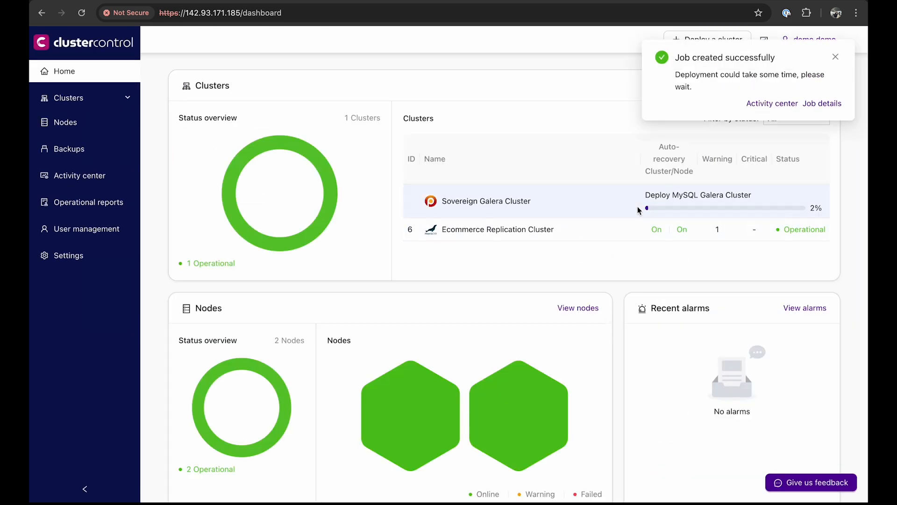
left_click(834, 57)
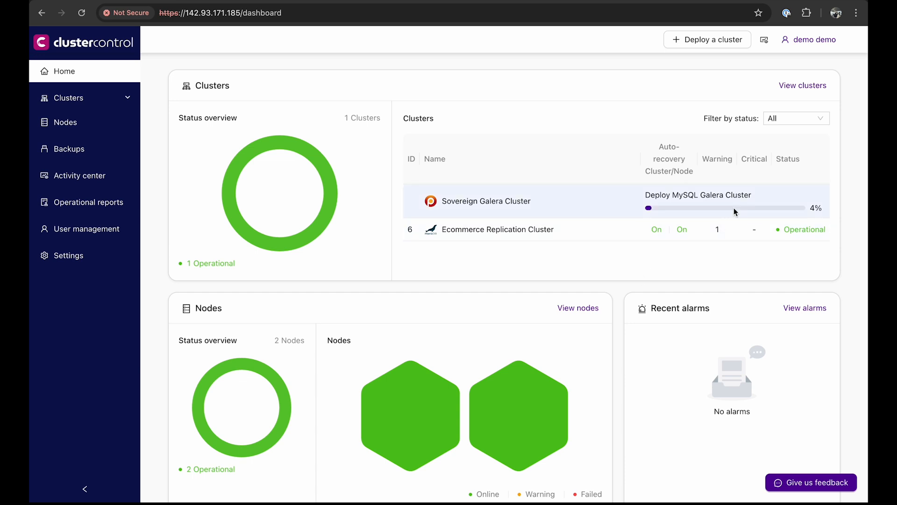
Step: Watch the deploy progress in Clusters, then return to Home once the cluster is Operational
left_click(802, 85)
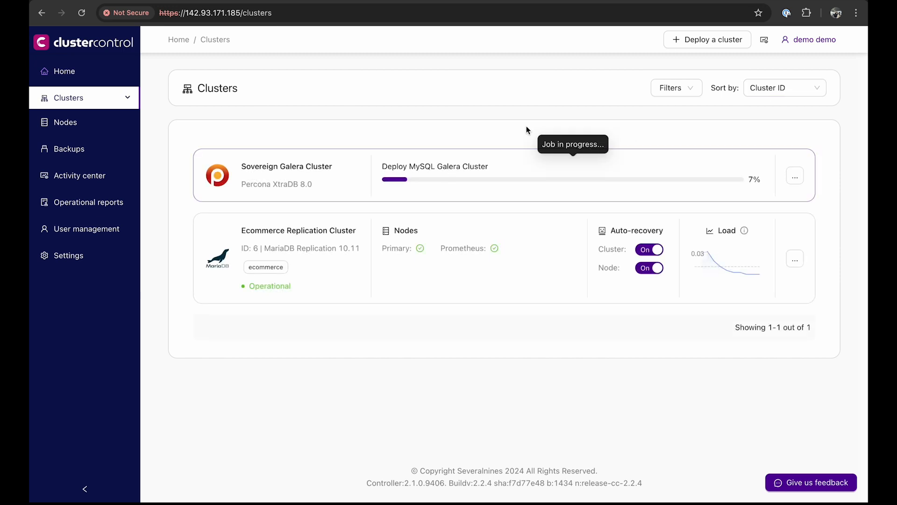
mouse_move(549, 120)
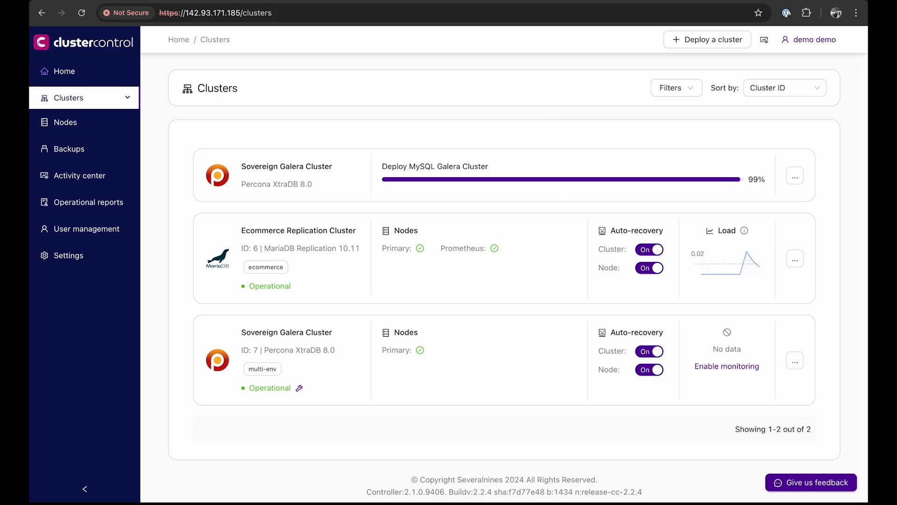
left_click(64, 71)
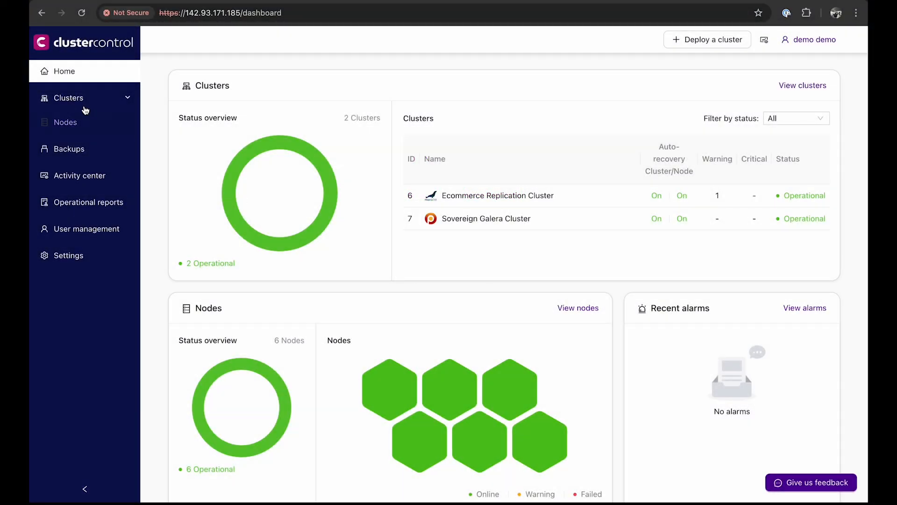
Step: Go to Clusters and open the Ecommerce Replication Cluster card
left_click(68, 97)
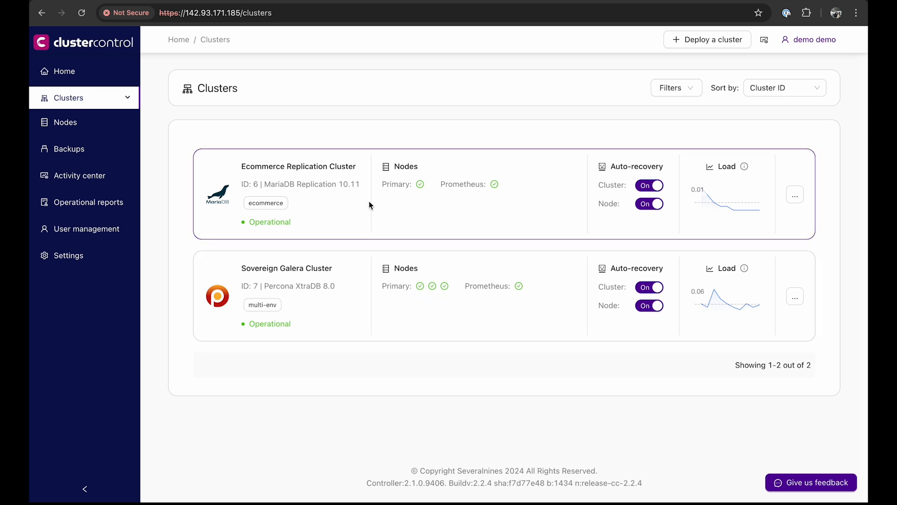
left_click(299, 166)
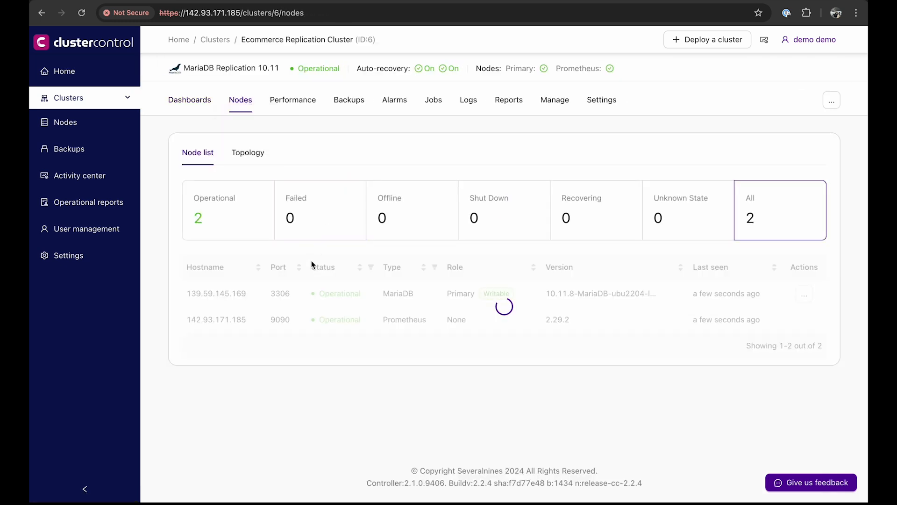
Step: Browse the Topology and Dashboards views, then return to the Nodes list
left_click(248, 152)
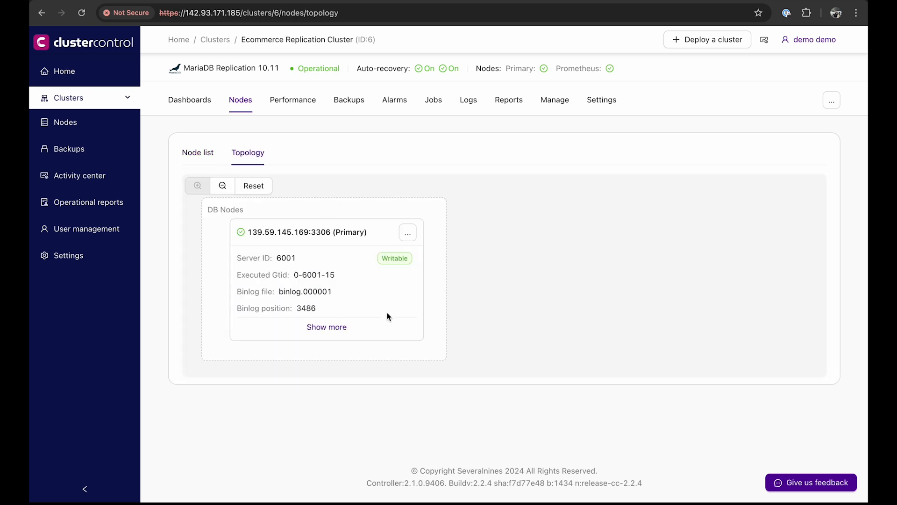
left_click(189, 100)
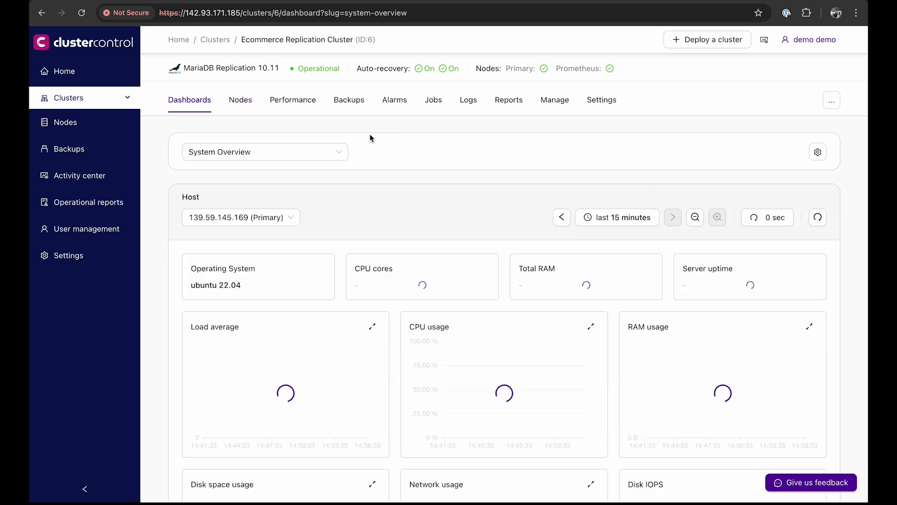
left_click(240, 100)
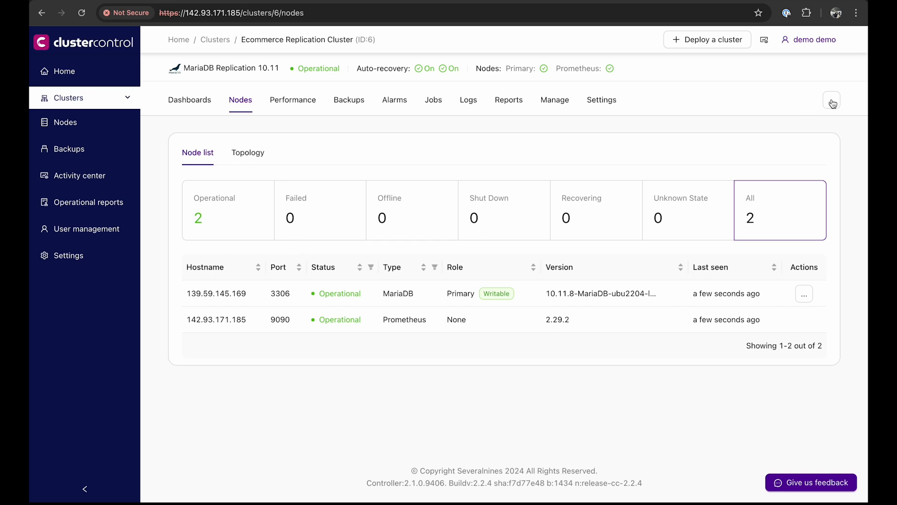
Step: Choose Add new > Replica node from the cluster's '...' actions menu
left_click(831, 101)
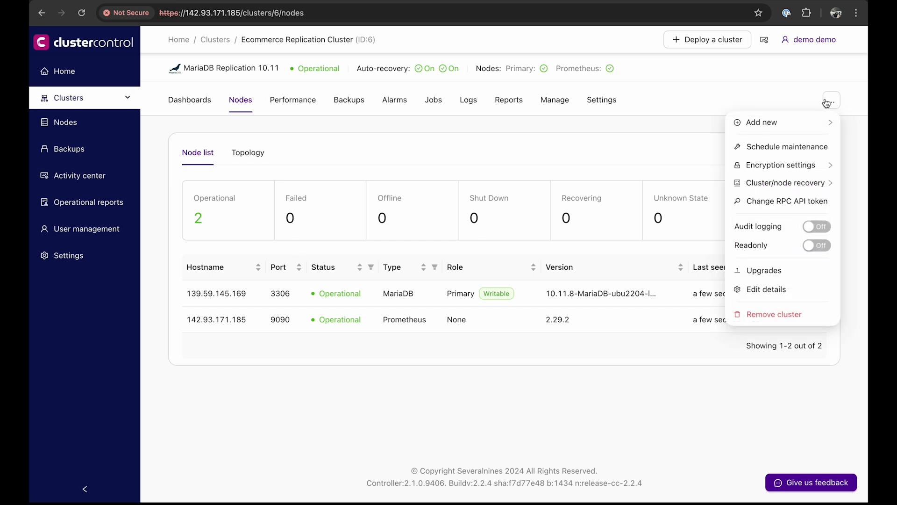
mouse_move(826, 103)
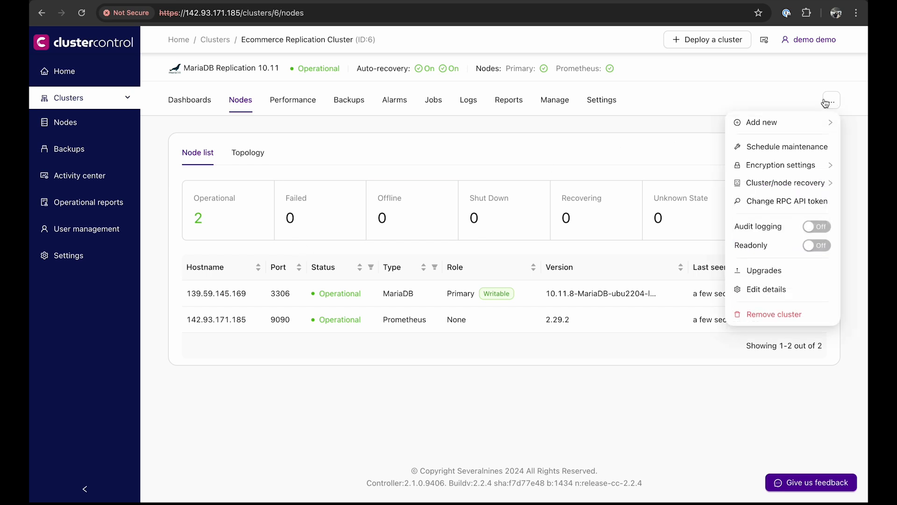
left_click(762, 122)
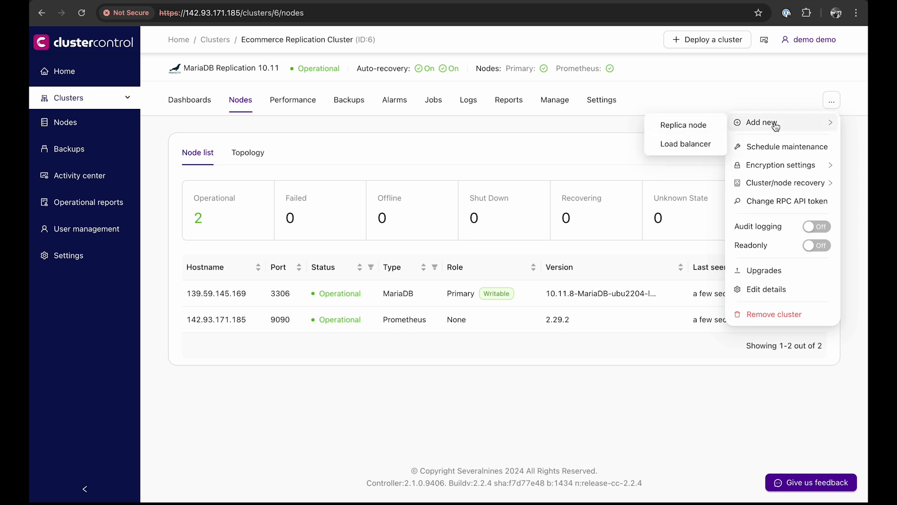
mouse_move(685, 124)
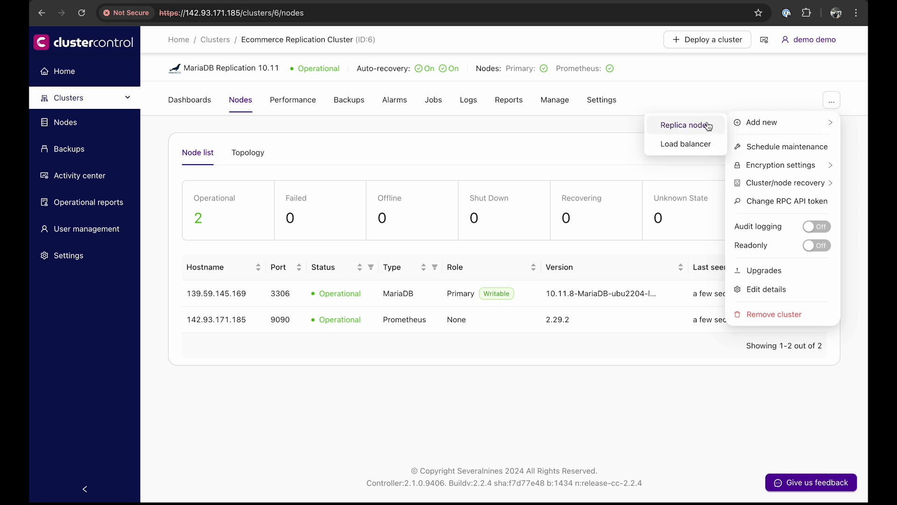
left_click(683, 124)
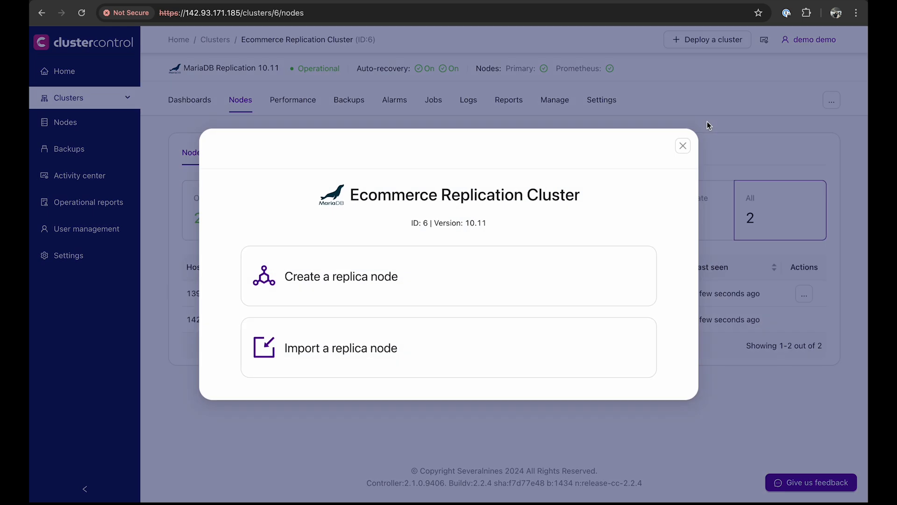
mouse_move(481, 266)
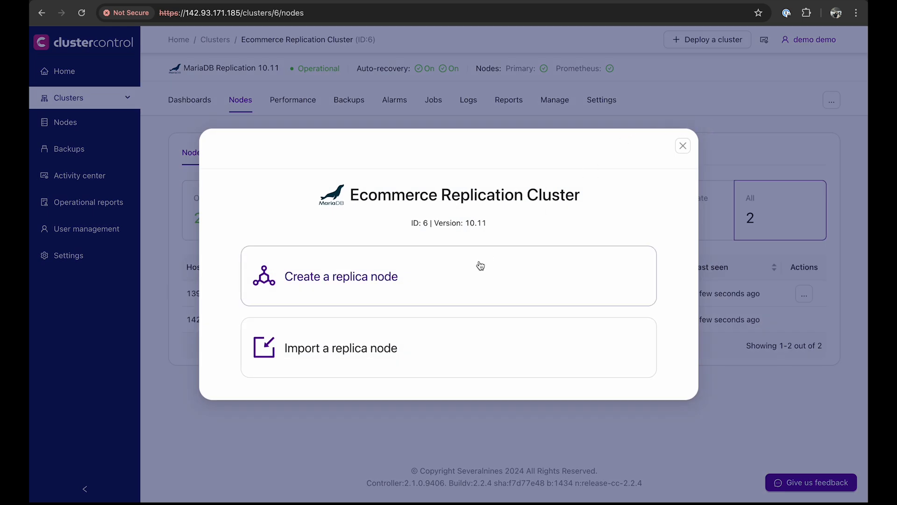
mouse_move(452, 326)
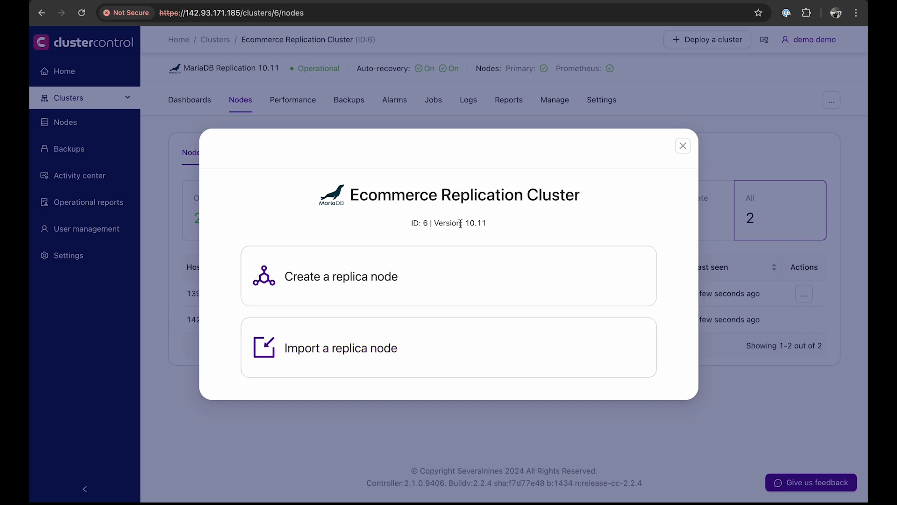
Step: Choose to create a new replica, keep port 3306 and /var/lib/mysql/, and continue to advanced settings
left_click(341, 276)
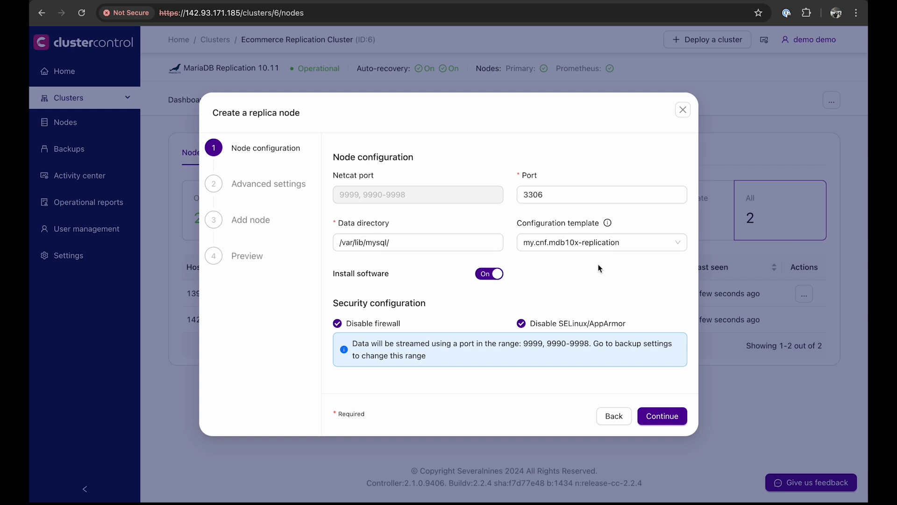
left_click(601, 194)
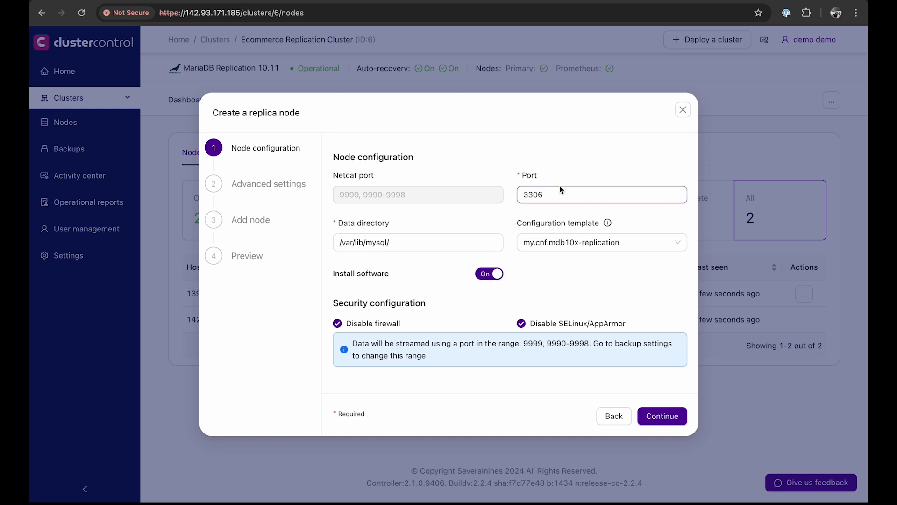
left_click(598, 195)
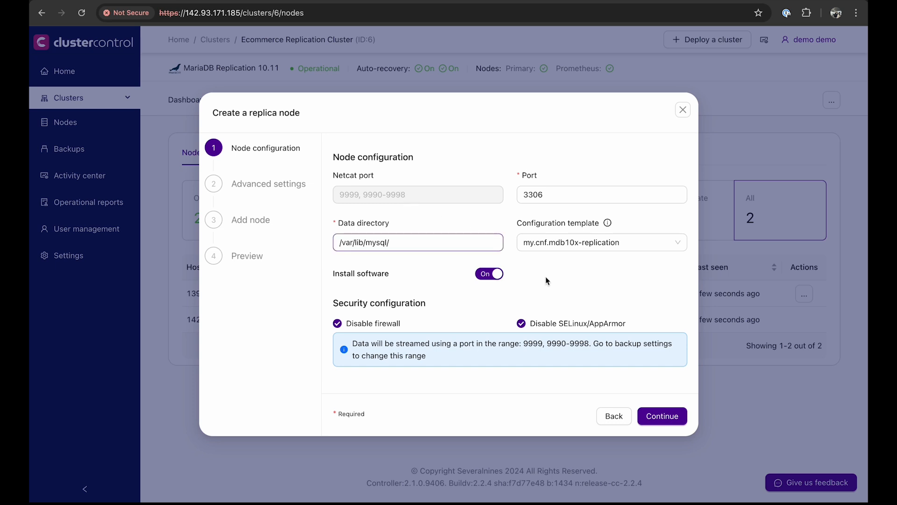
left_click(661, 416)
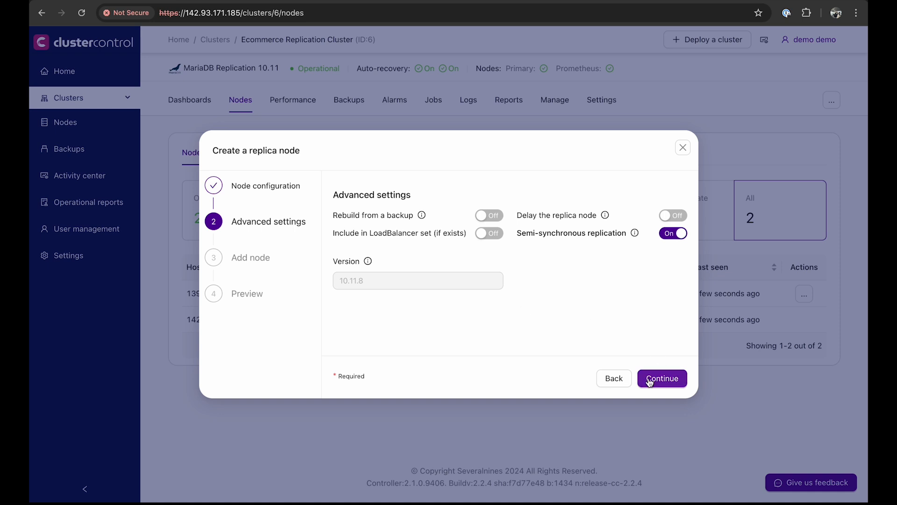
Step: Select primary 139.59.145.169:3306, add replica host 46.101.214.49, and continue to the preview
left_click(662, 379)
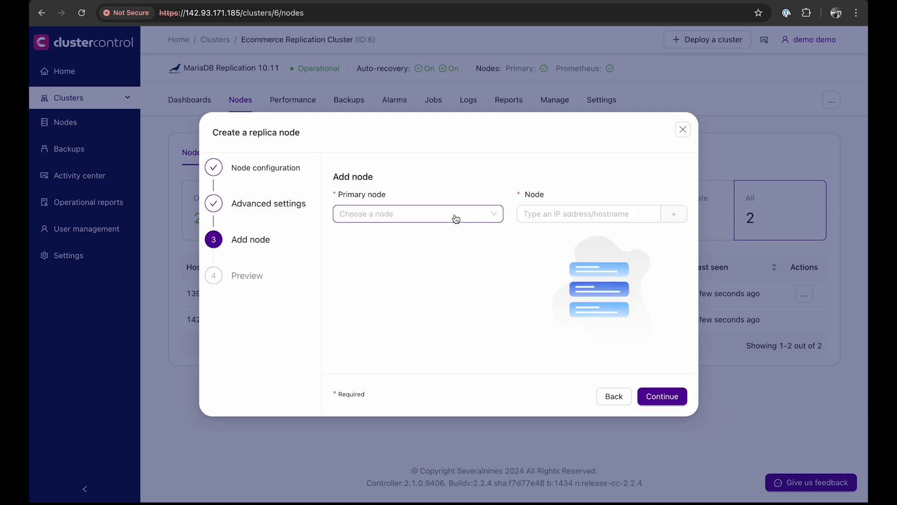
left_click(418, 213)
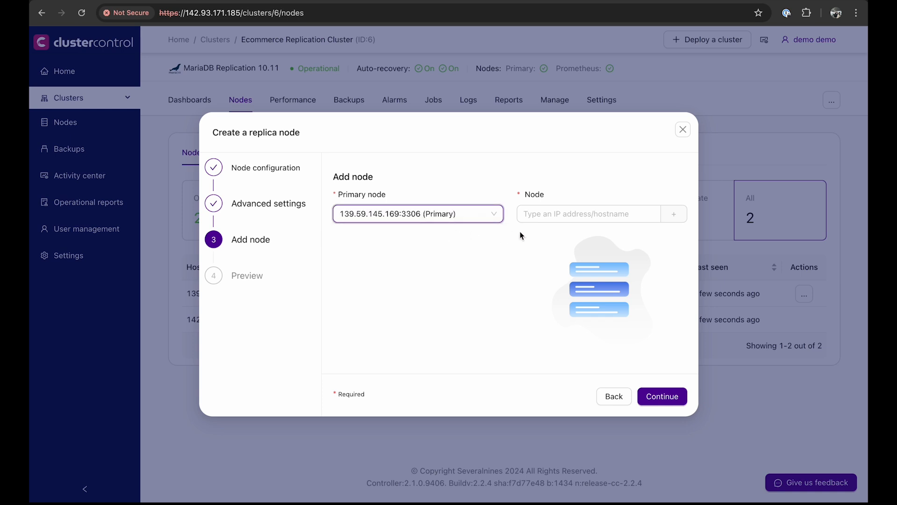
mouse_move(532, 235)
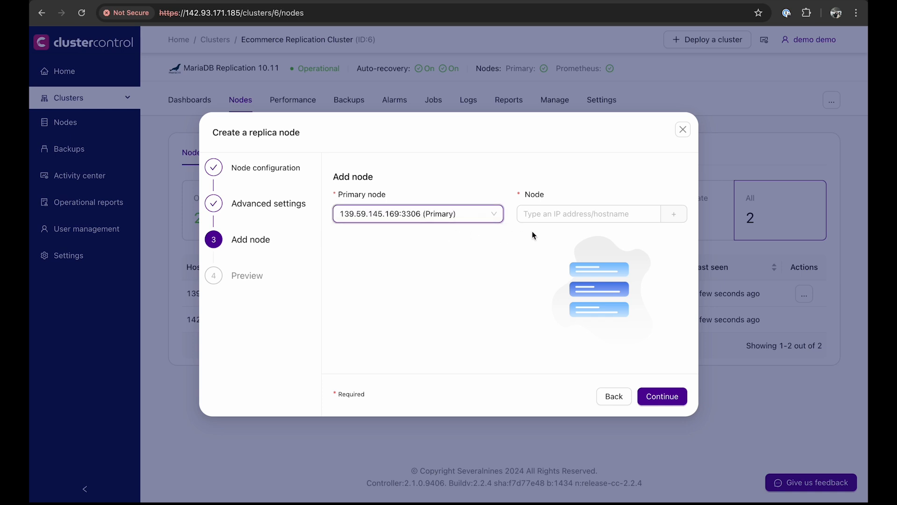
type("46.101.214.49")
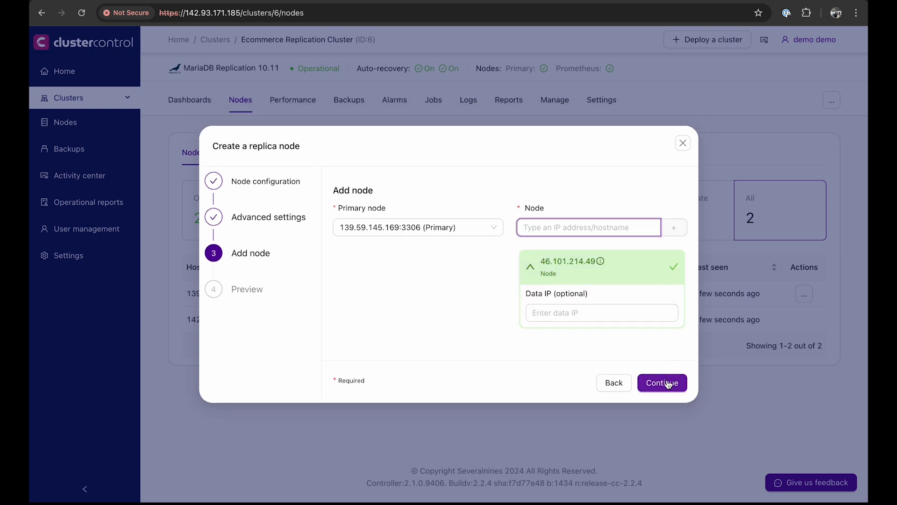
left_click(662, 382)
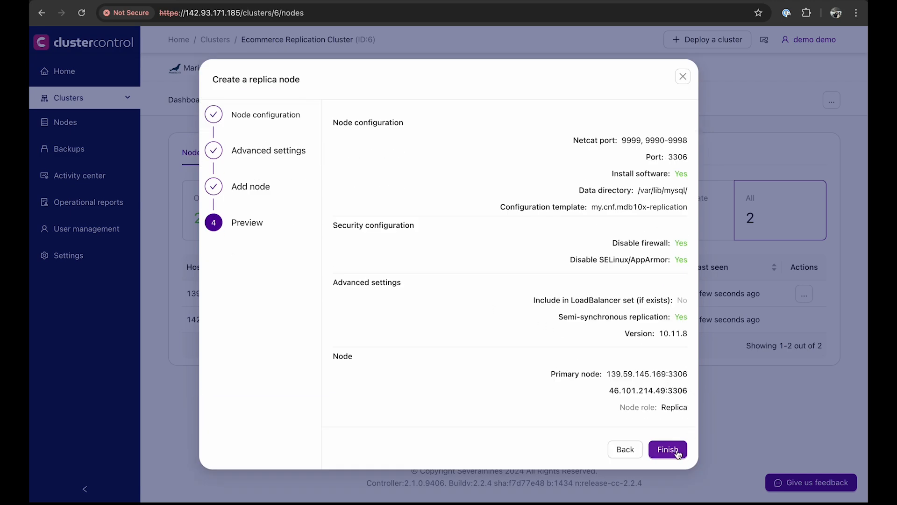
Step: Finish the preview to submit the 'Create a replica node' job for 46.101.214.49
left_click(667, 449)
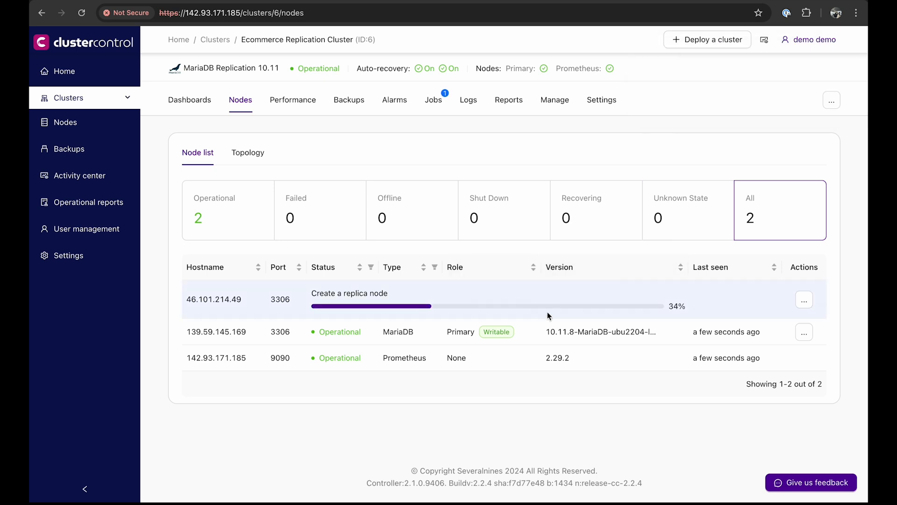
mouse_move(538, 317)
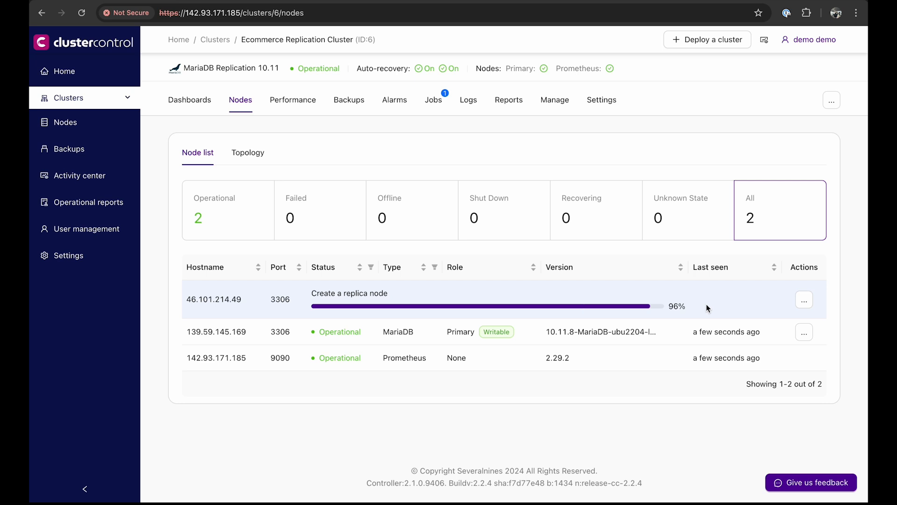
mouse_move(728, 300)
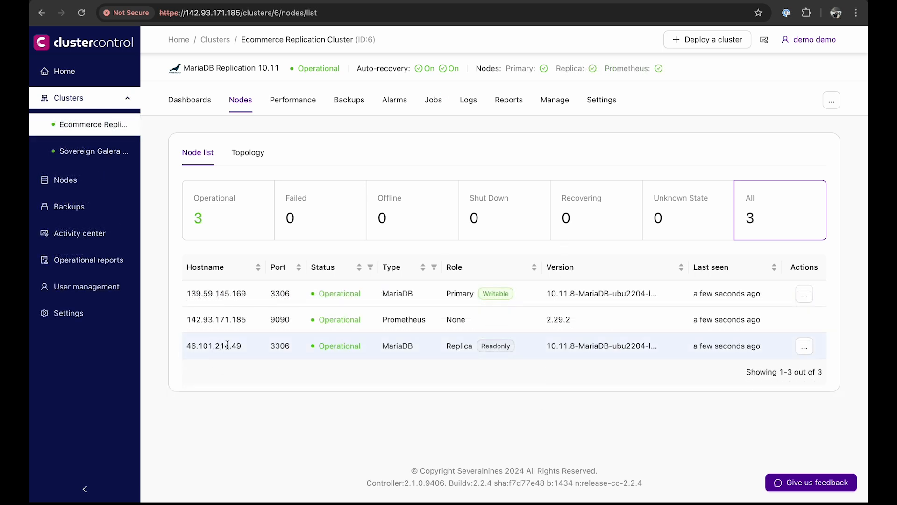
Step: View the replication topology showing replica 46.101.214.49 under primary 139.59.145.169, then return to the node list
left_click(248, 152)
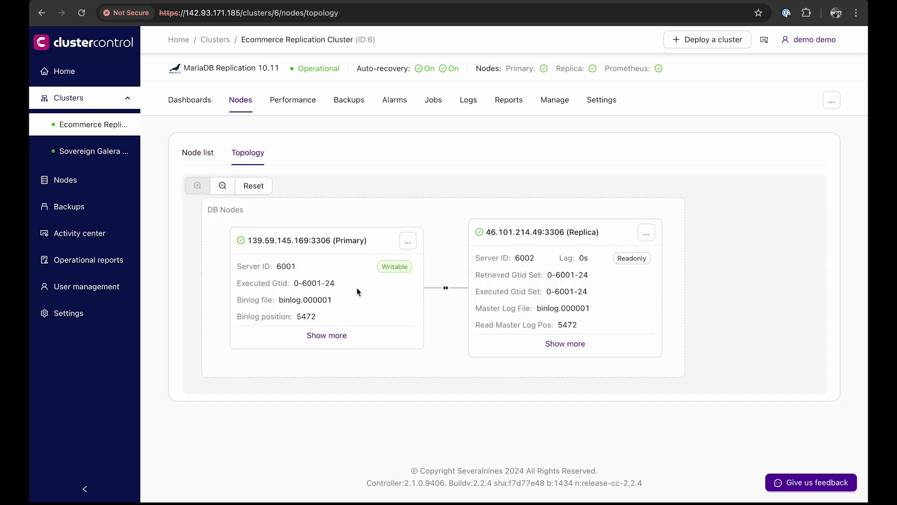
mouse_move(364, 246)
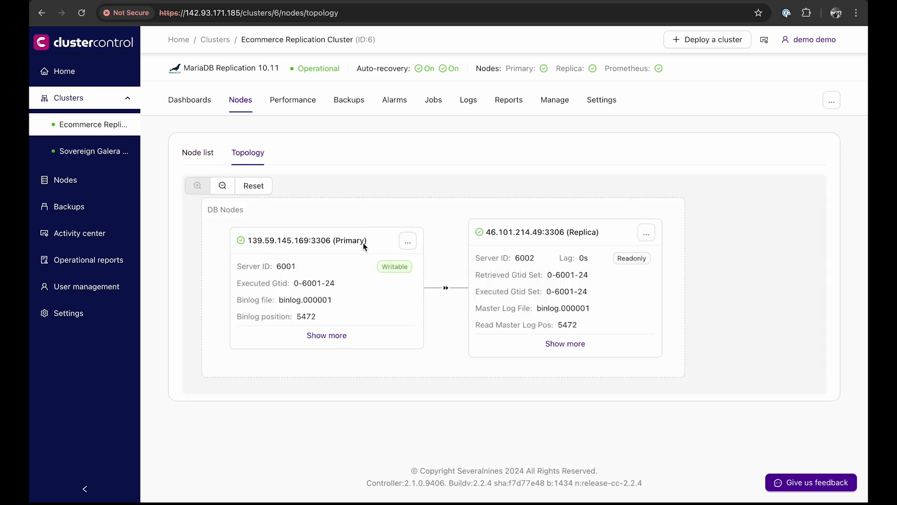
mouse_move(600, 292)
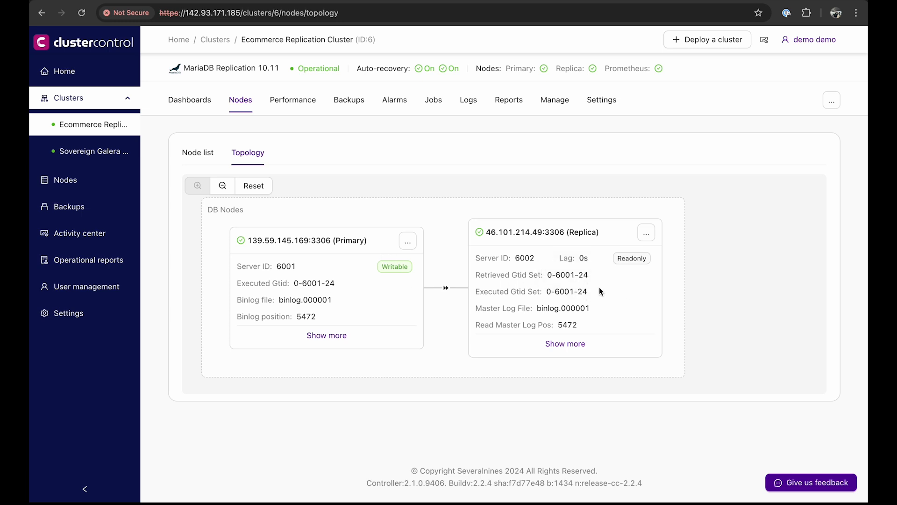
mouse_move(635, 301)
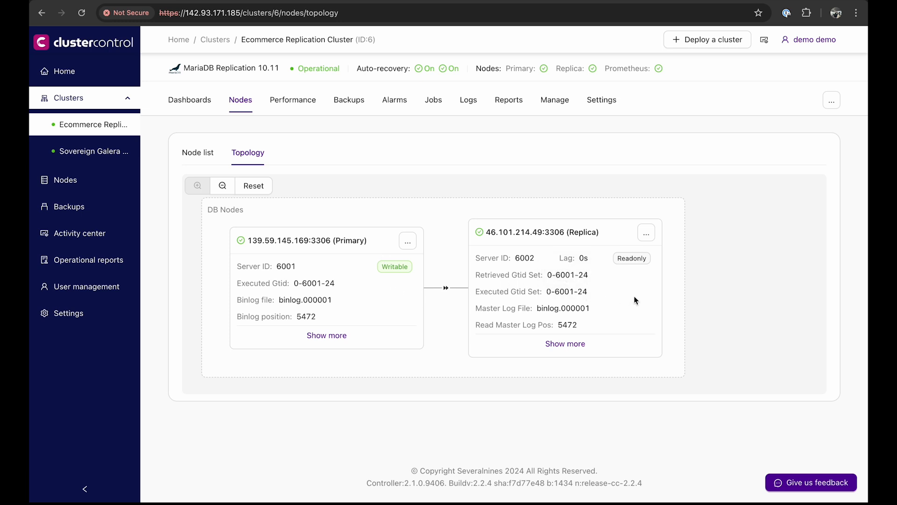
mouse_move(635, 263)
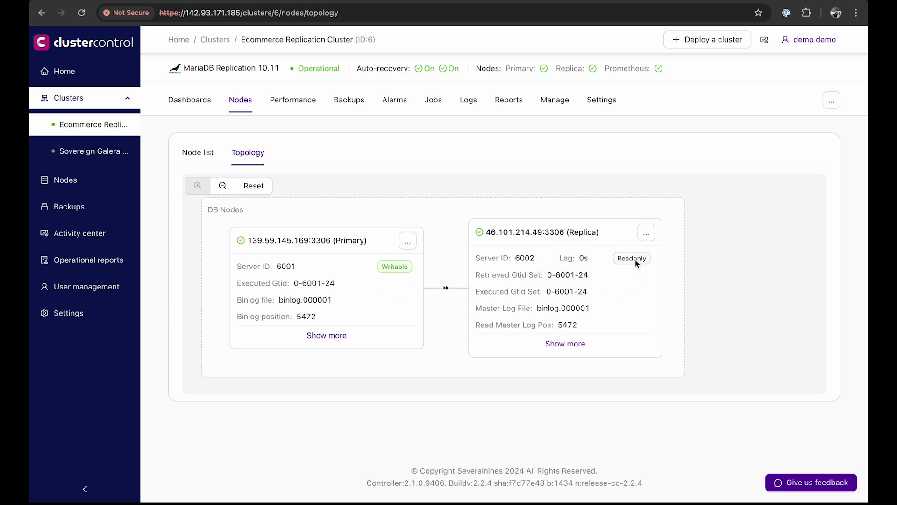
mouse_move(455, 264)
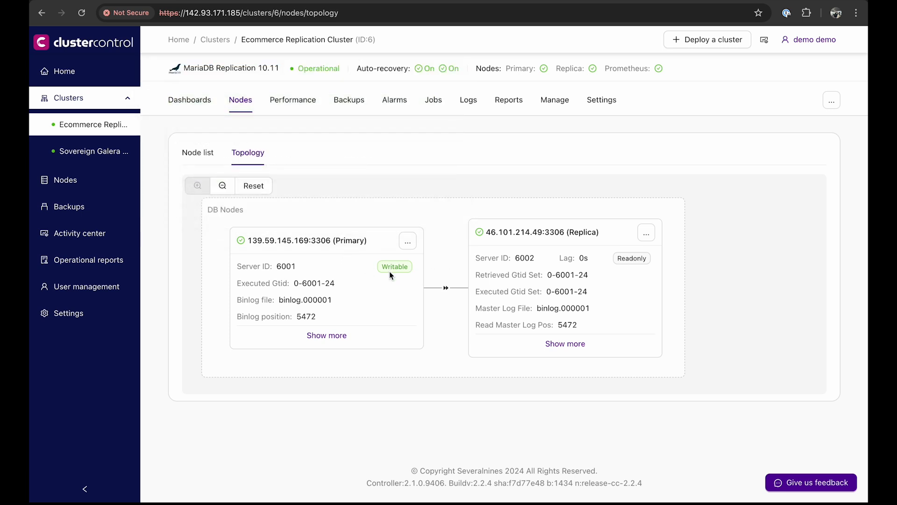
left_click(197, 152)
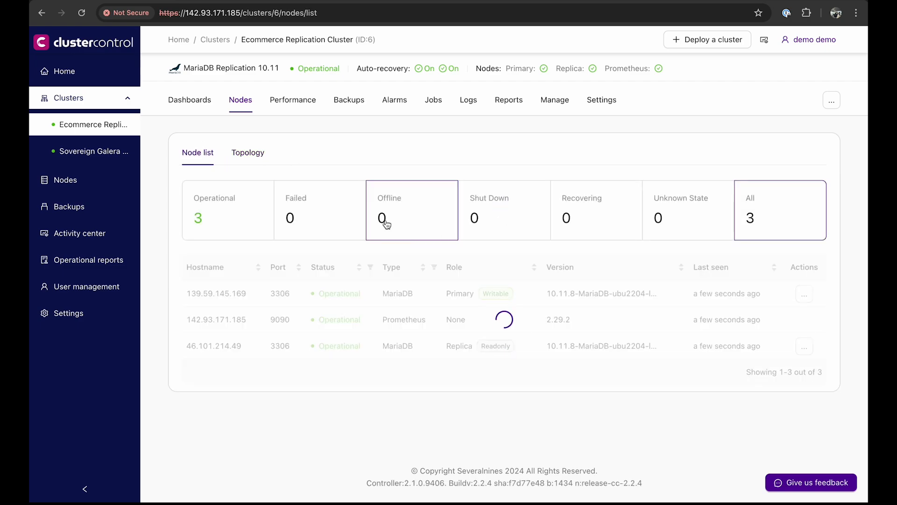
Step: Switch the cluster Dashboards view to MySQL Server - General for primary 139.59.145.169
left_click(190, 100)
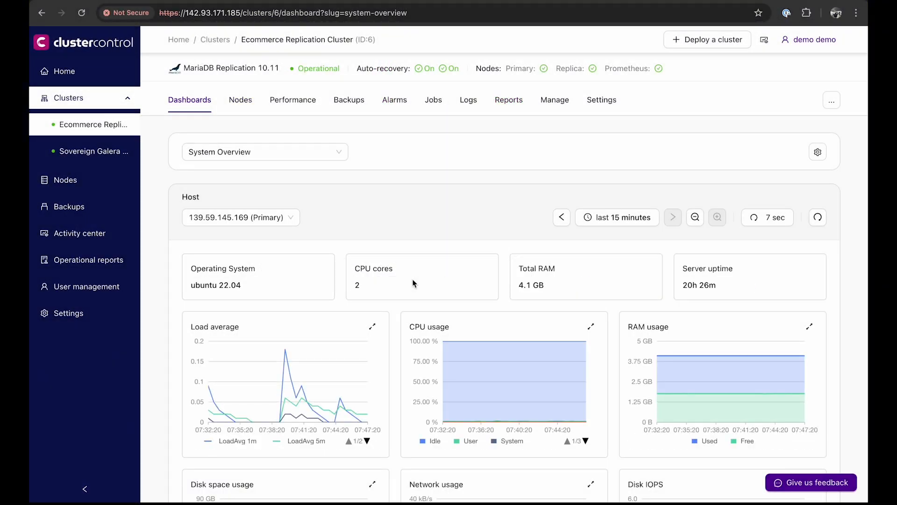
scroll("down", 3)
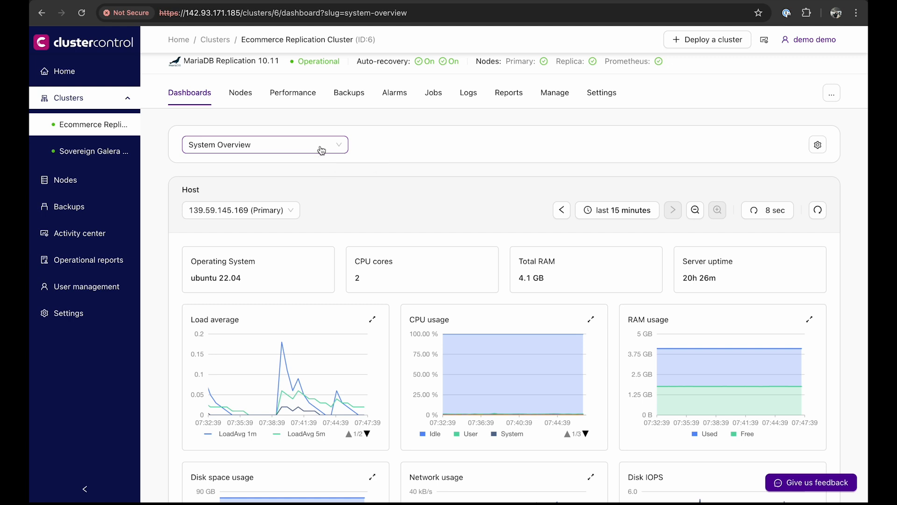
left_click(264, 144)
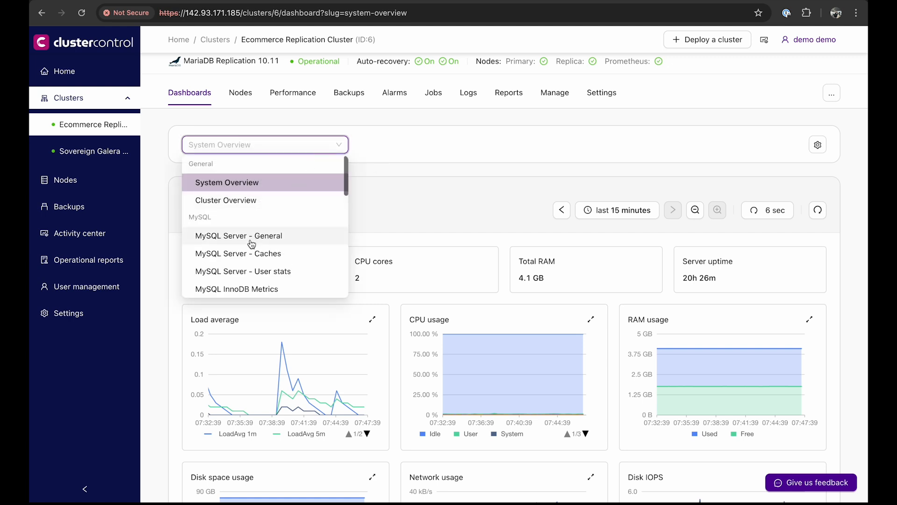
left_click(238, 236)
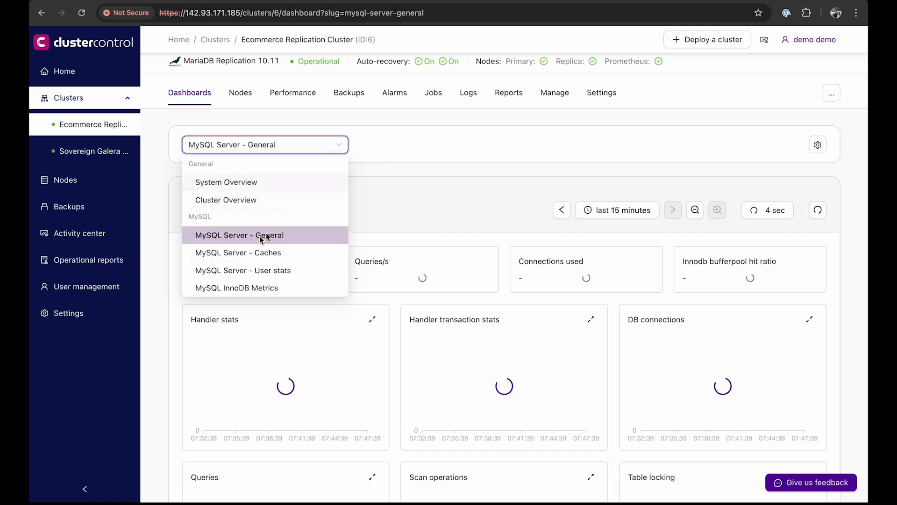
left_click(239, 234)
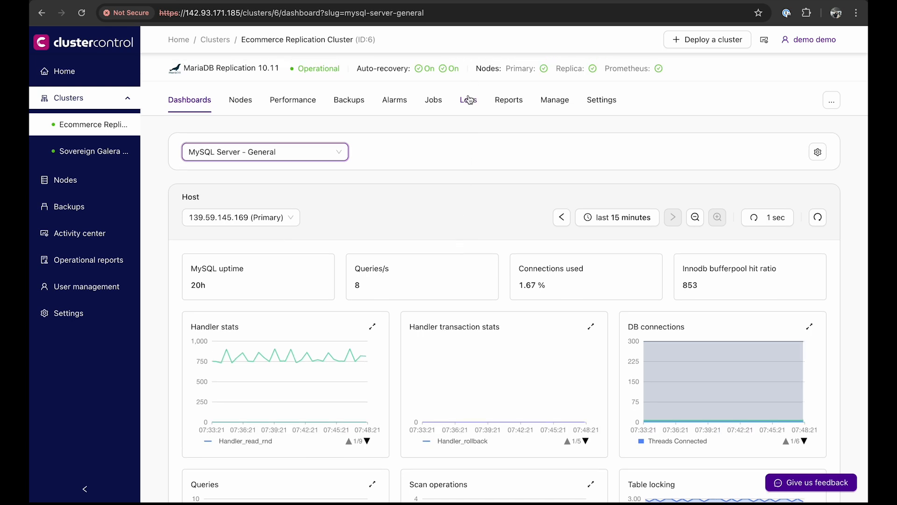
Step: Show mysqld.log of host 139.59.145.169 under Logs and refresh the collected logs
left_click(468, 100)
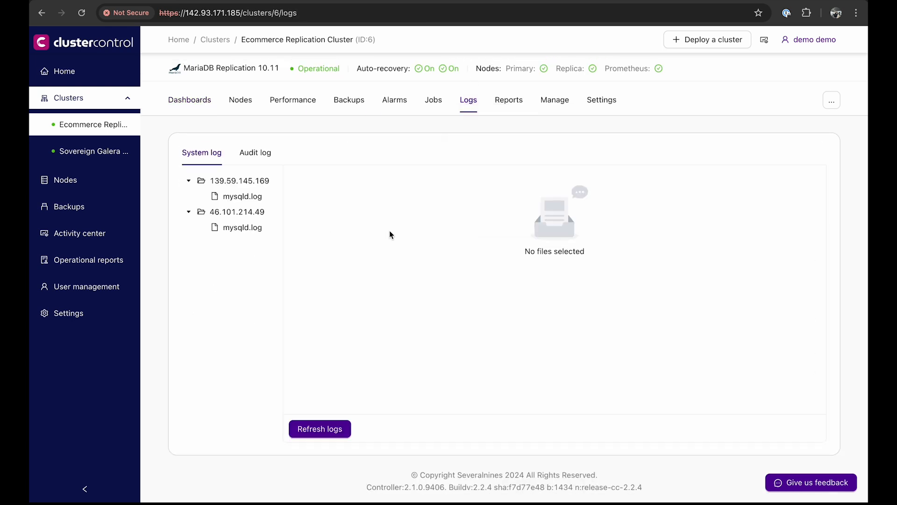
mouse_move(271, 302)
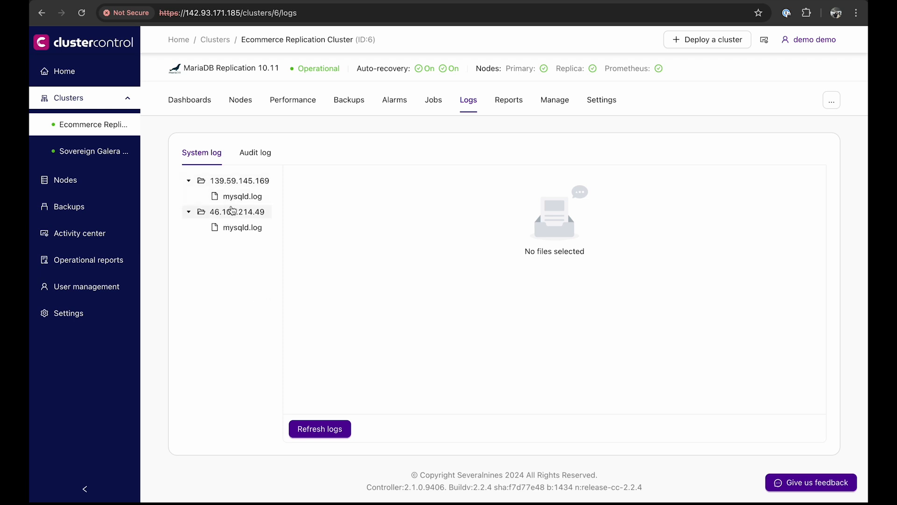
left_click(241, 196)
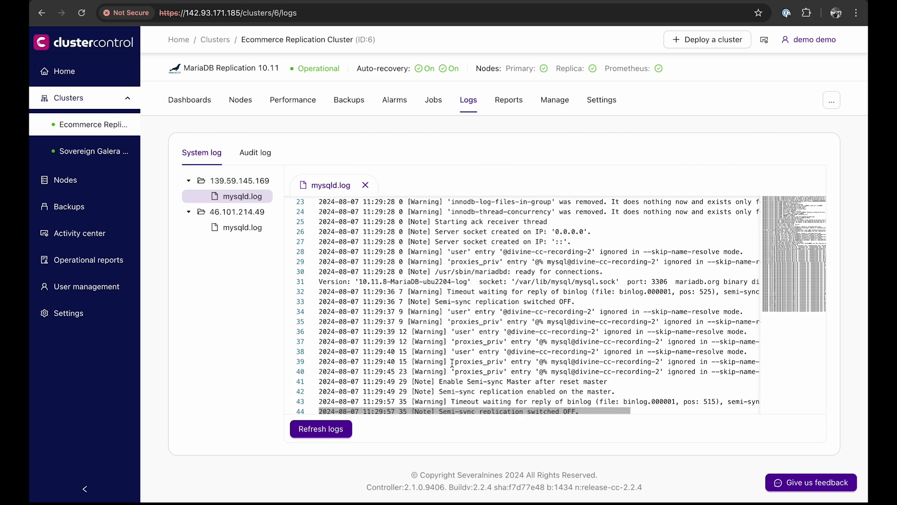
left_click(320, 429)
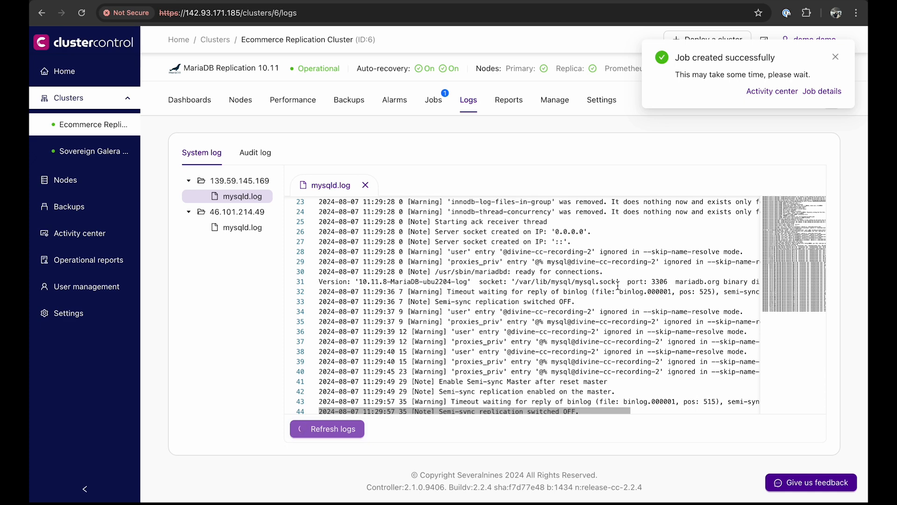
left_click(327, 428)
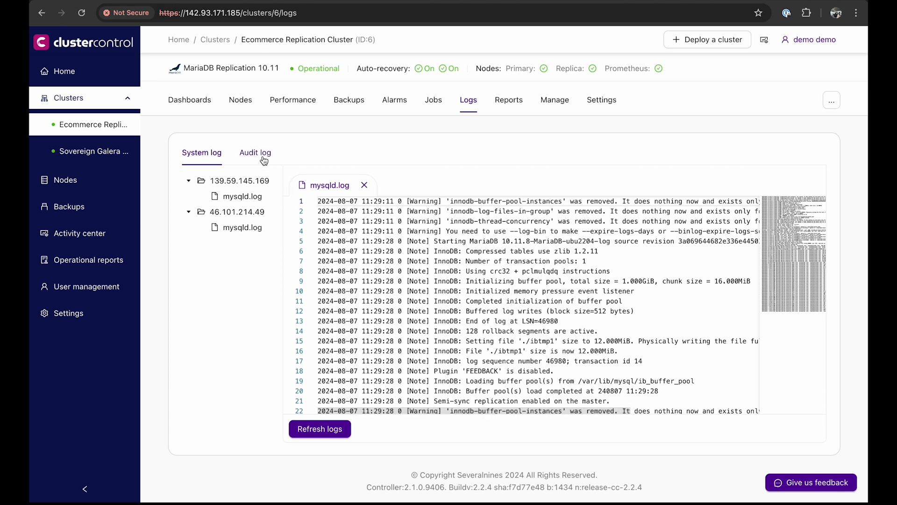
Step: Show the cluster's audit log listing Collect Logs job 86 and replication slave job 84
left_click(255, 152)
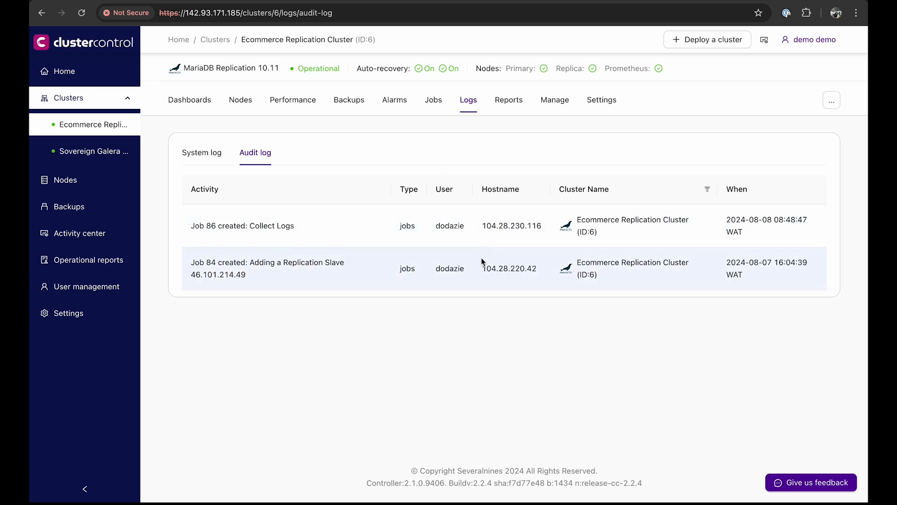
mouse_move(297, 243)
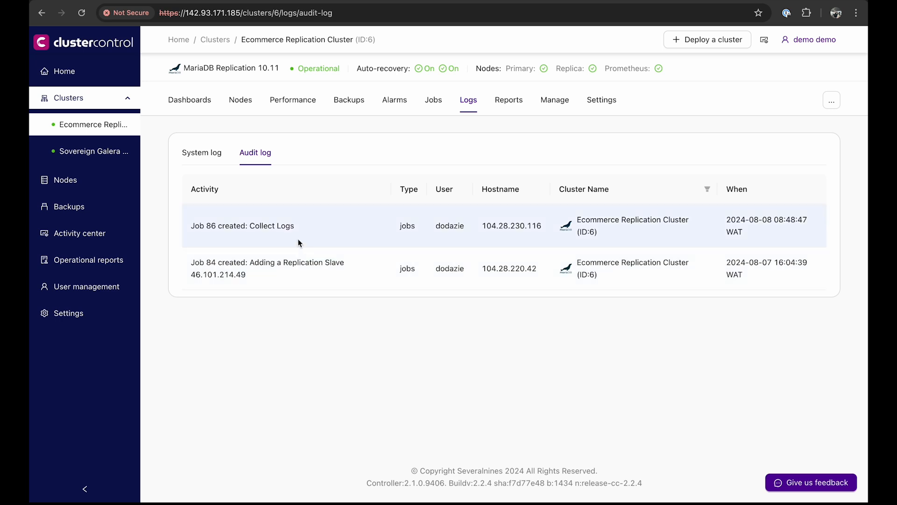
mouse_move(308, 234)
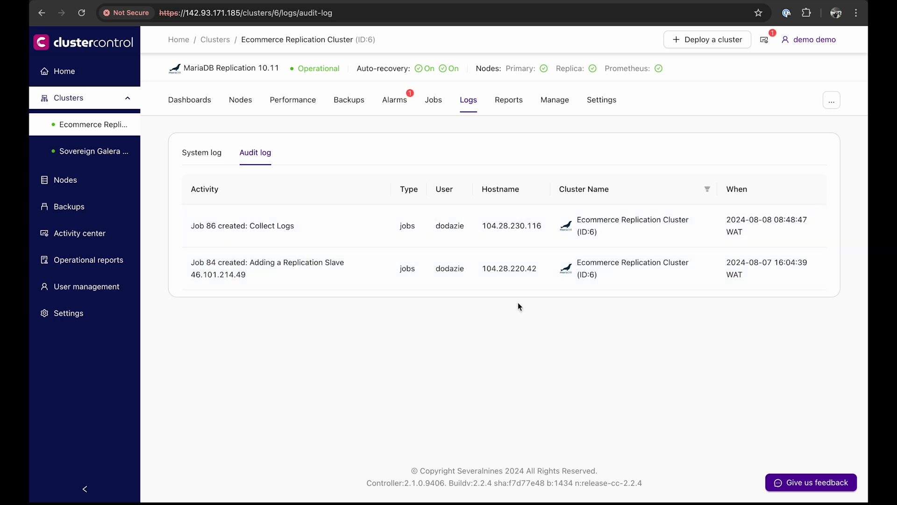
mouse_move(569, 321)
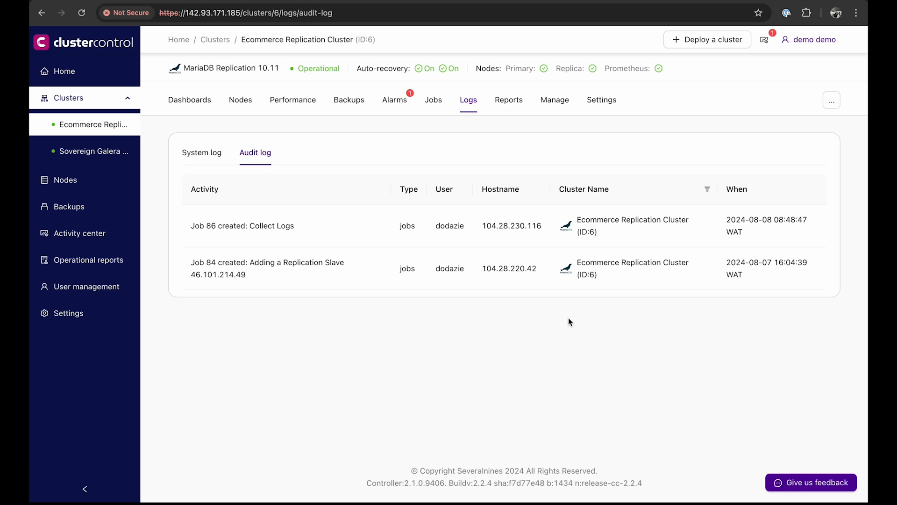
mouse_move(582, 349)
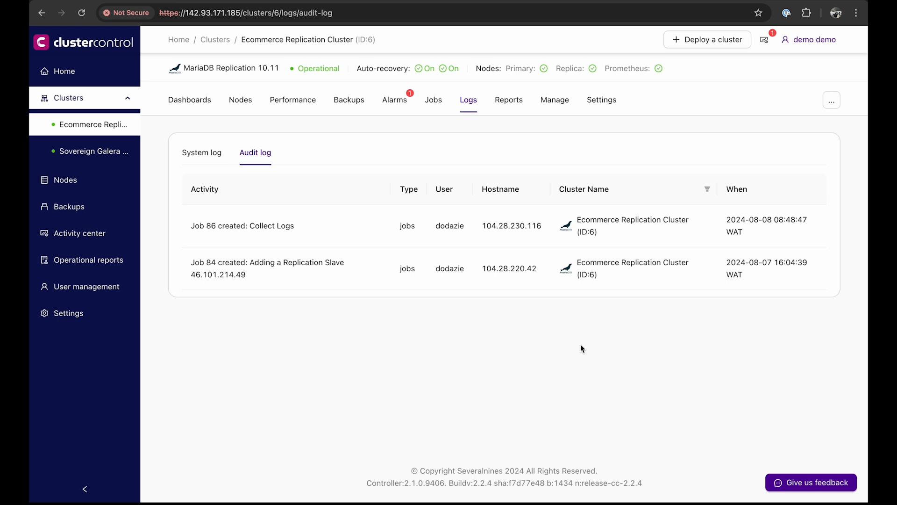
mouse_move(394, 102)
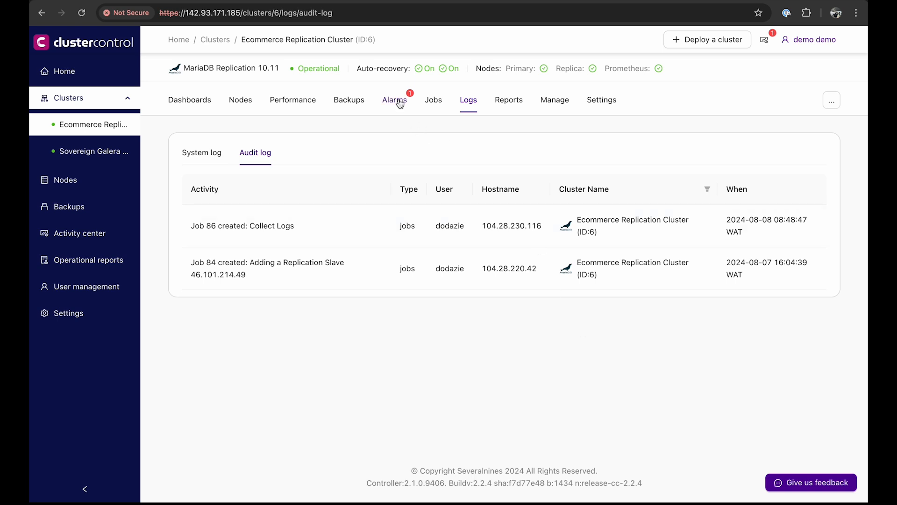
Step: List the cluster's alarms and review, then close, the Long running query alarm details
left_click(395, 100)
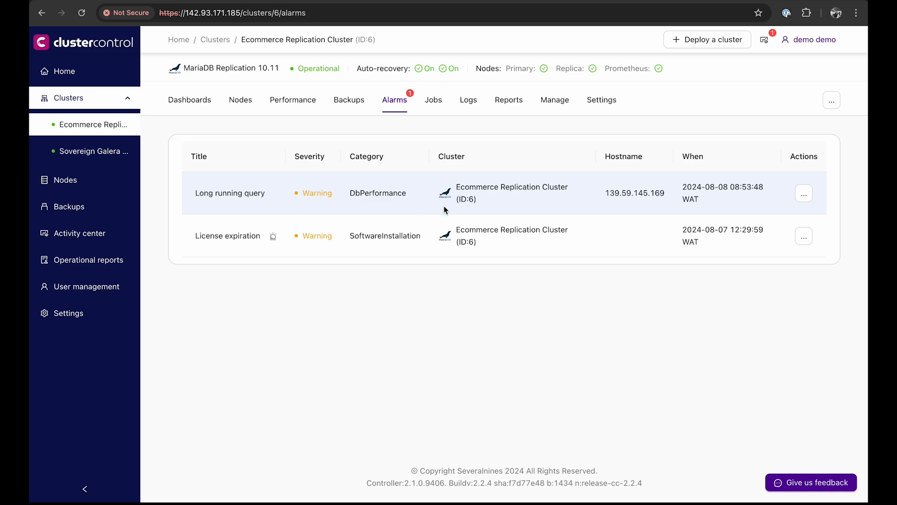
mouse_move(776, 212)
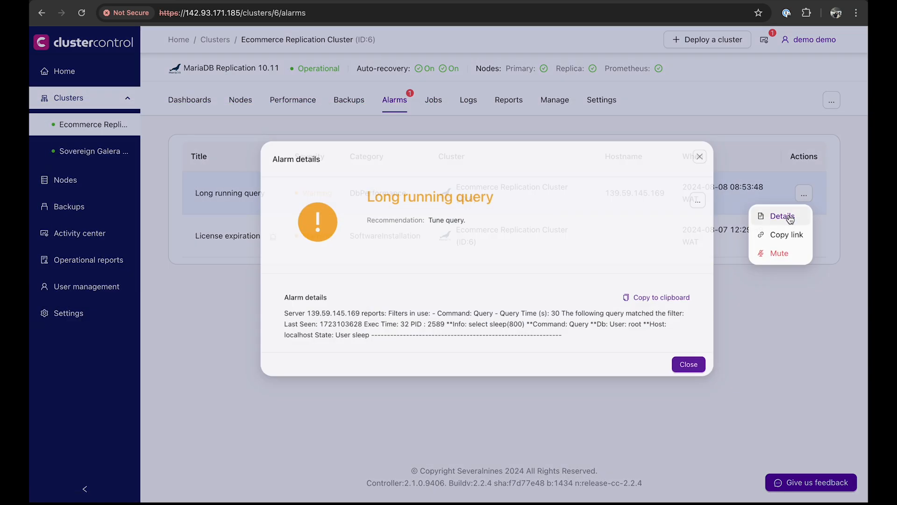
left_click(783, 216)
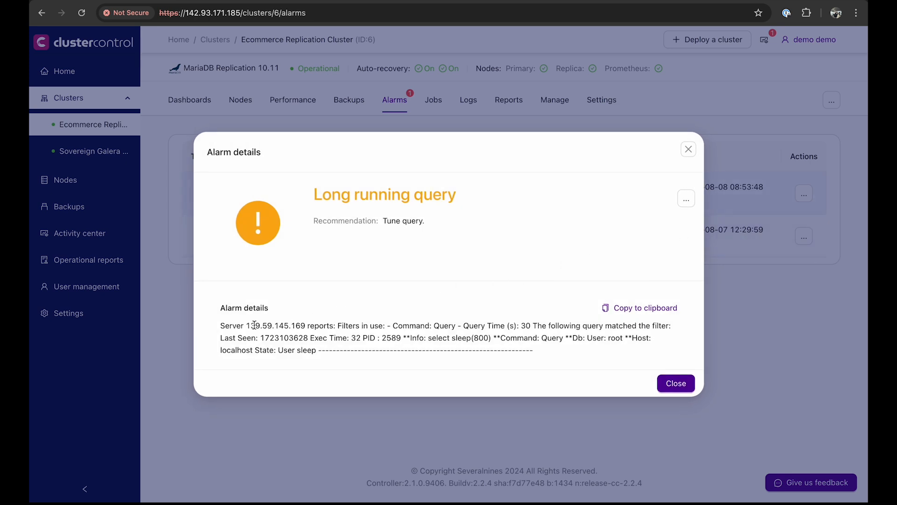
double_click(277, 325)
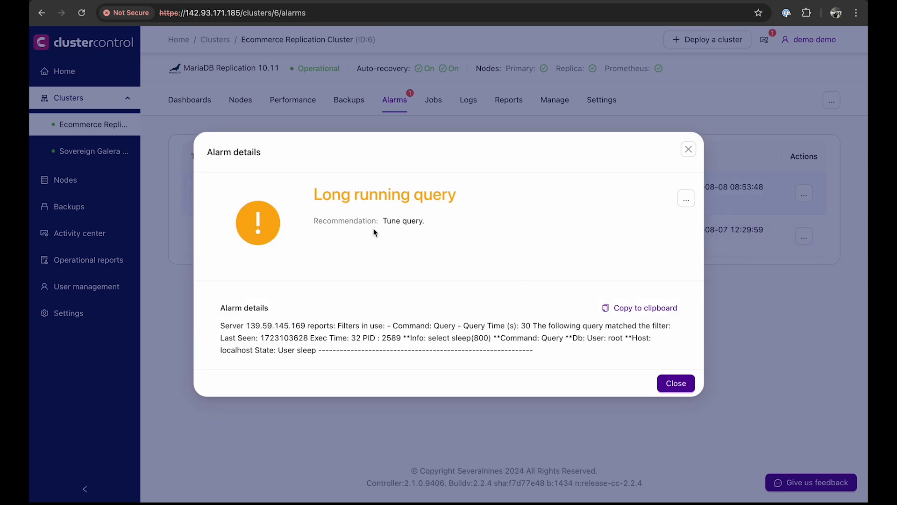
mouse_move(531, 290)
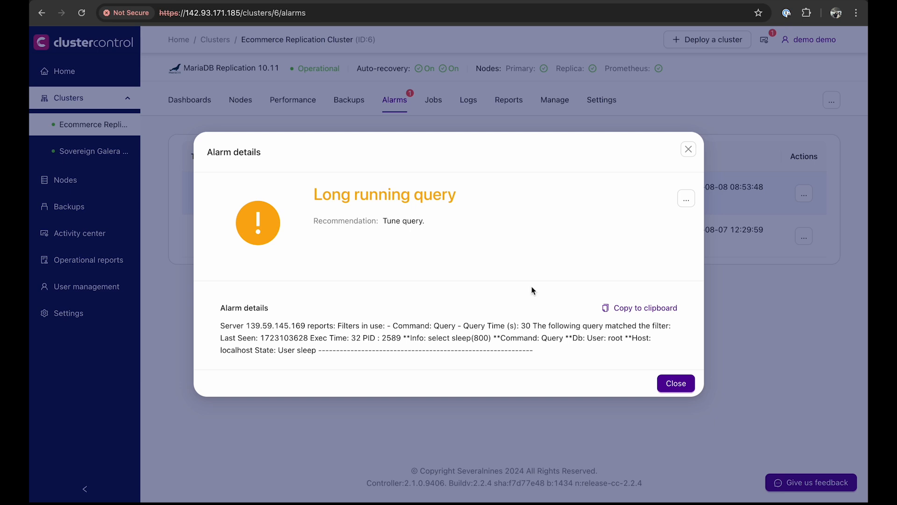
mouse_move(676, 383)
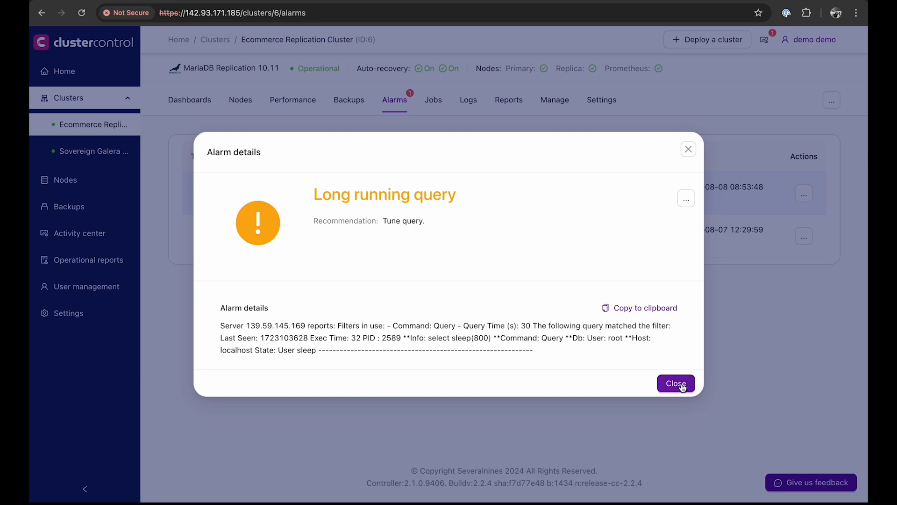
left_click(675, 383)
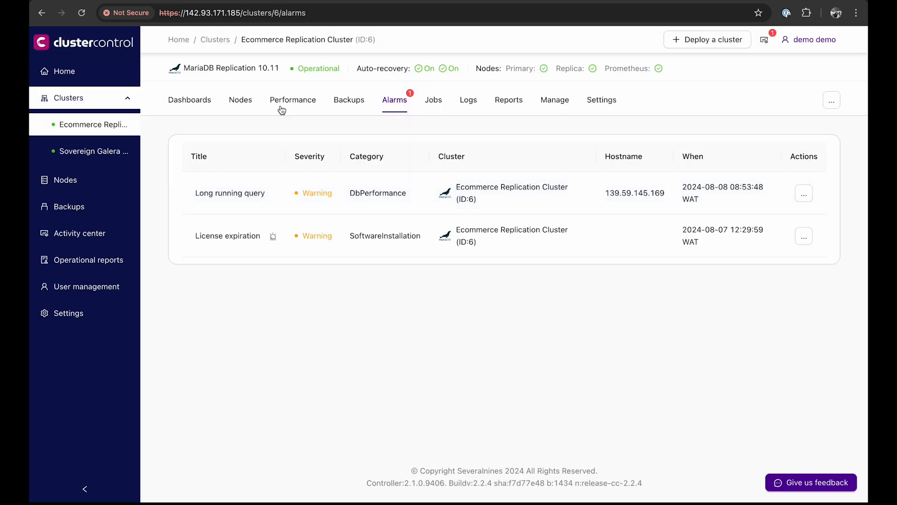
left_click(292, 100)
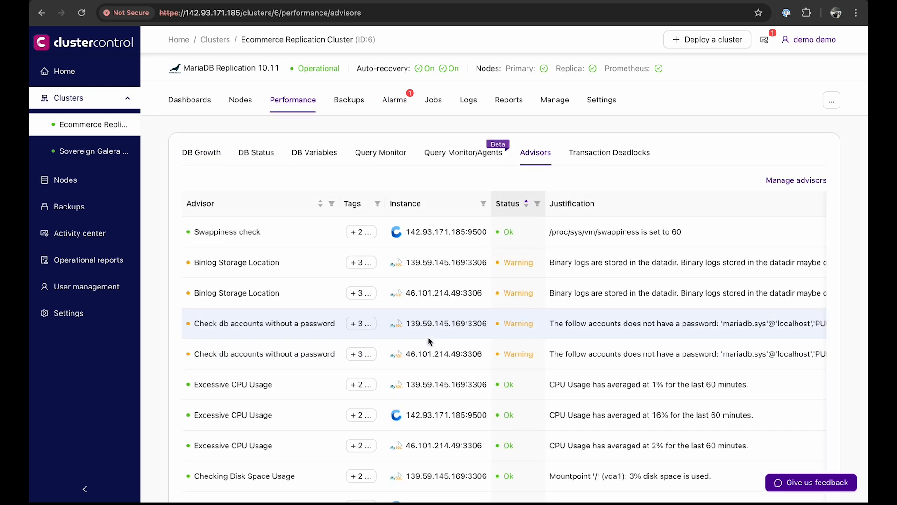
scroll("down", 3)
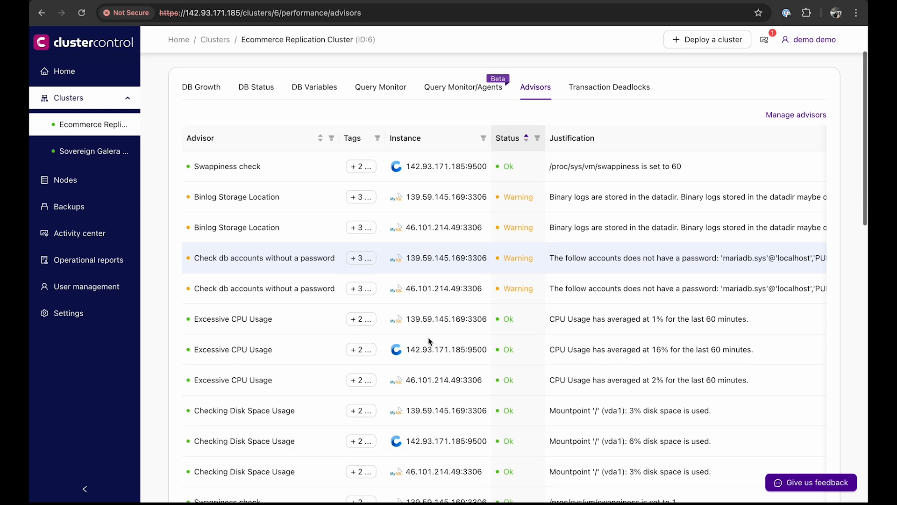
mouse_move(492, 349)
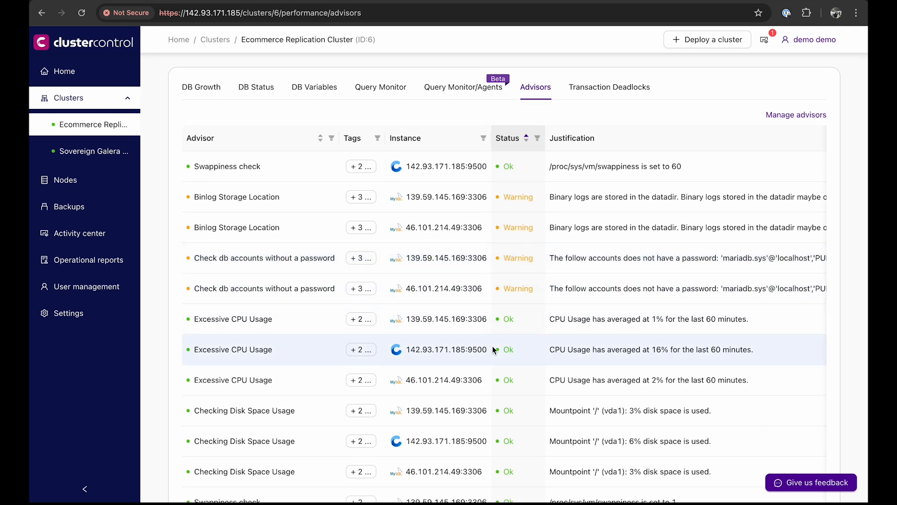
scroll("down", 3)
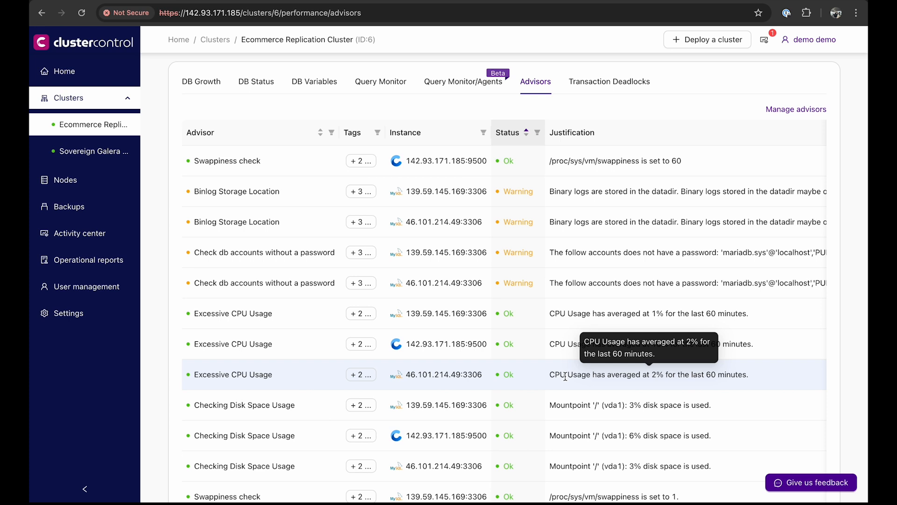
mouse_move(80, 233)
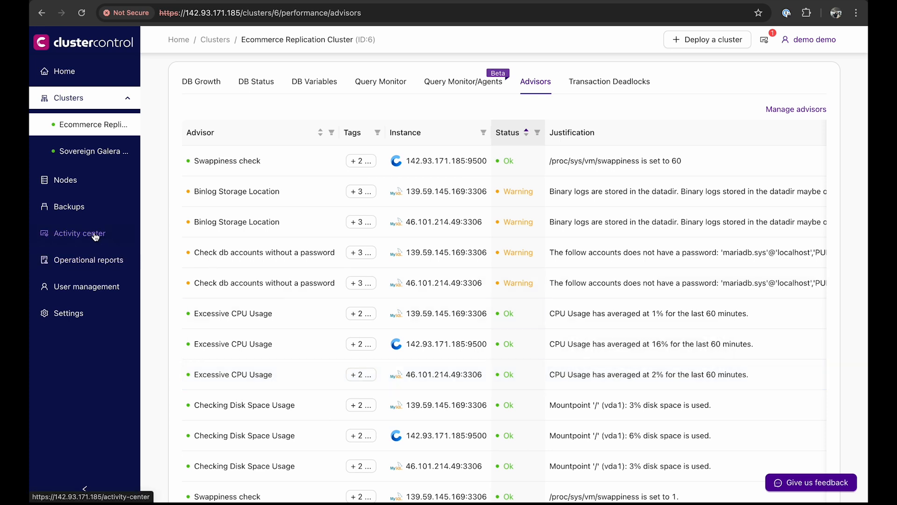
Step: In the Activity center, look at the audit log and then the jobs list with finished log and replica jobs
left_click(79, 233)
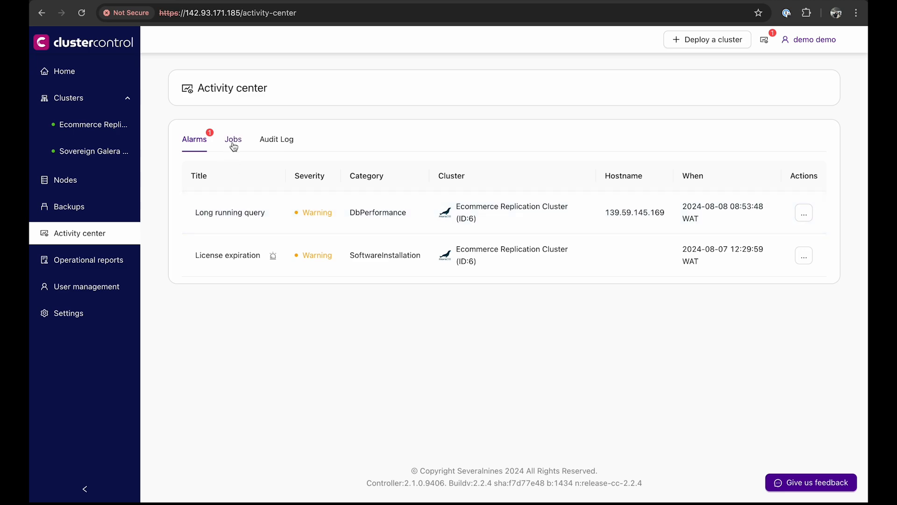
left_click(276, 140)
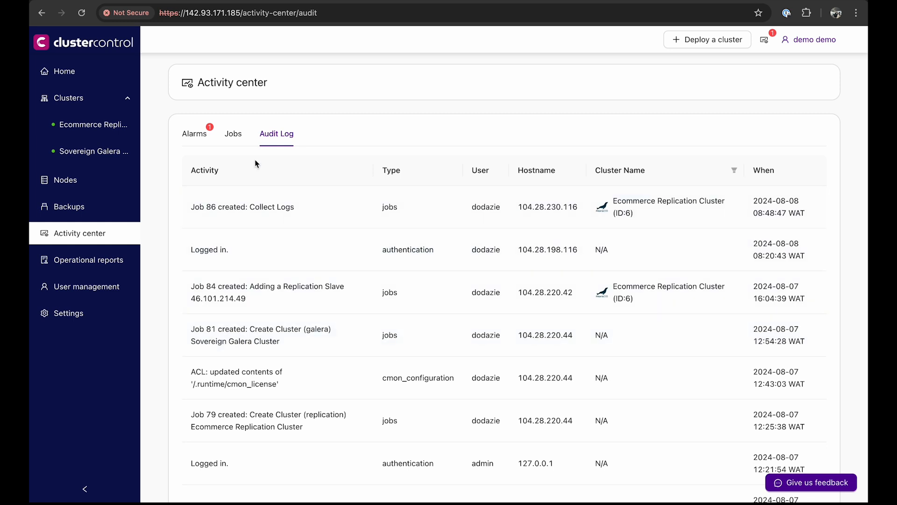
left_click(233, 133)
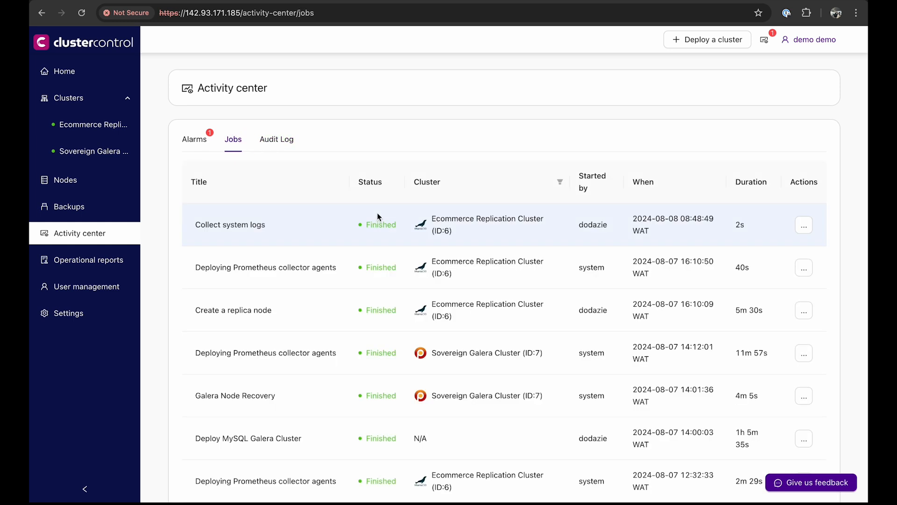
mouse_move(392, 224)
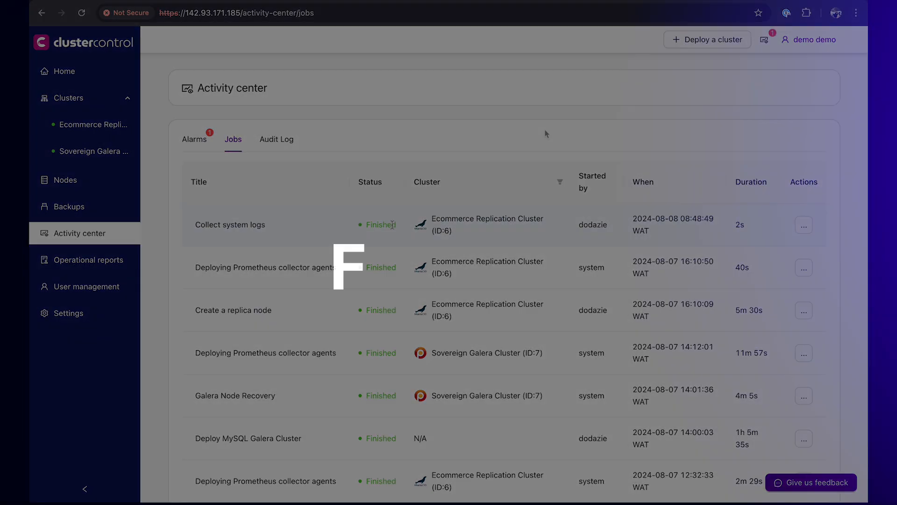
Step: Return to the Home dashboard showing both clusters operational and seven nodes online
left_click(64, 71)
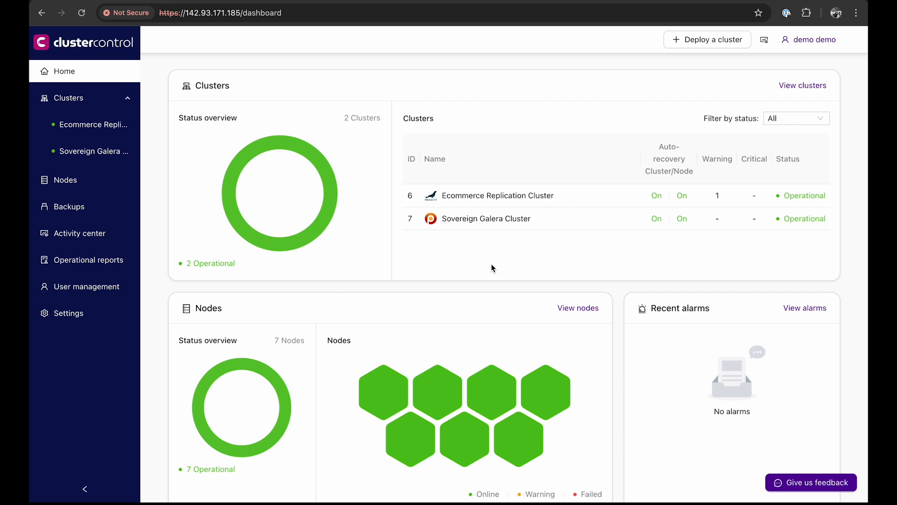
mouse_move(497, 195)
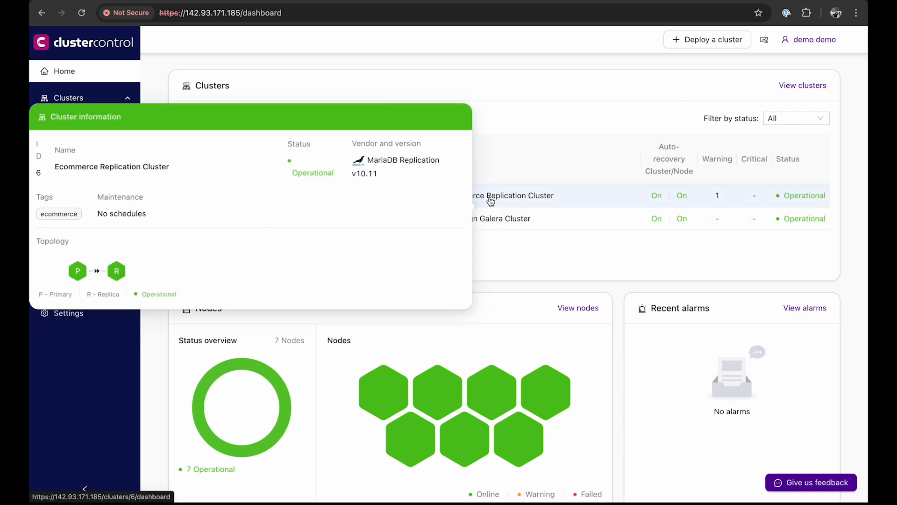
Step: Enter the Ecommerce Replication Cluster and bring up its System settings under Settings
left_click(511, 196)
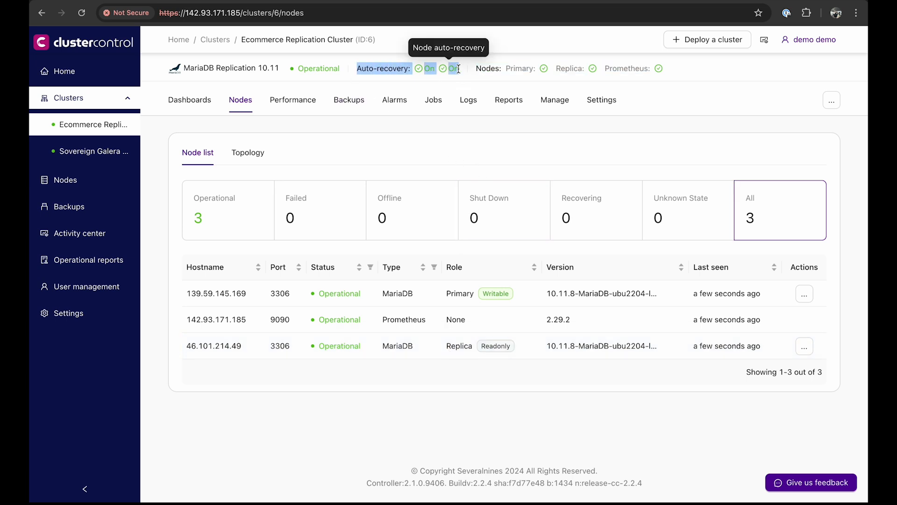
mouse_move(423, 70)
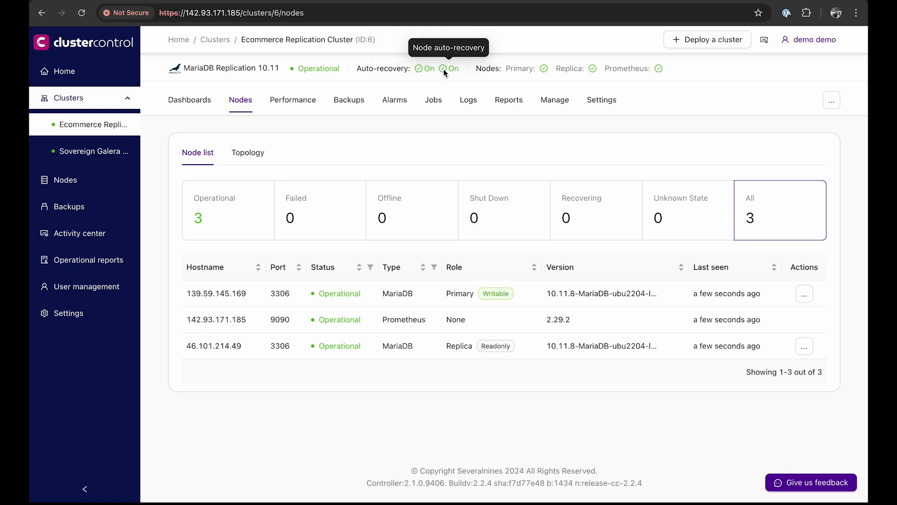
left_click(601, 100)
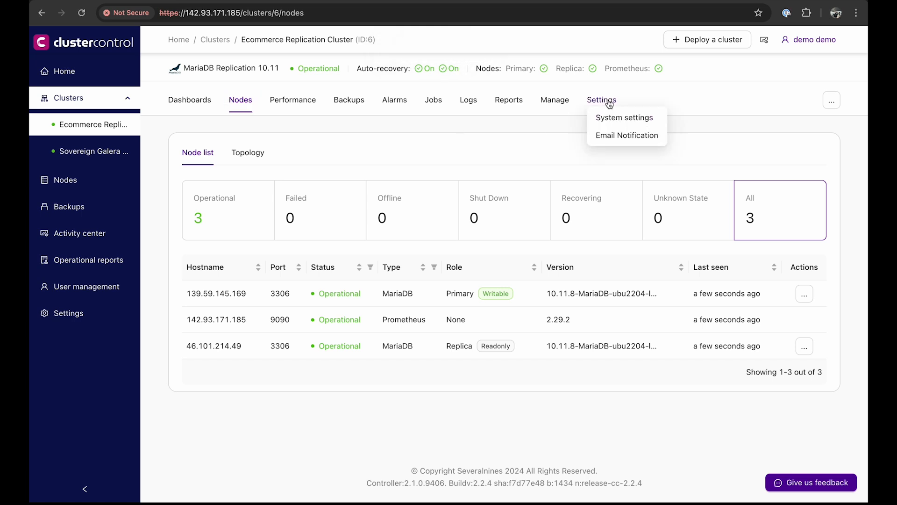
left_click(625, 118)
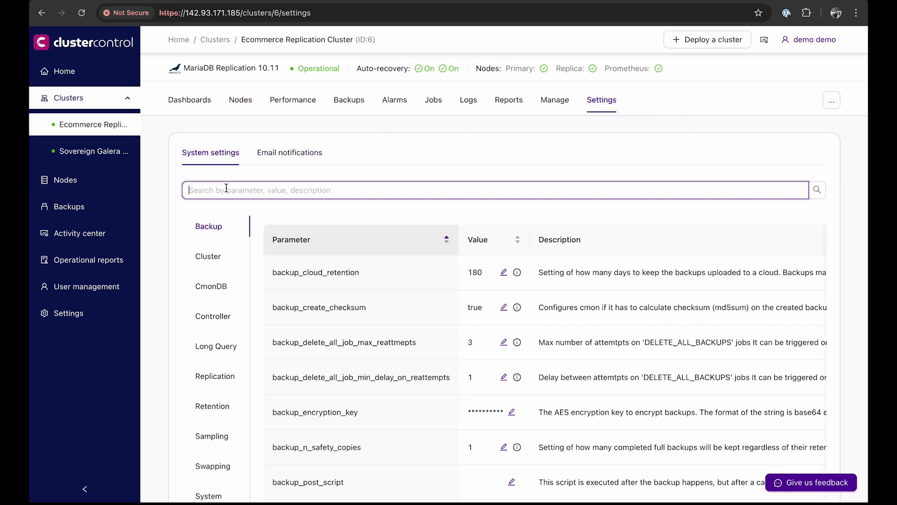
Step: Filter settings by 'replica', set replication_auto_rebuild_slave to 1, and go back to Nodes
type("replication")
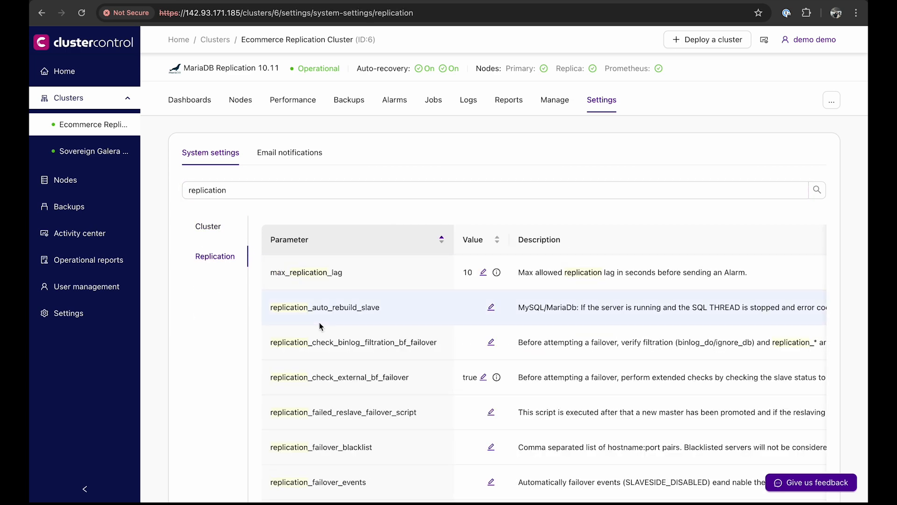
mouse_move(384, 311)
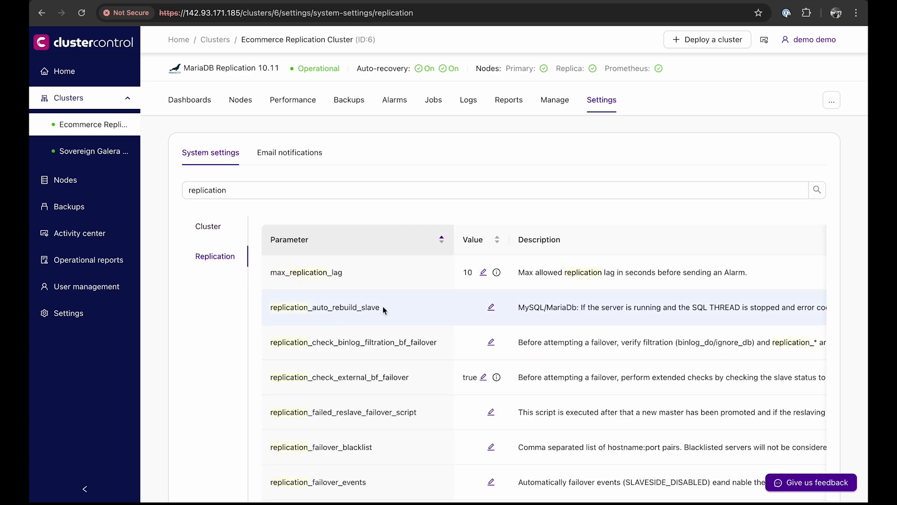
left_click(490, 307)
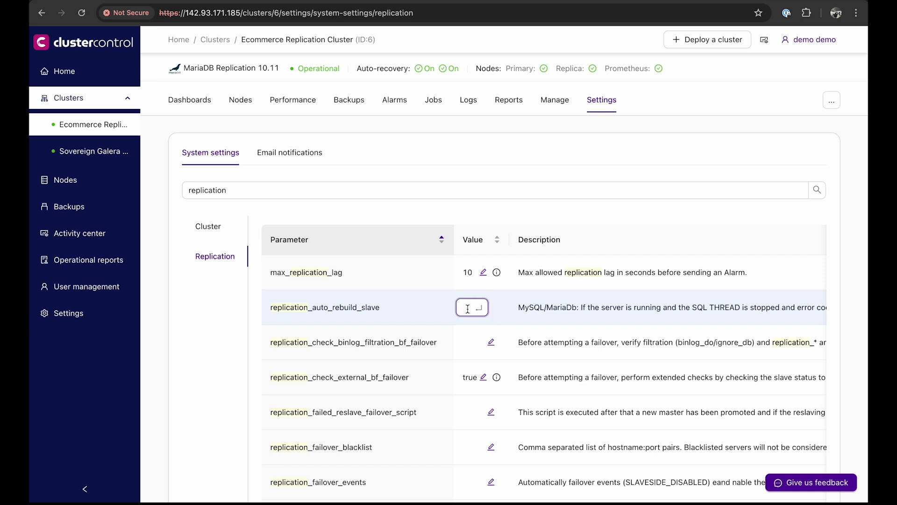
type("1")
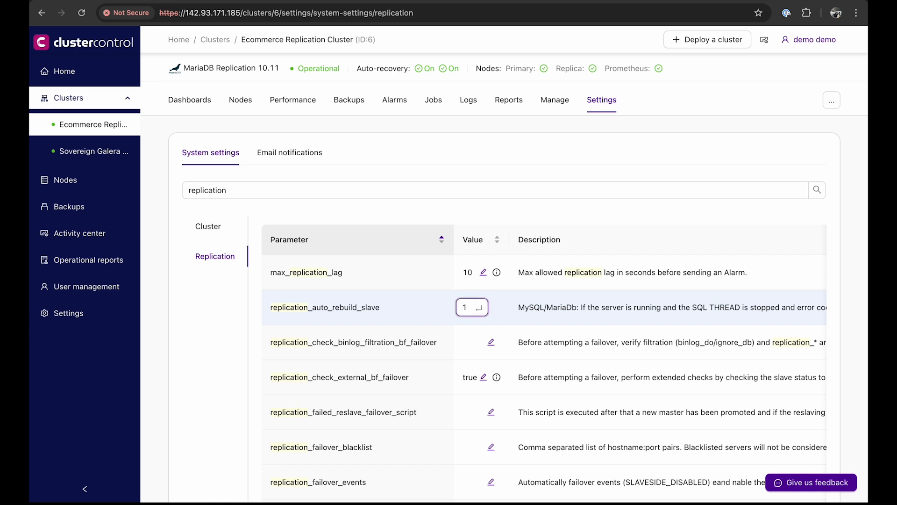
left_click(240, 100)
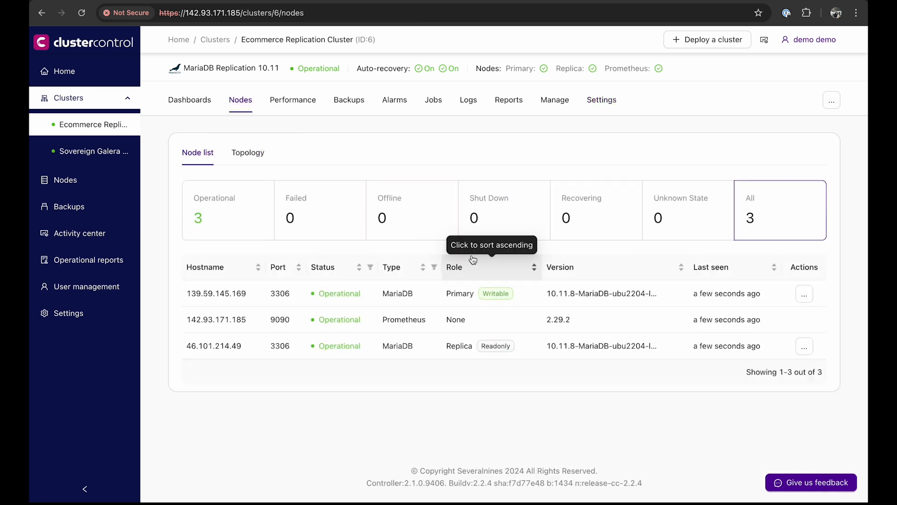
Step: After checking the topology, reboot the host of primary node 139.59.145.169 from its actions menu
left_click(248, 152)
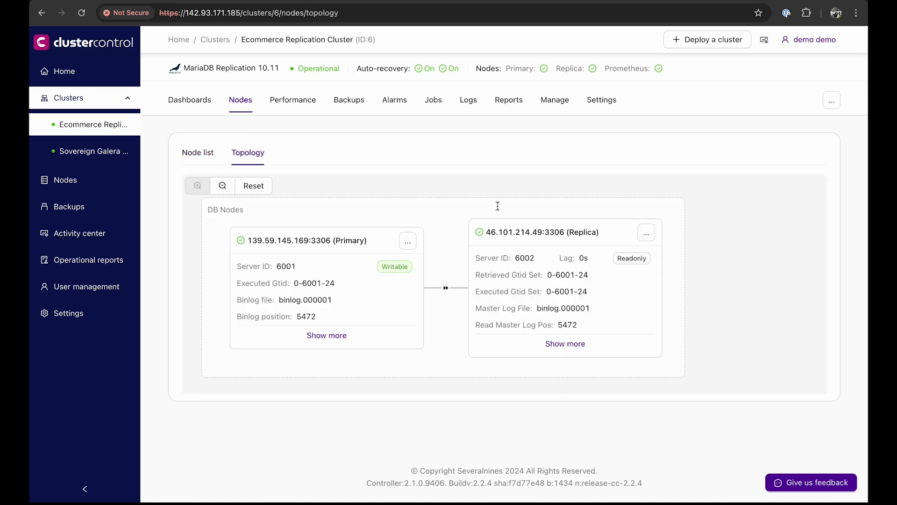
left_click(198, 152)
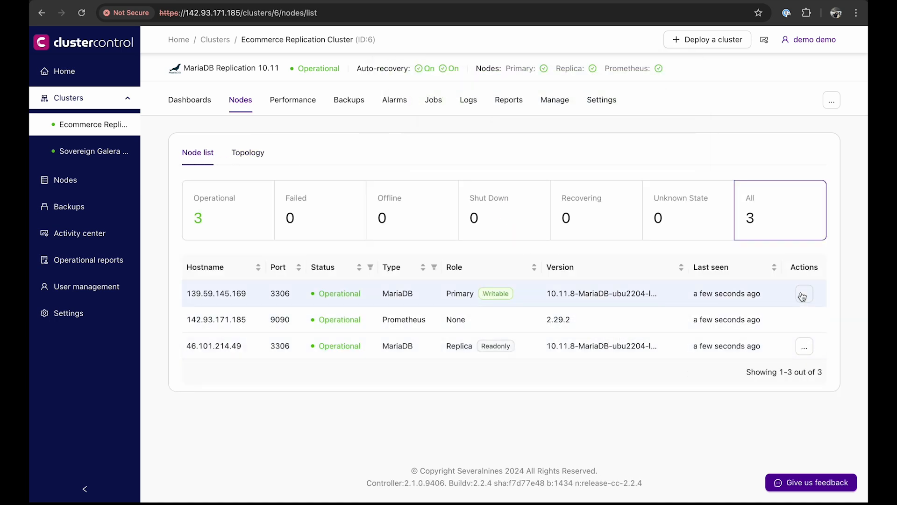
left_click(804, 294)
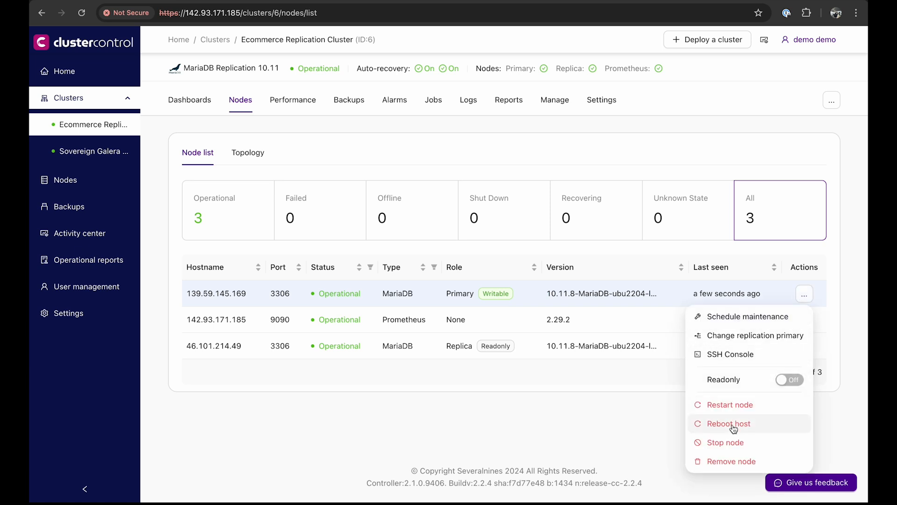
left_click(729, 423)
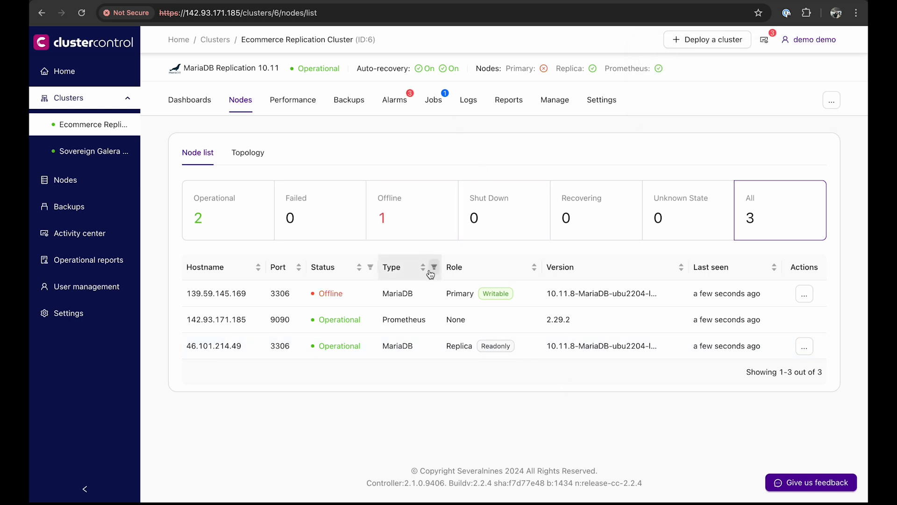
Step: Review the finished 'Failover to a new Master' job messages while the host reboot job still runs
left_click(433, 100)
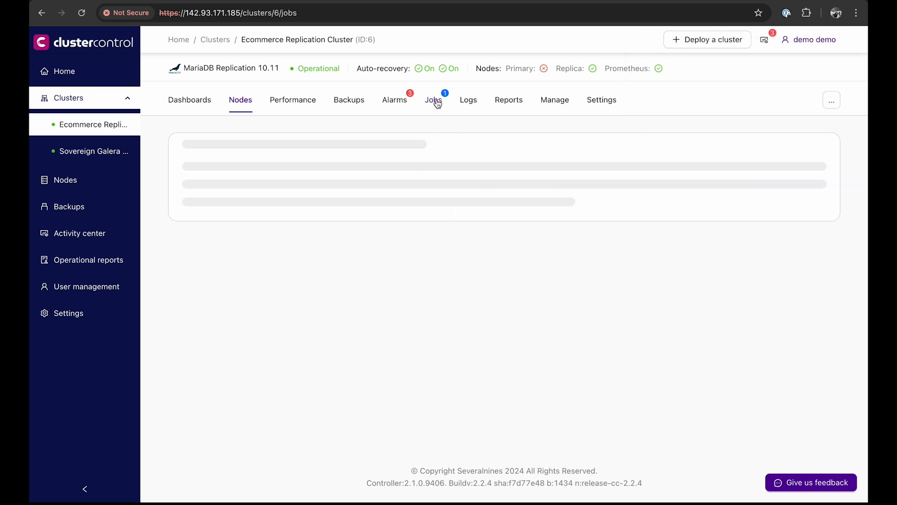
left_click(433, 100)
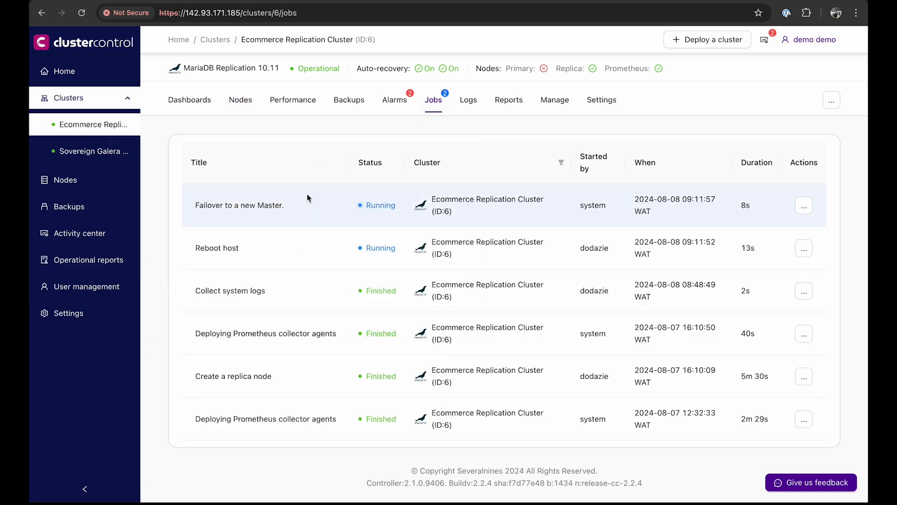
mouse_move(323, 211)
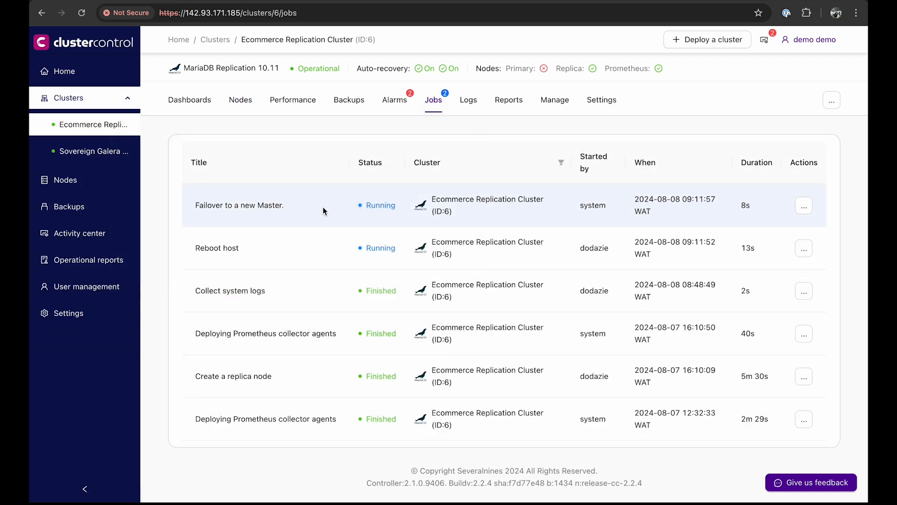
mouse_move(269, 209)
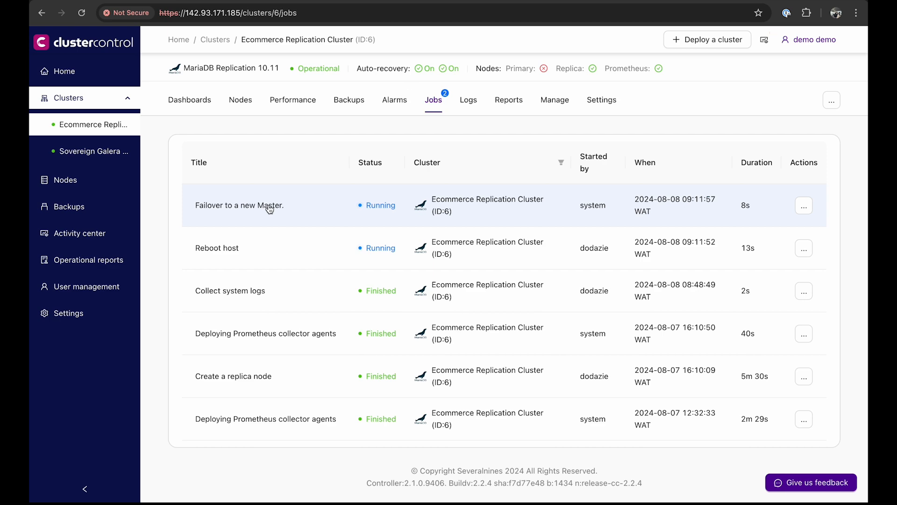
left_click(239, 204)
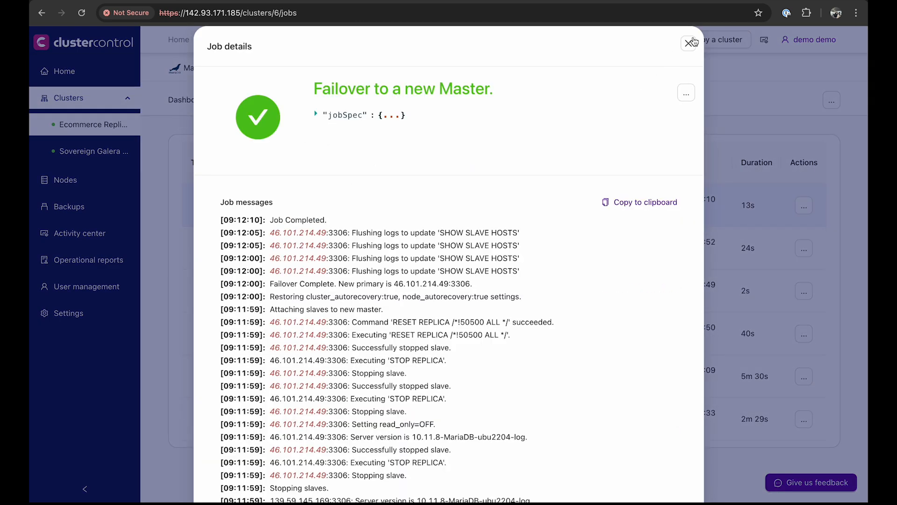
left_click(691, 43)
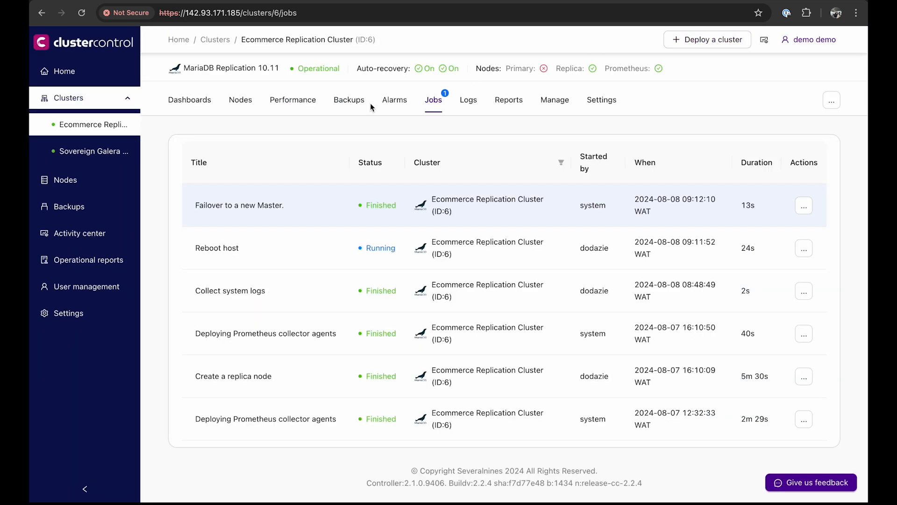
Step: Return to the node list showing 46.101.214.49 as the writable primary
left_click(240, 100)
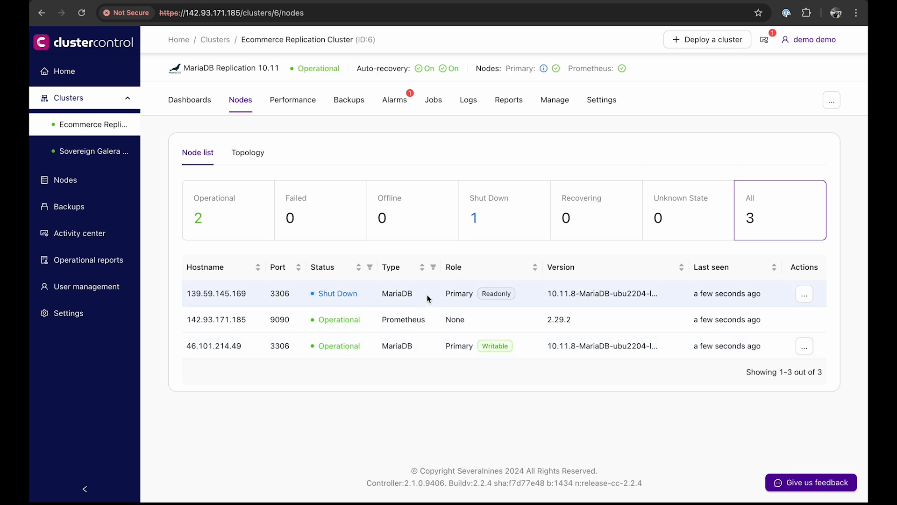
mouse_move(374, 297)
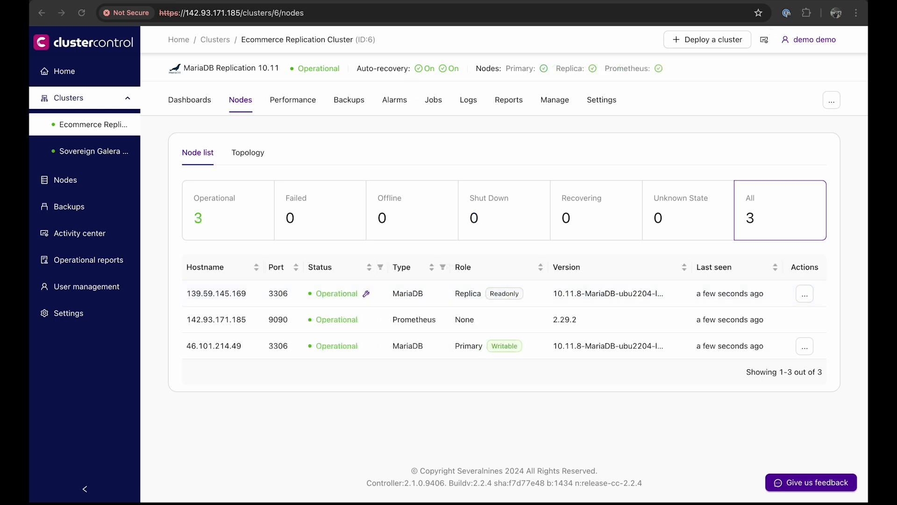
mouse_move(499, 377)
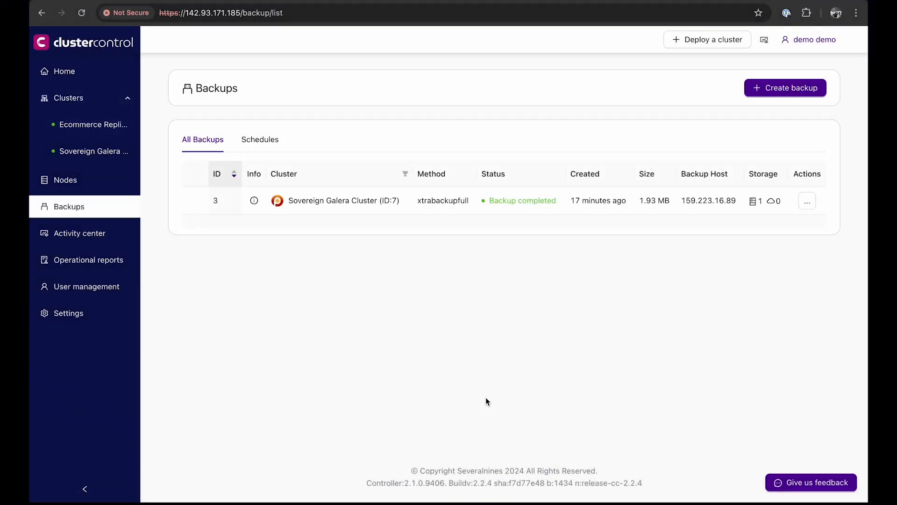
mouse_move(483, 404)
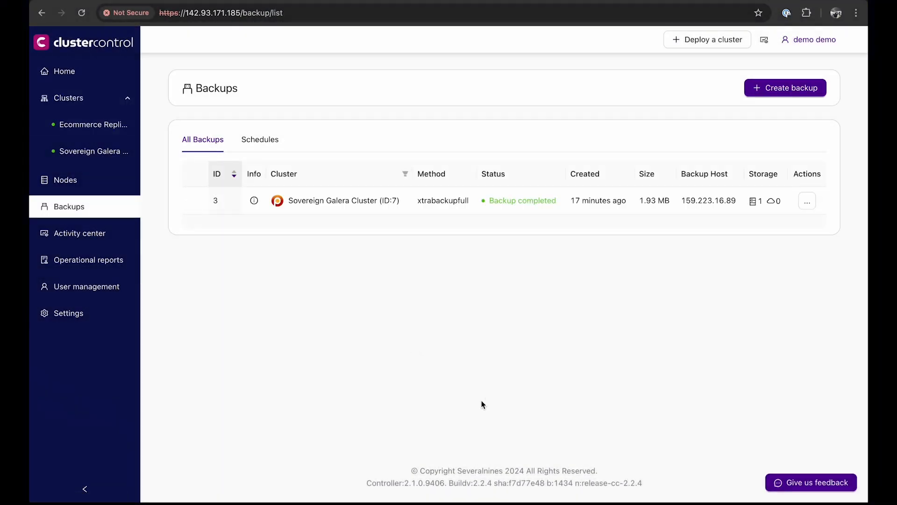
Step: Show the Sovereign Galera Cluster's backups, listing completed xtrabackupfull backup 3 (1.93 MB)
left_click(93, 151)
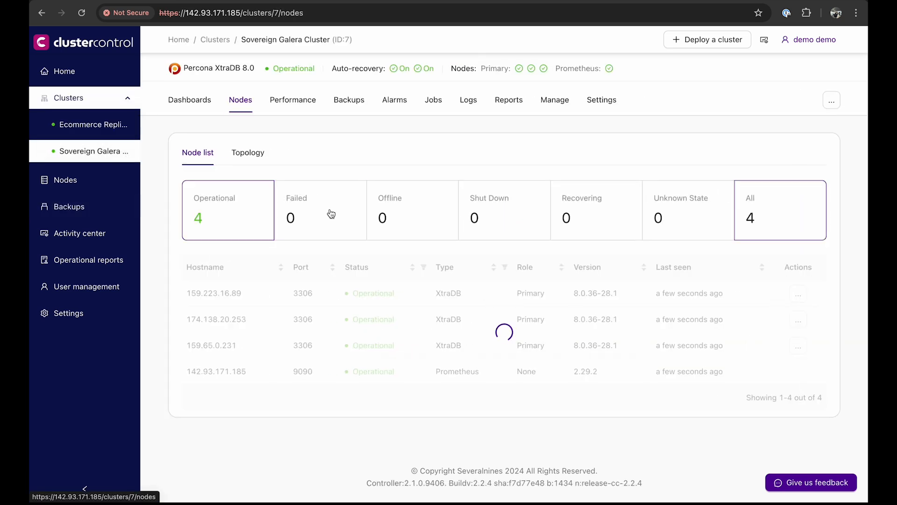
left_click(349, 100)
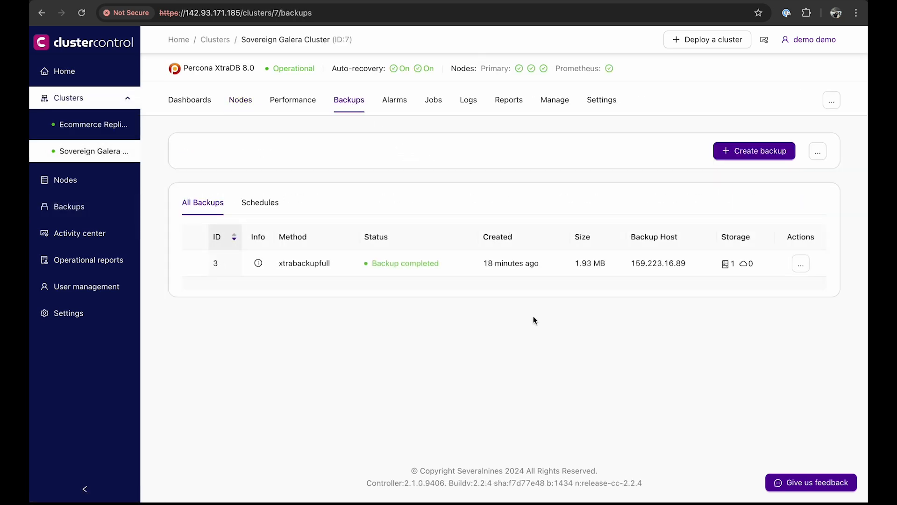
mouse_move(532, 349)
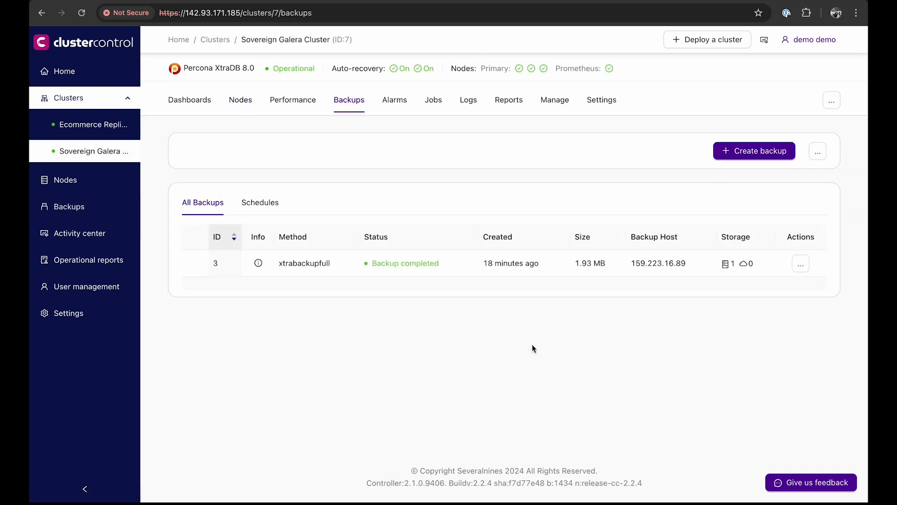
mouse_move(641, 342)
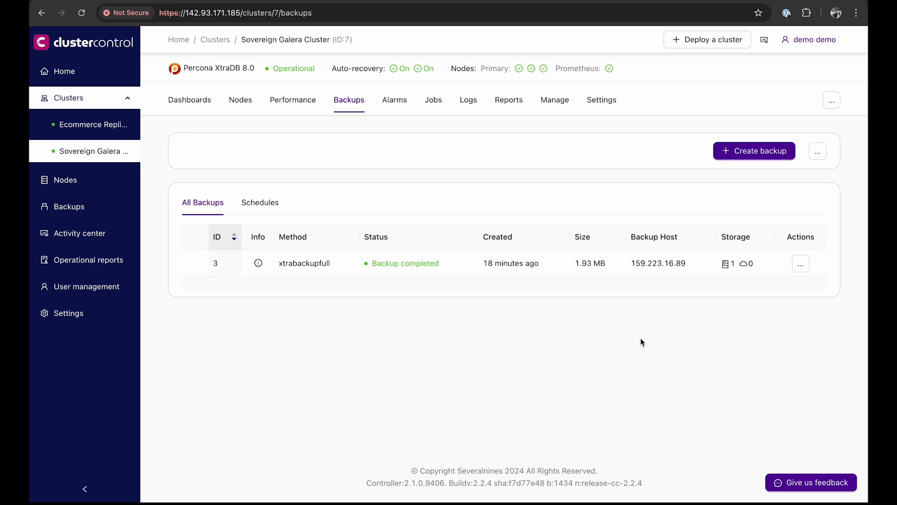
mouse_move(754, 151)
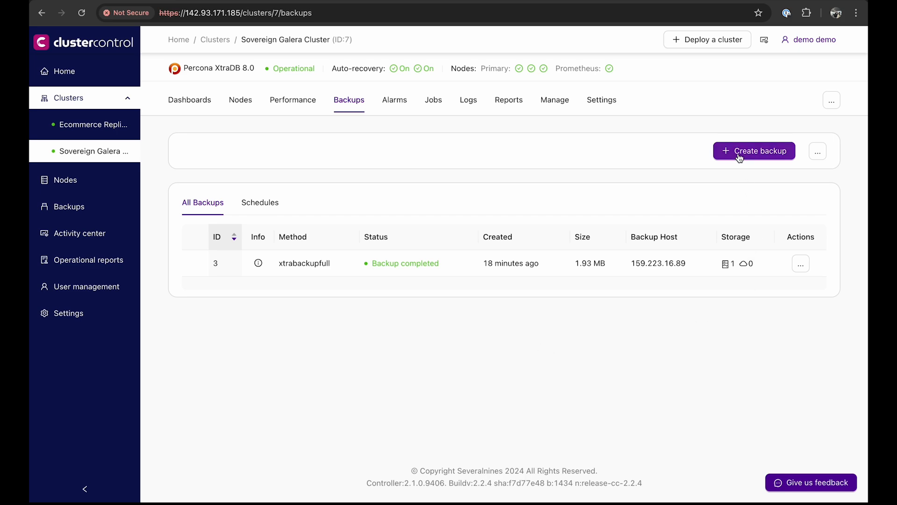
Step: Begin an on-demand mysqldump backup of schema and data, leaving cloud upload off
left_click(754, 151)
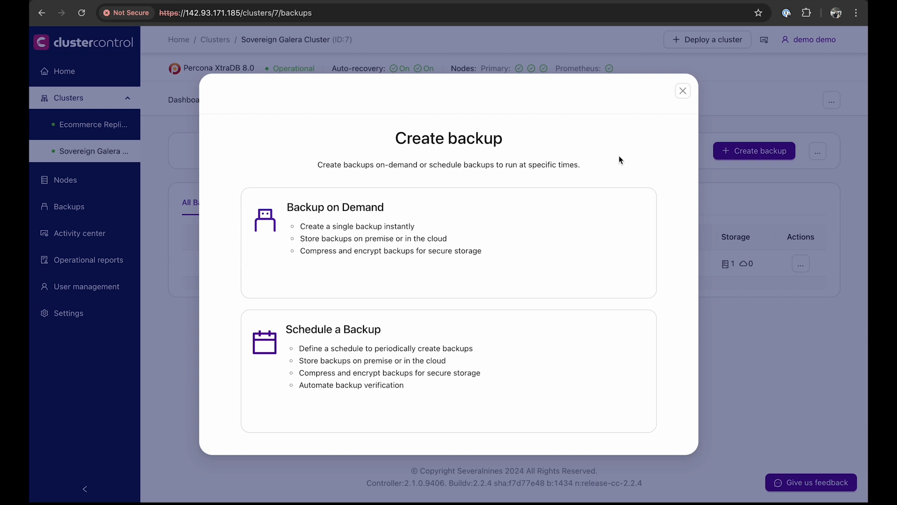
mouse_move(548, 262)
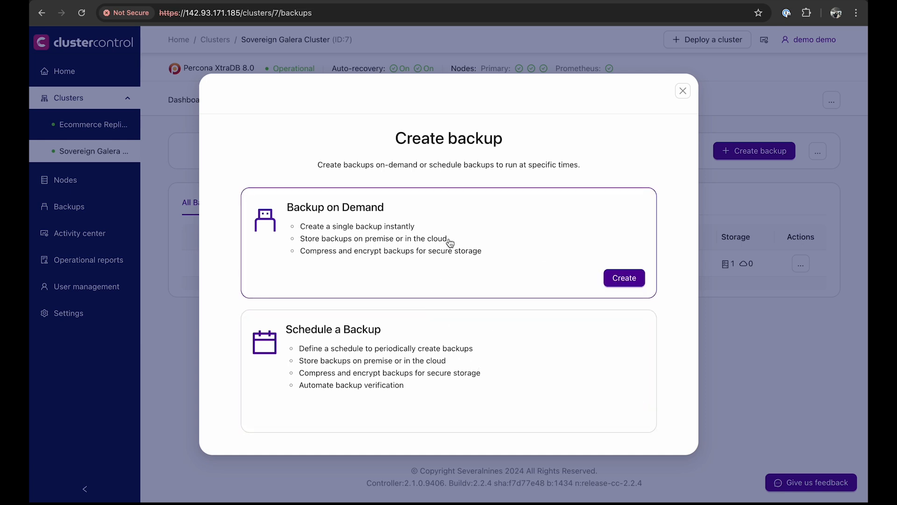
left_click(624, 277)
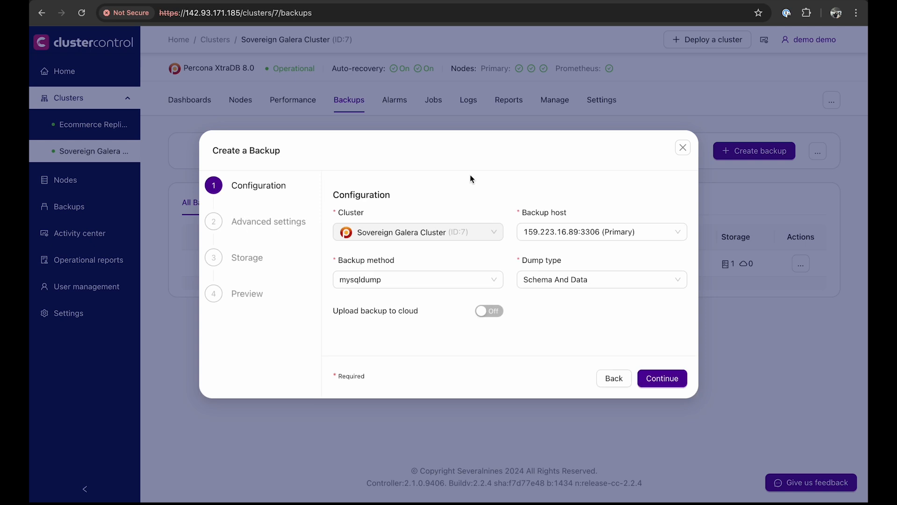
mouse_move(512, 204)
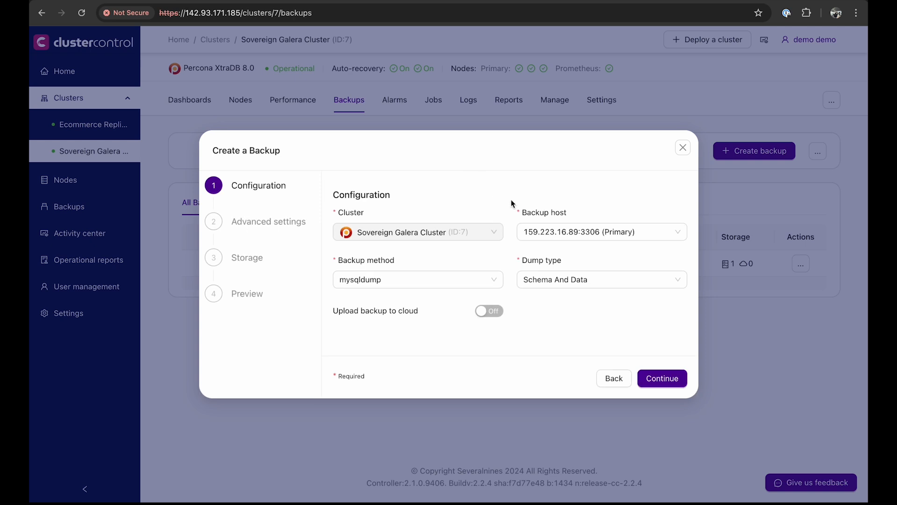
left_click(601, 232)
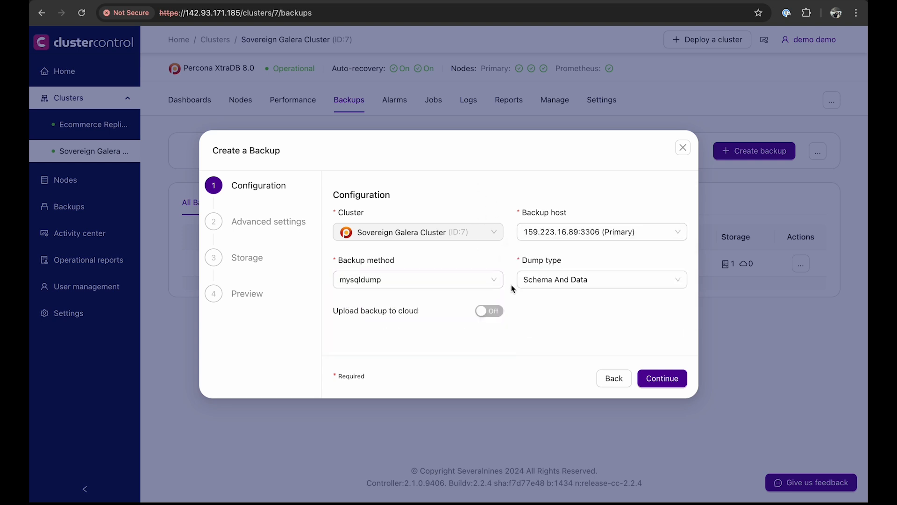
left_click(488, 310)
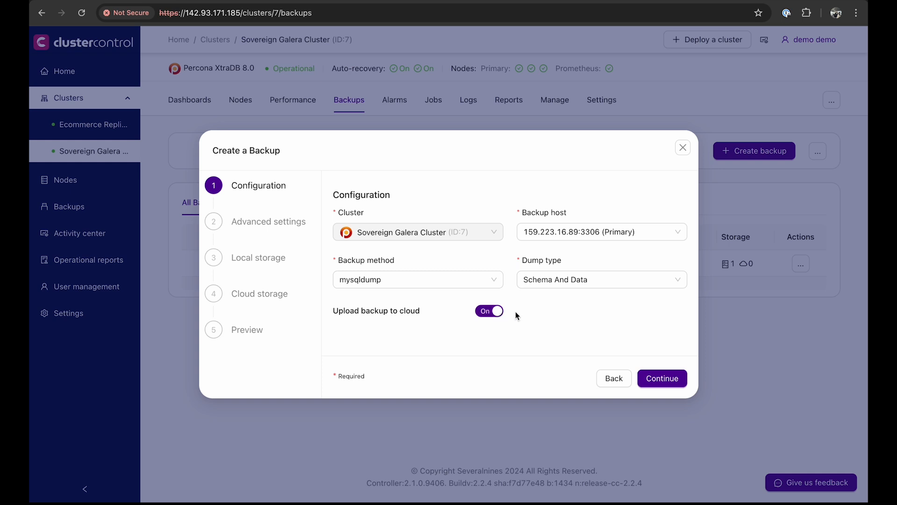
mouse_move(256, 292)
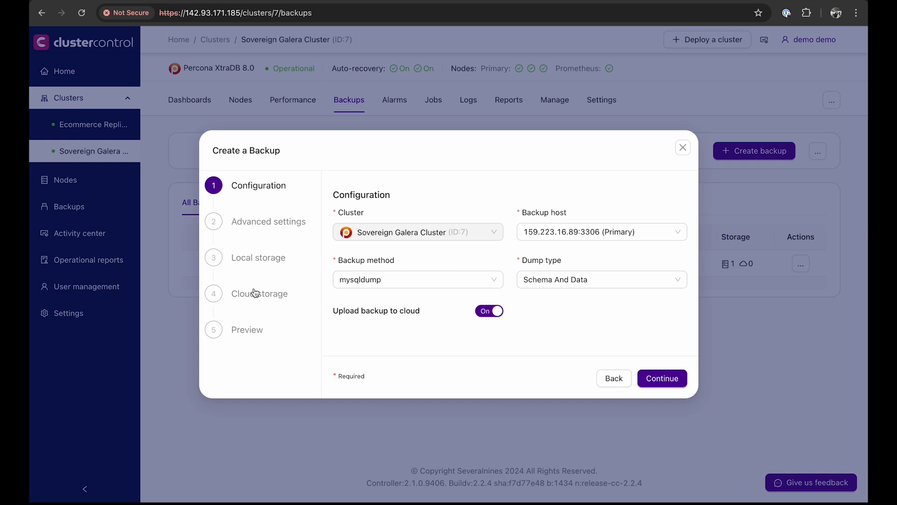
mouse_move(254, 297)
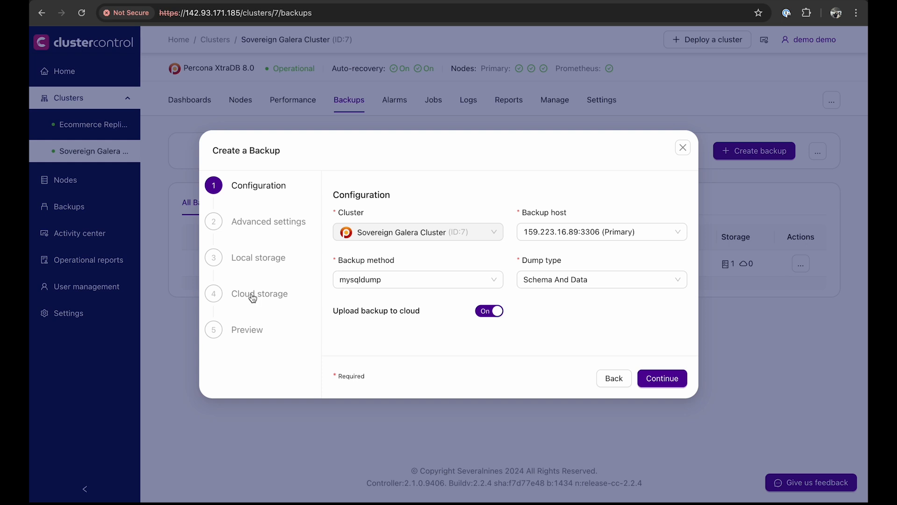
left_click(488, 310)
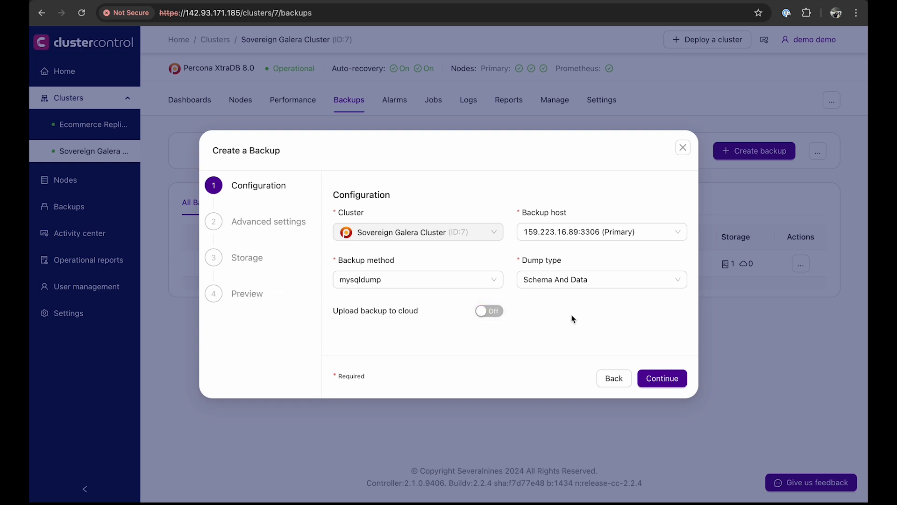
mouse_move(585, 318)
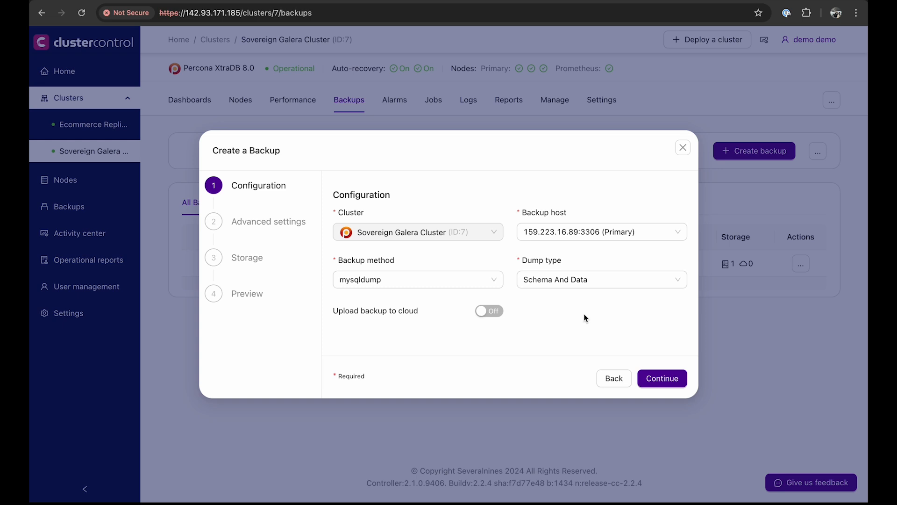
Step: Accept compression level 6, extended insert, 31-day retention and no encryption
left_click(662, 379)
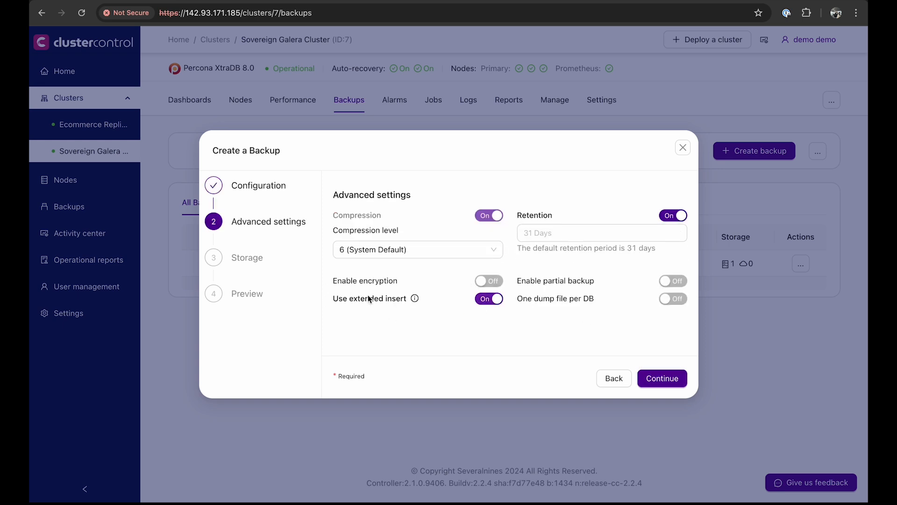
mouse_move(393, 296)
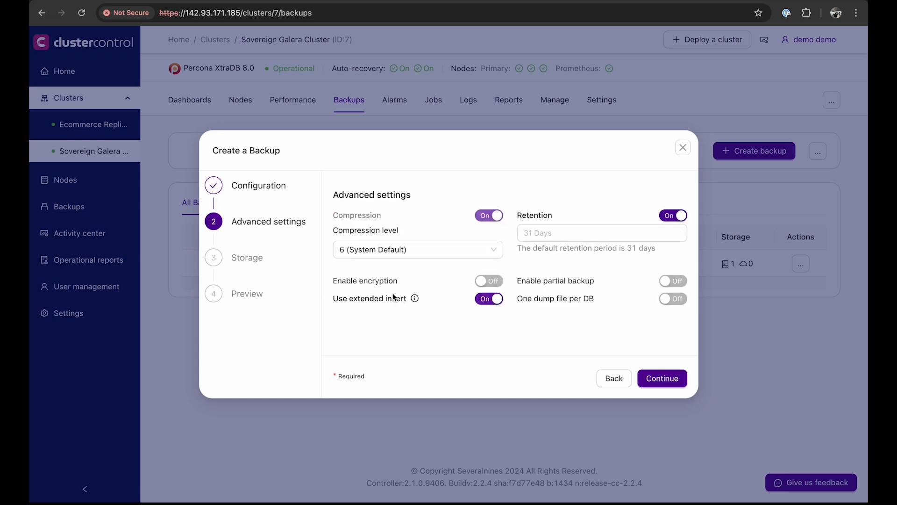
mouse_move(416, 282)
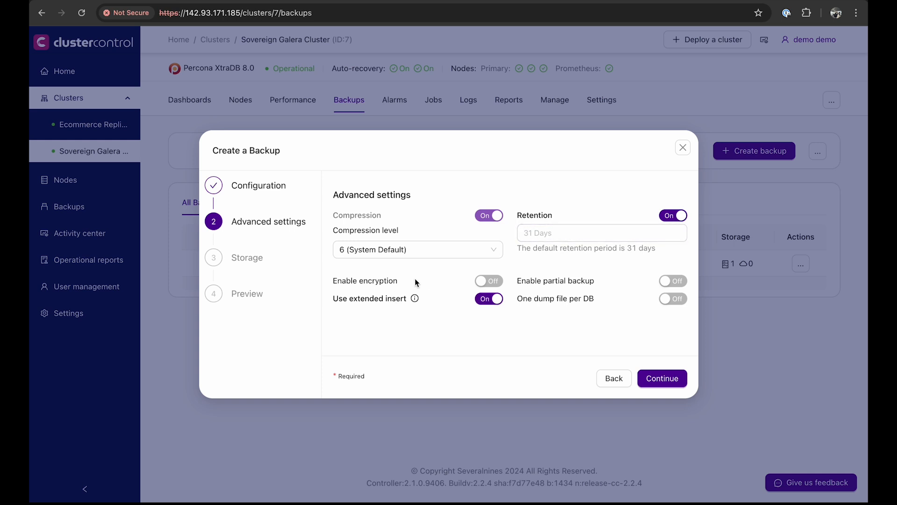
left_click(662, 379)
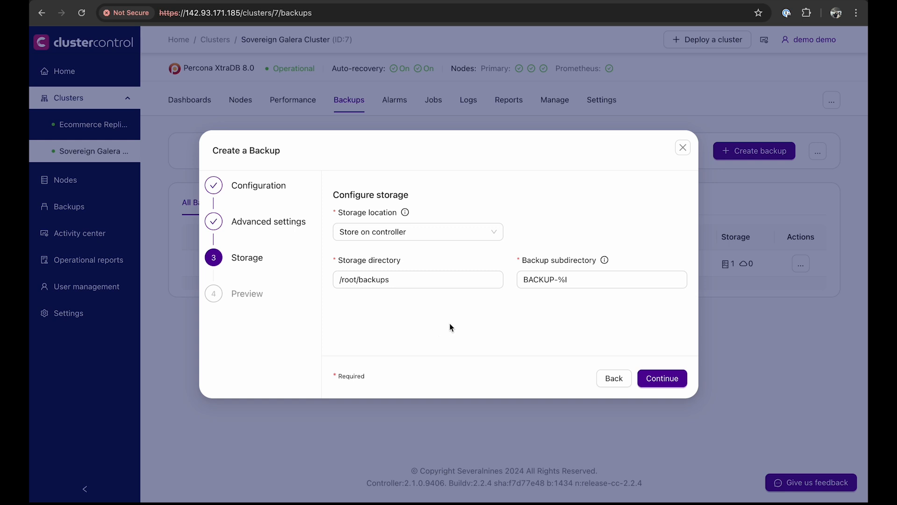
Step: Store the backup on the node under /root/backups with subdirectory BACKUP-%I
left_click(417, 232)
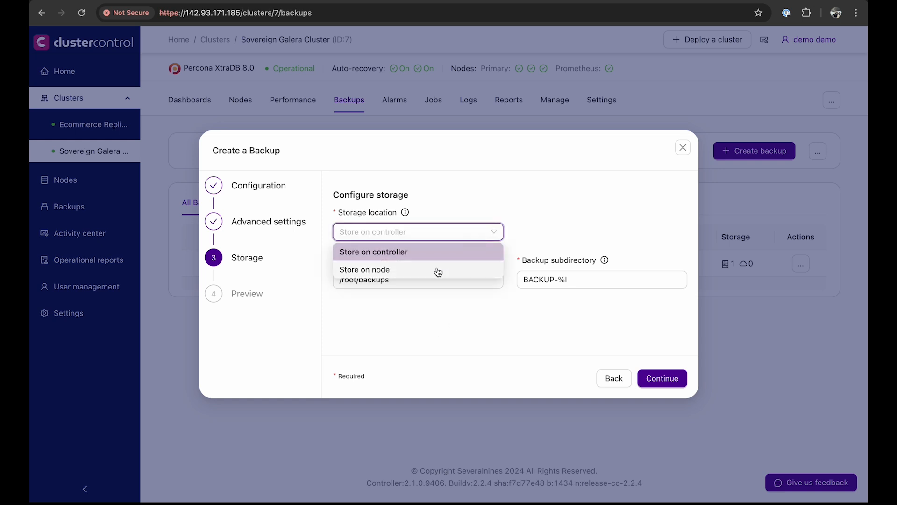
left_click(365, 269)
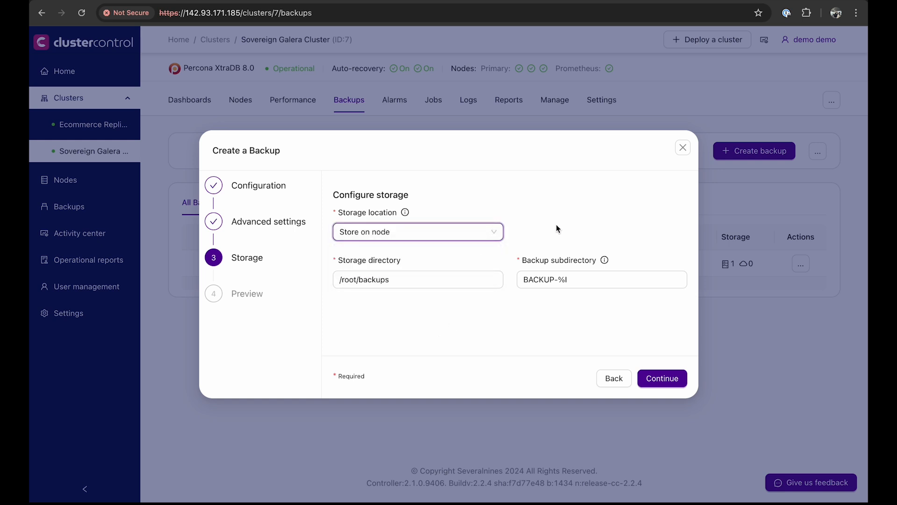
left_click(601, 279)
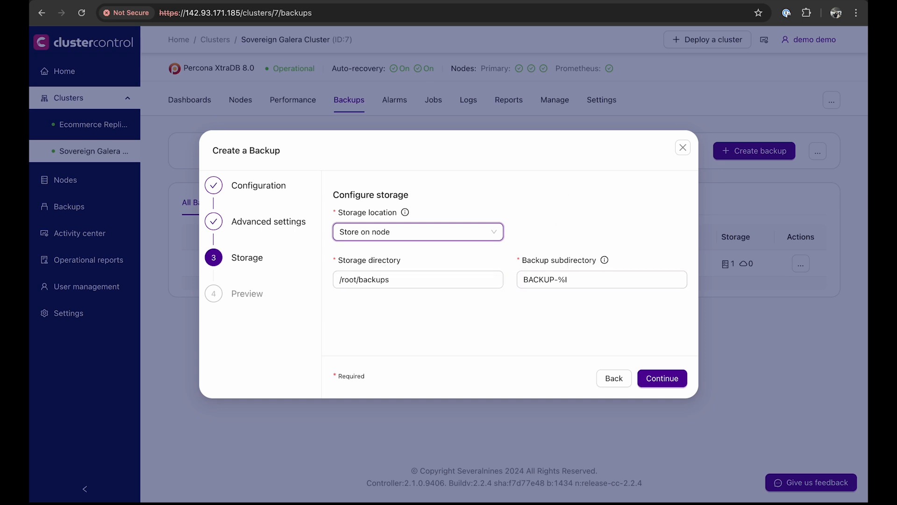
mouse_move(584, 303)
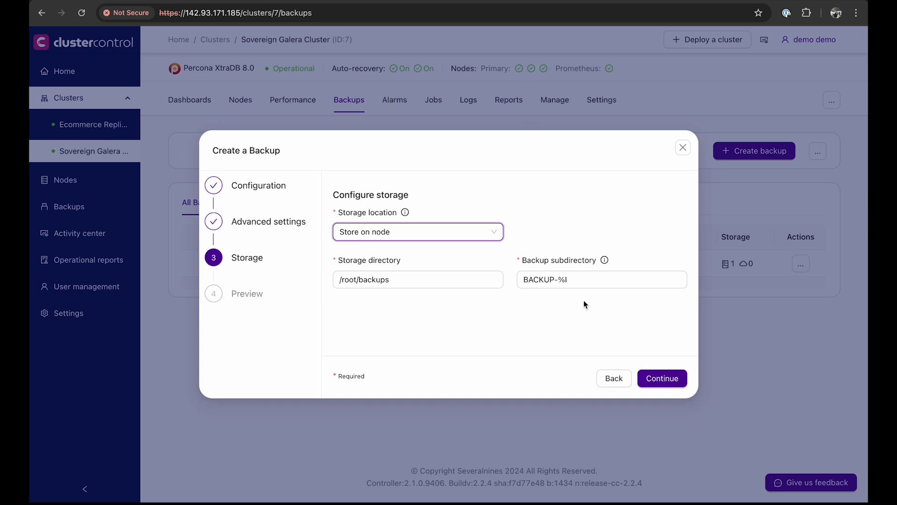
Step: Submit the mysqldump backup job, which appears as pending backup 4
left_click(661, 378)
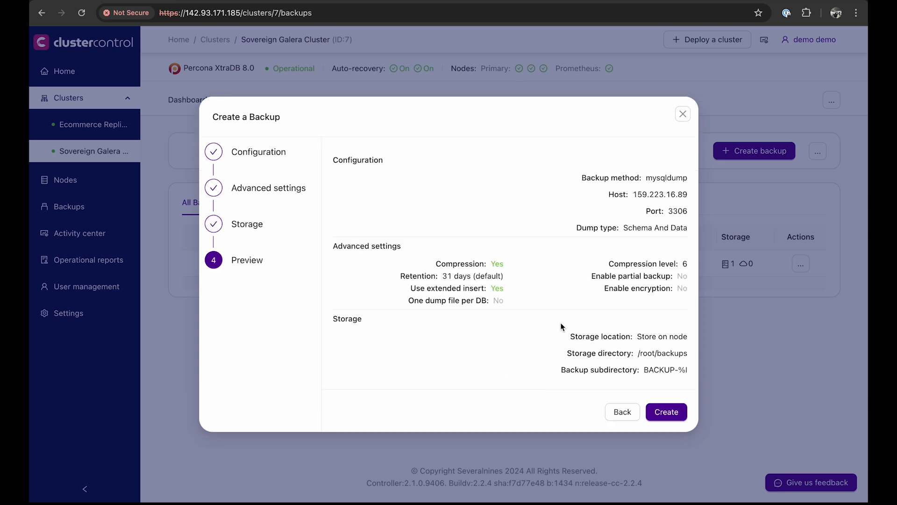
left_click(665, 411)
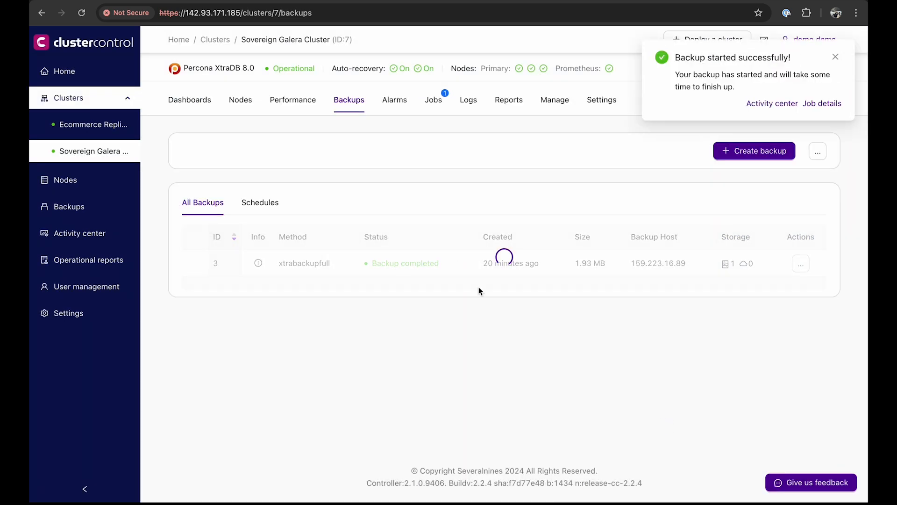
left_click(755, 150)
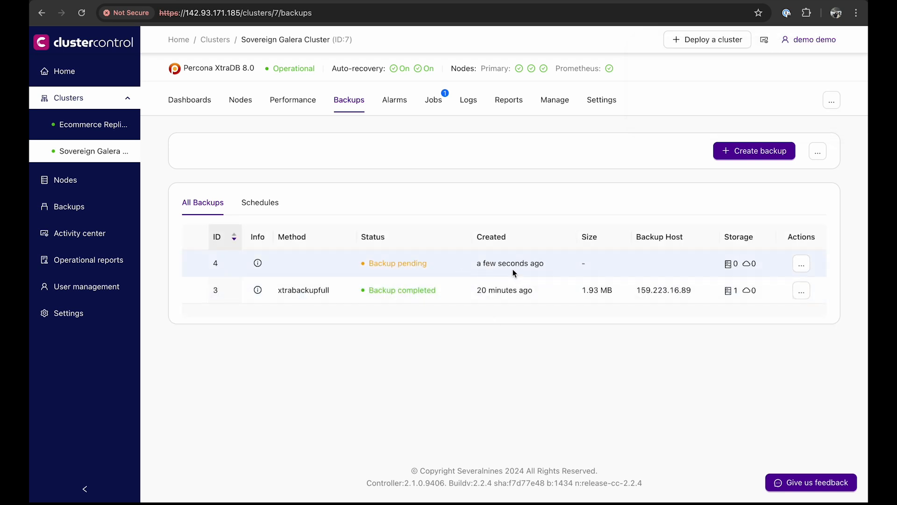
mouse_move(550, 262)
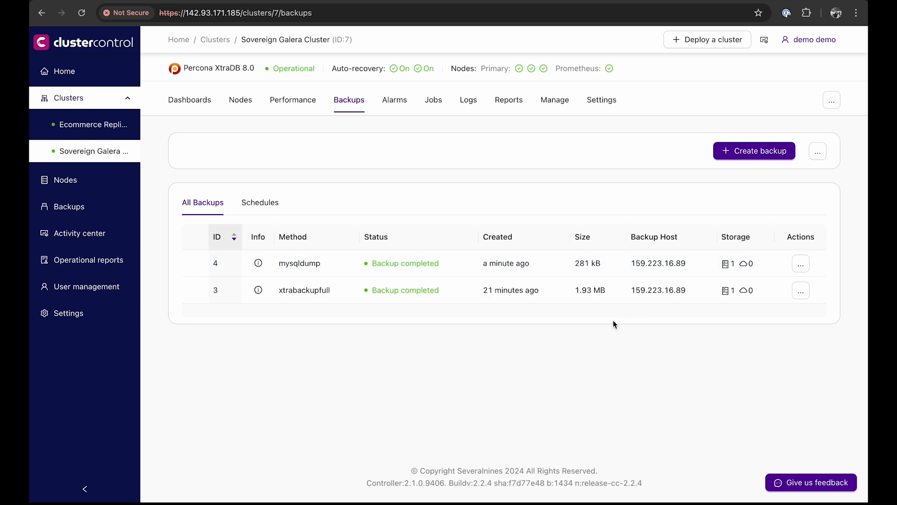
mouse_move(818, 159)
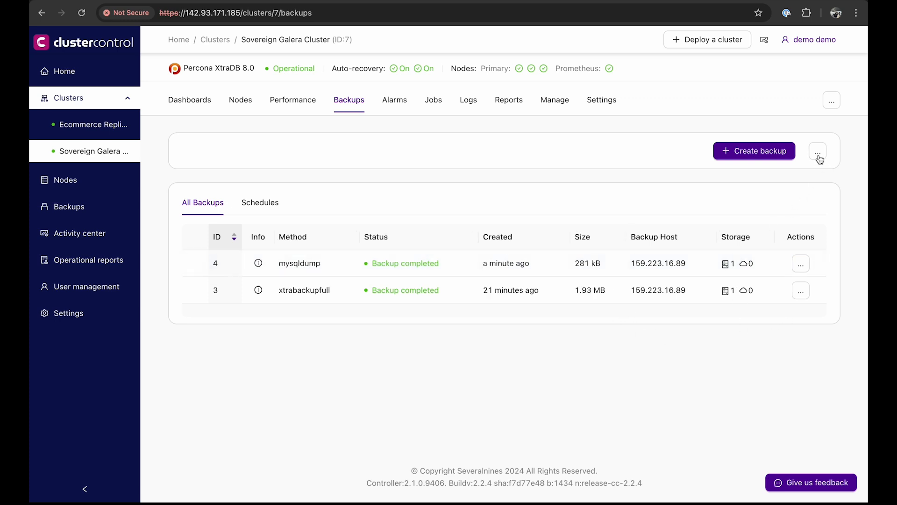
Step: Launch the restore wizard for an internal backup from local storage
left_click(818, 152)
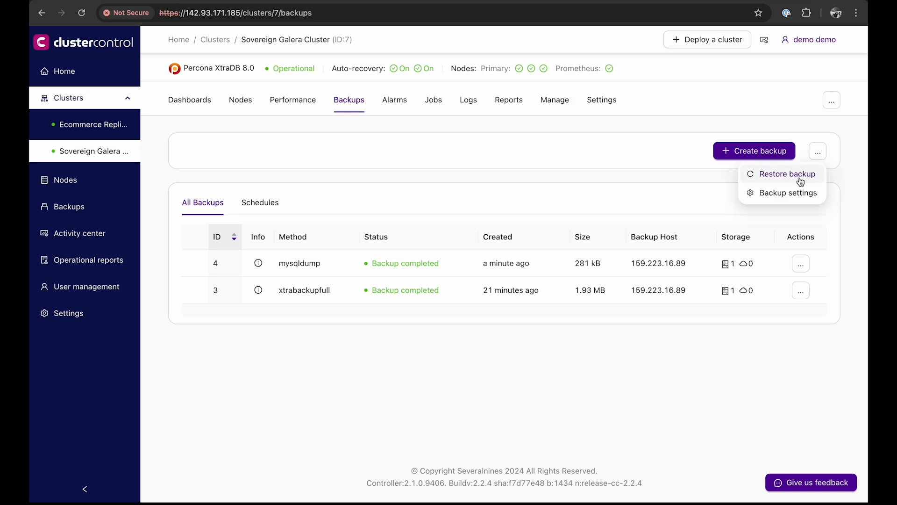
left_click(787, 174)
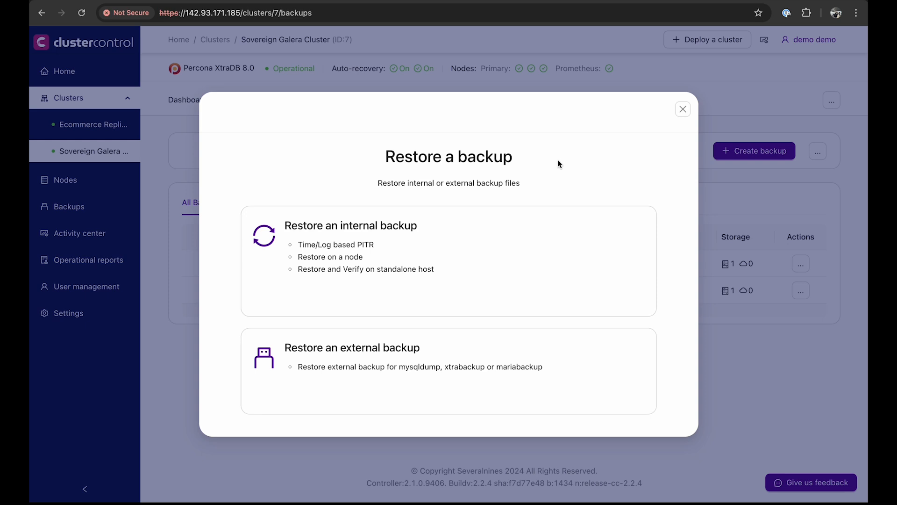
mouse_move(482, 240)
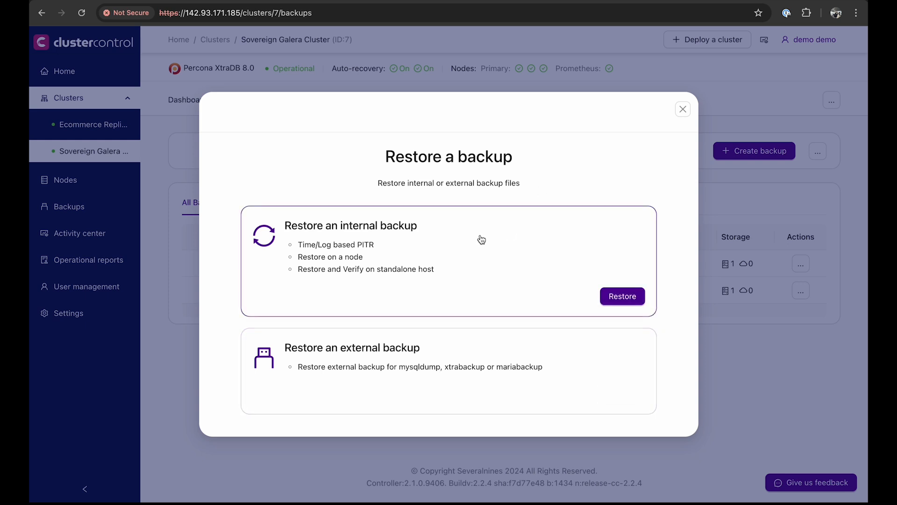
left_click(621, 296)
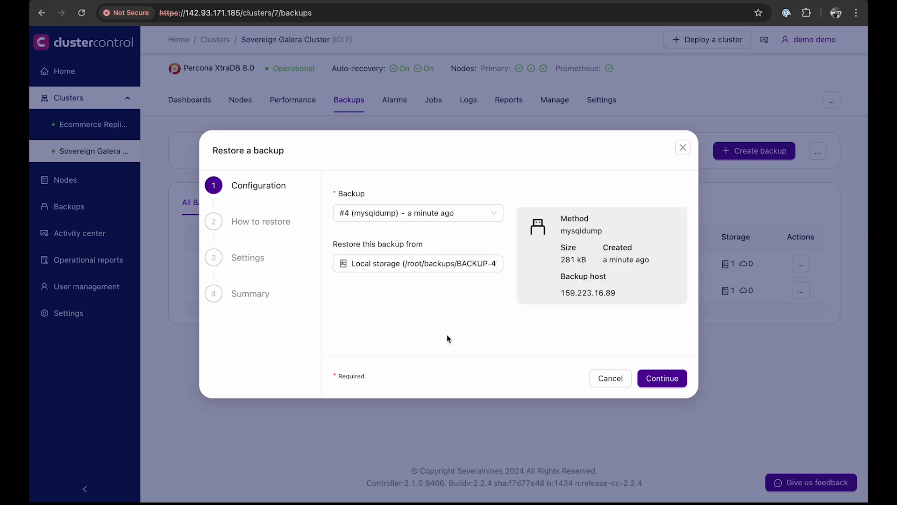
mouse_move(449, 318)
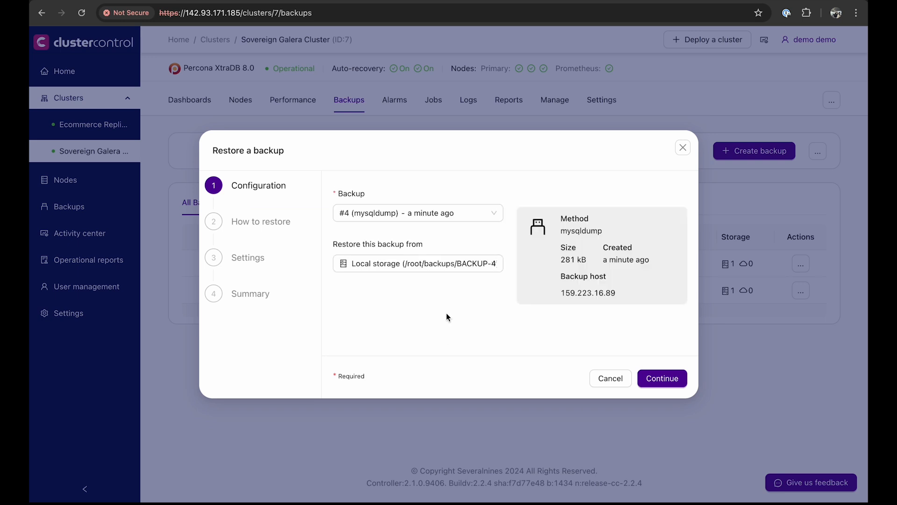
Step: Select xtrabackupfull backup #3 (1.93 MB) and proceed to the how-to-restore choice
left_click(417, 212)
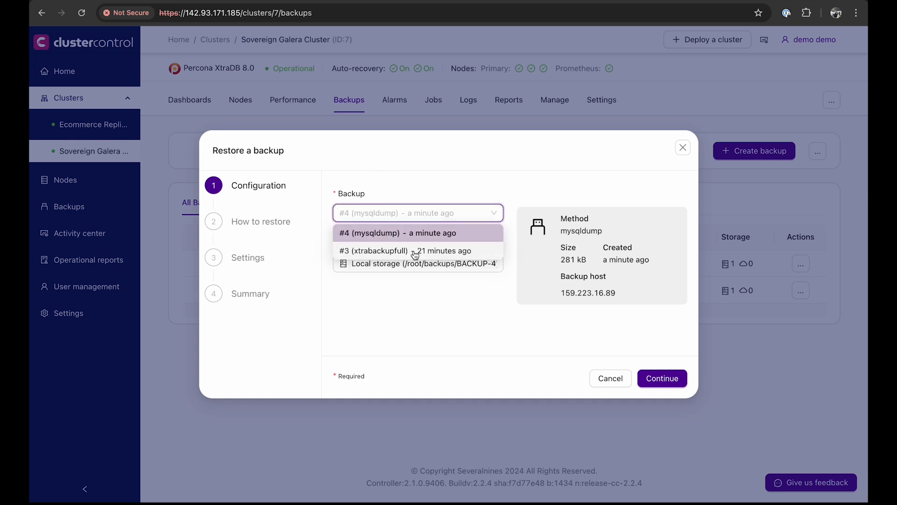
left_click(407, 250)
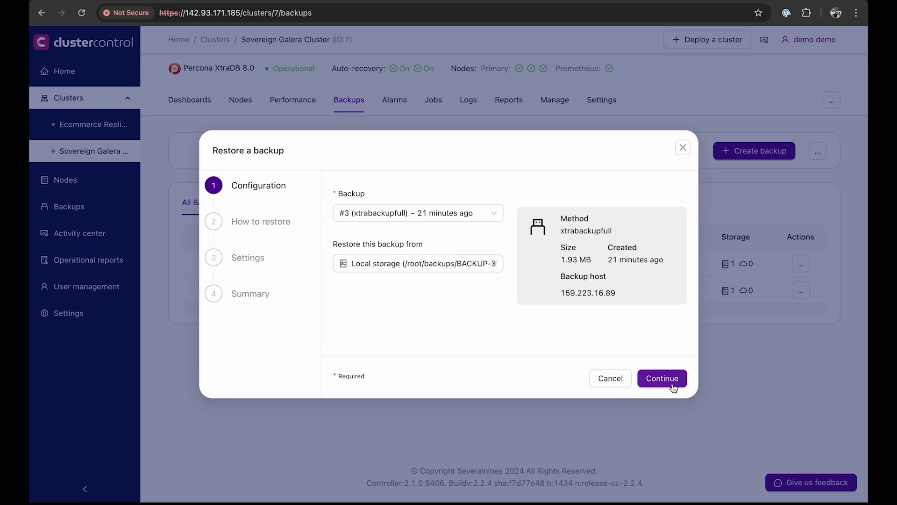
left_click(662, 378)
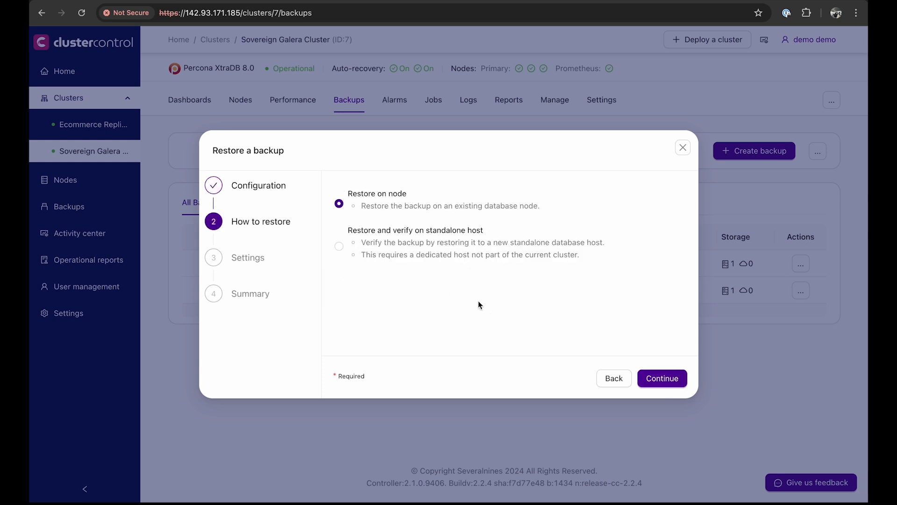
mouse_move(406, 205)
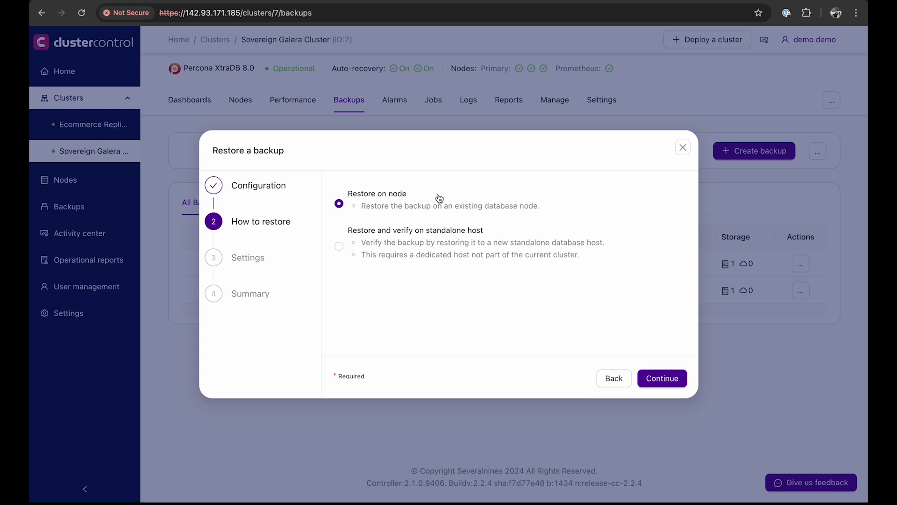
mouse_move(404, 205)
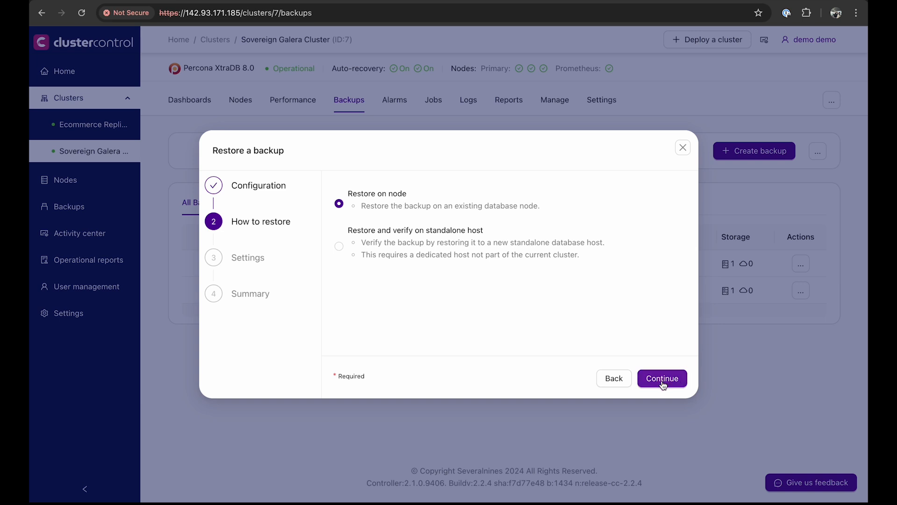
Step: Keep 'Restore on node' targeting 159.223.16.89:3306 with bootstrap from restored node on
left_click(662, 378)
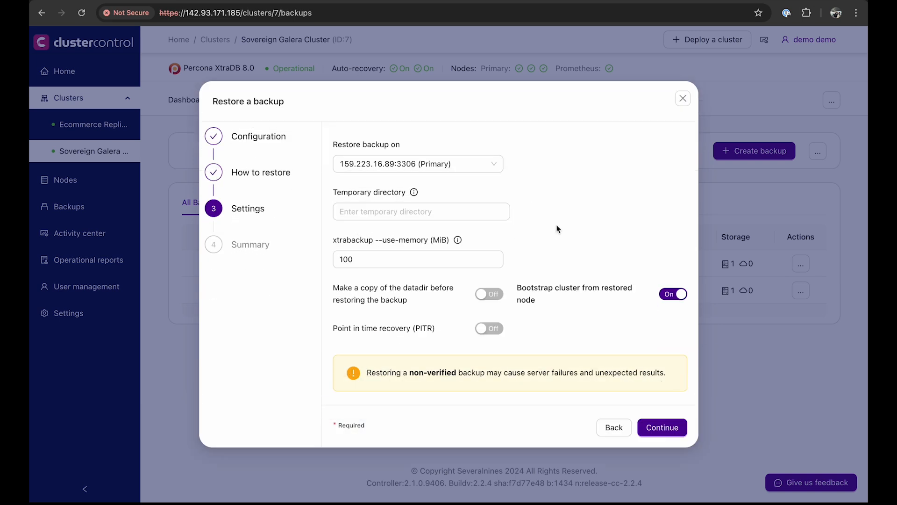
mouse_move(546, 213)
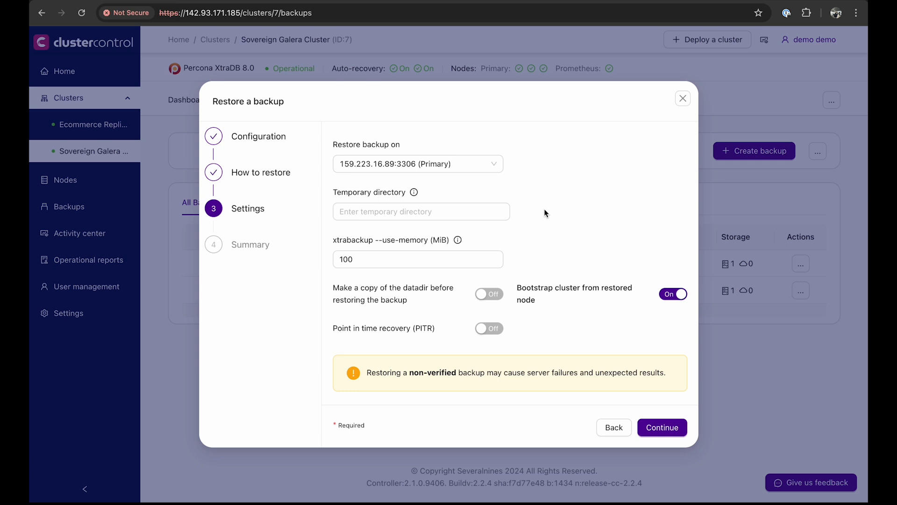
mouse_move(414, 193)
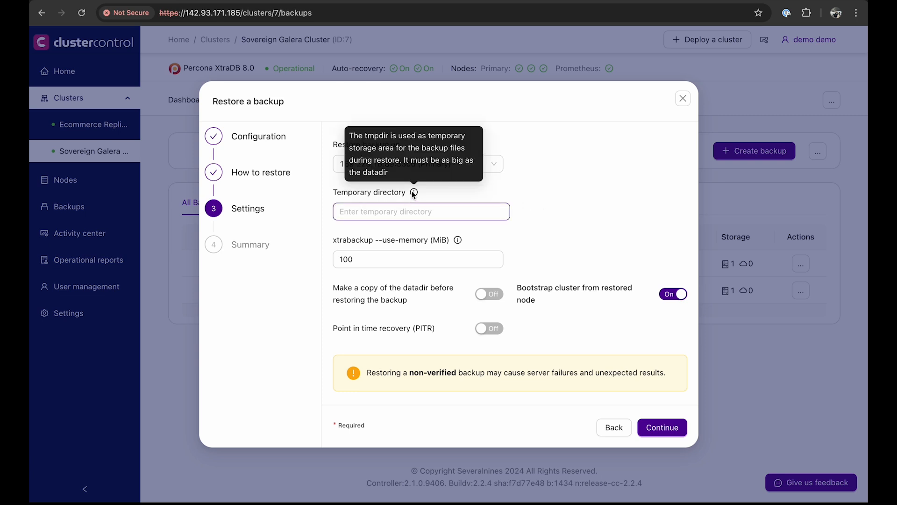
mouse_move(500, 309)
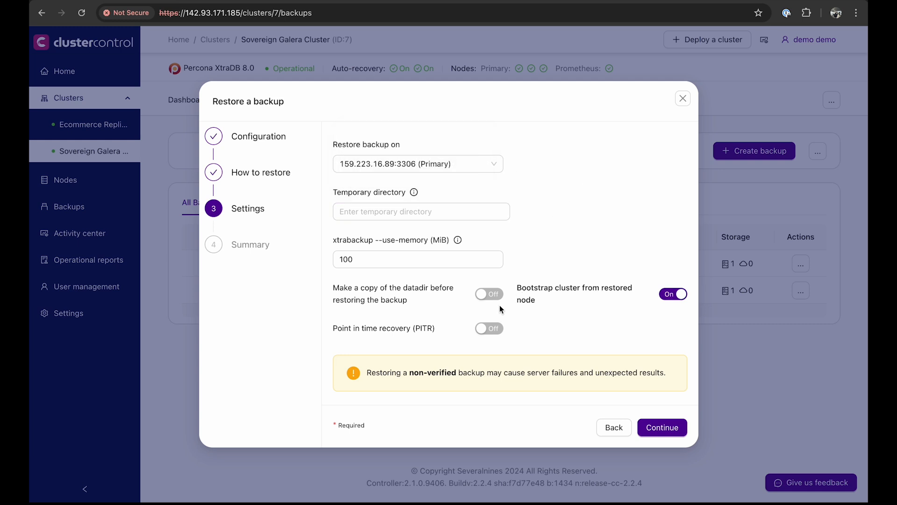
mouse_move(501, 305)
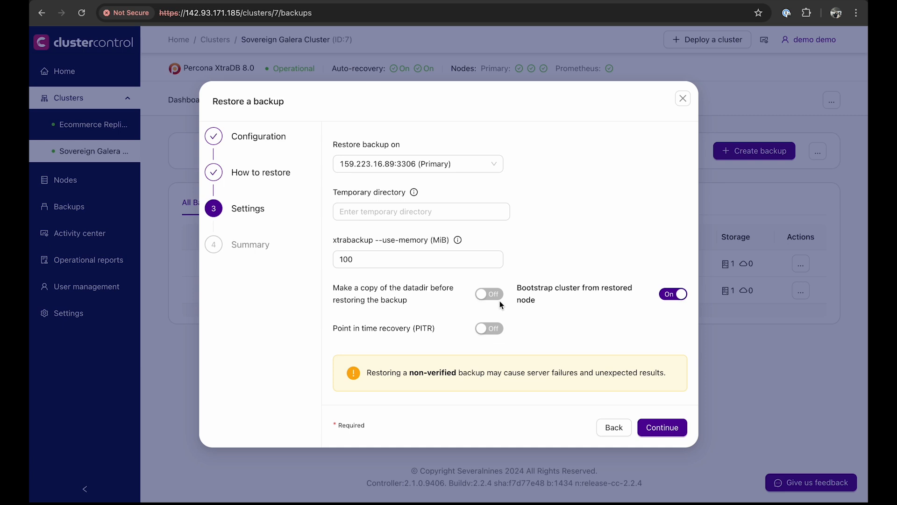
mouse_move(526, 261)
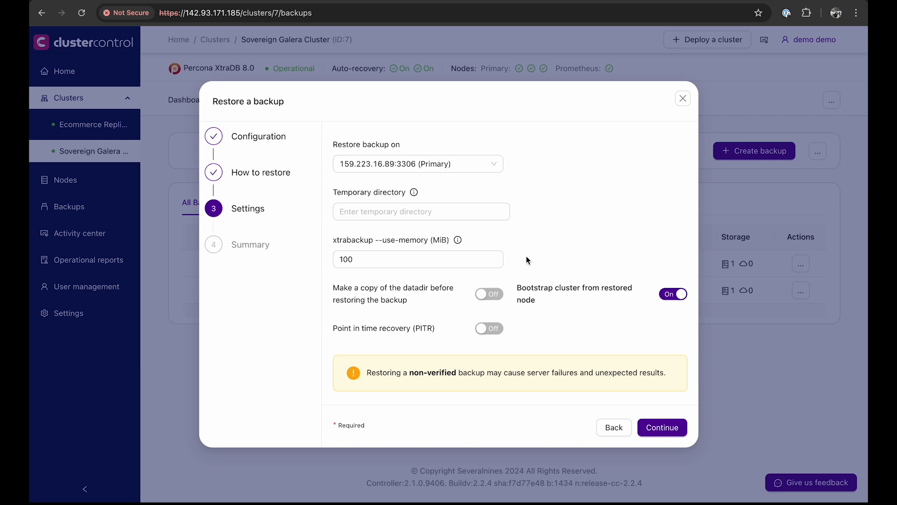
mouse_move(524, 282)
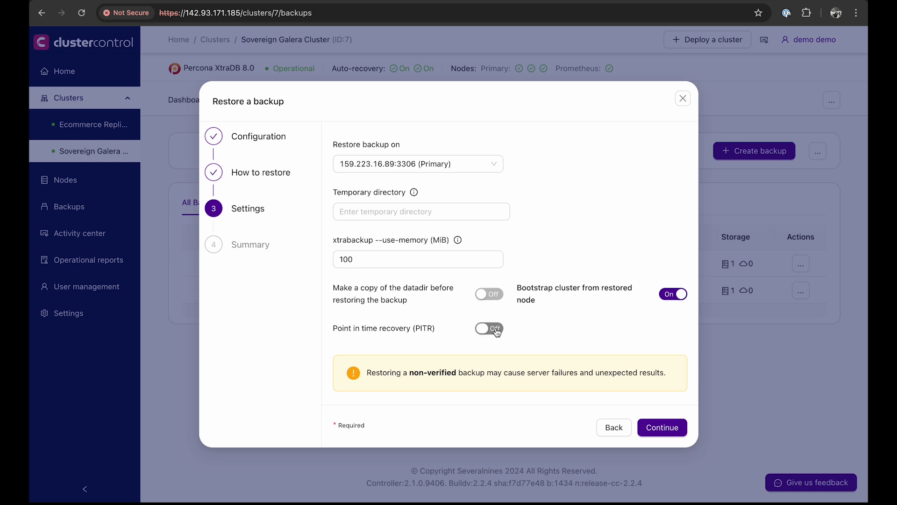
left_click(488, 329)
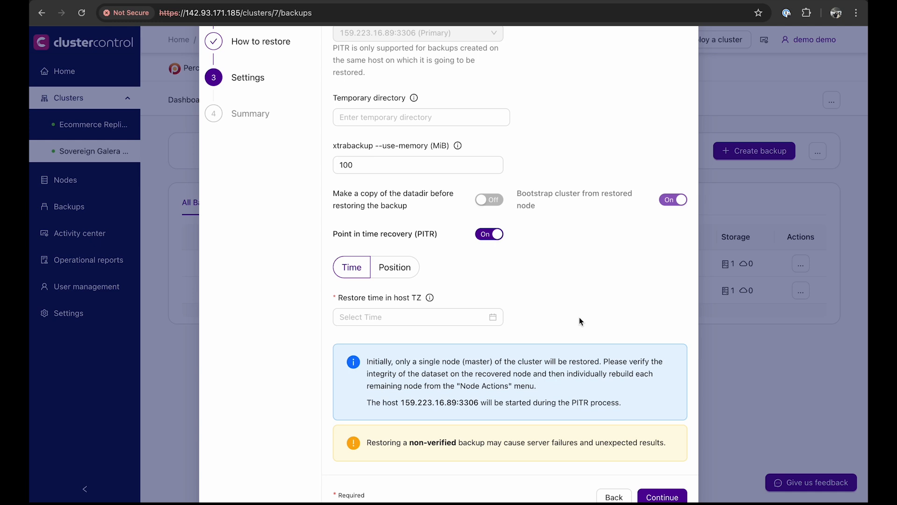
mouse_move(554, 307)
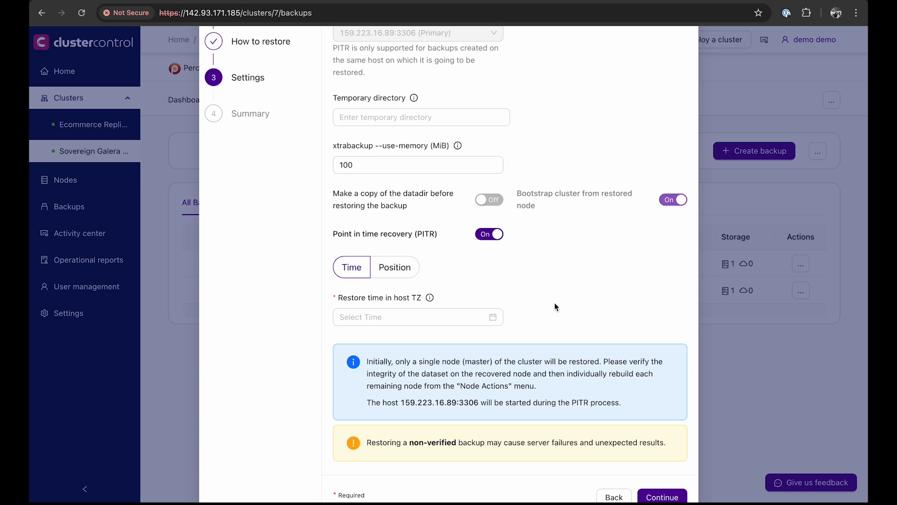
left_click(417, 317)
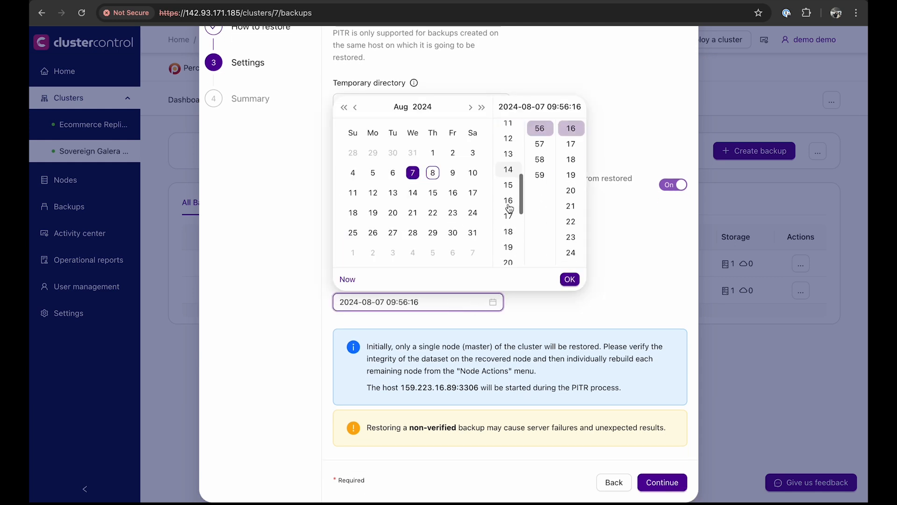
left_click(508, 144)
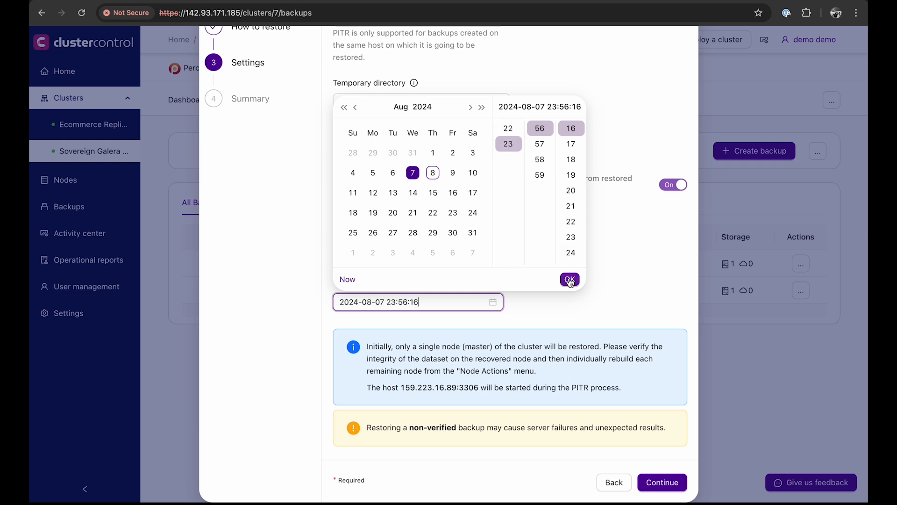
left_click(569, 280)
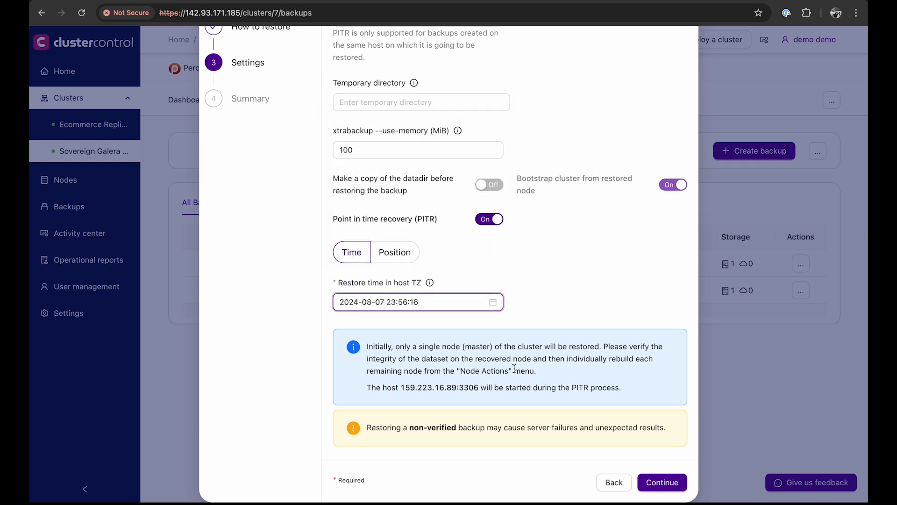
mouse_move(614, 348)
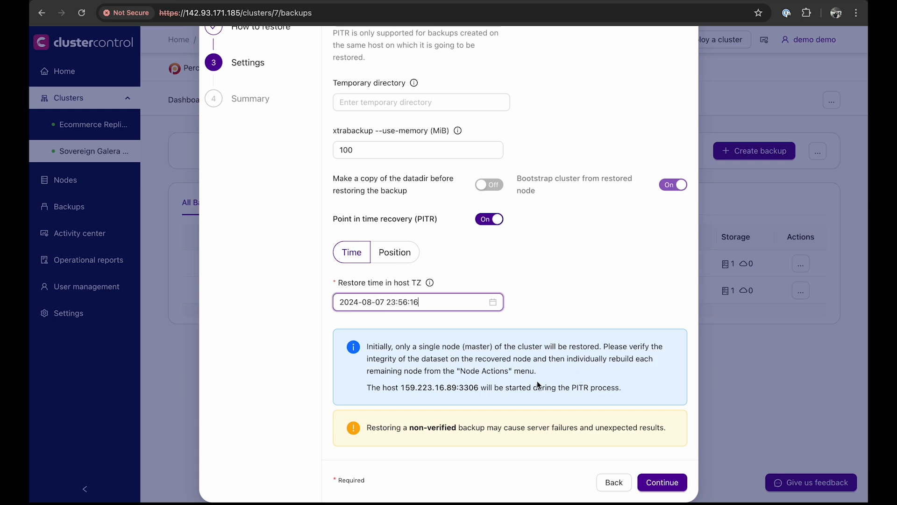
mouse_move(543, 382)
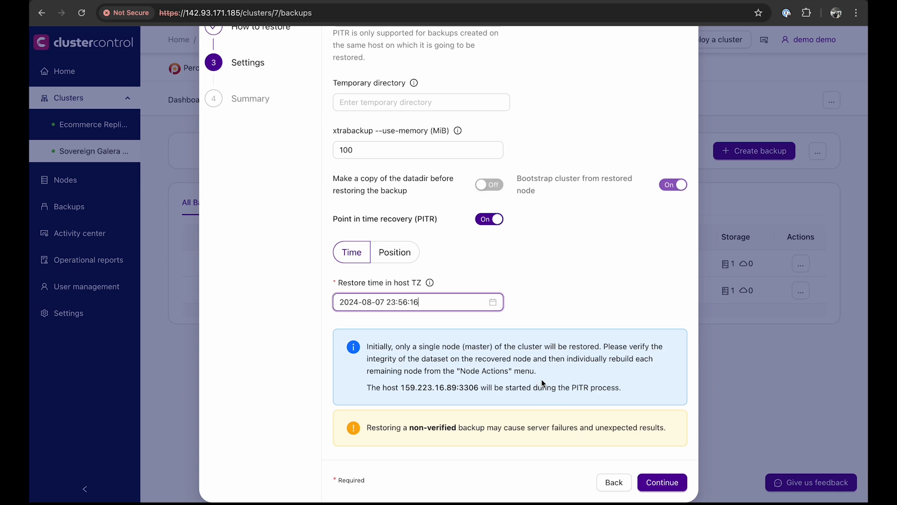
mouse_move(662, 482)
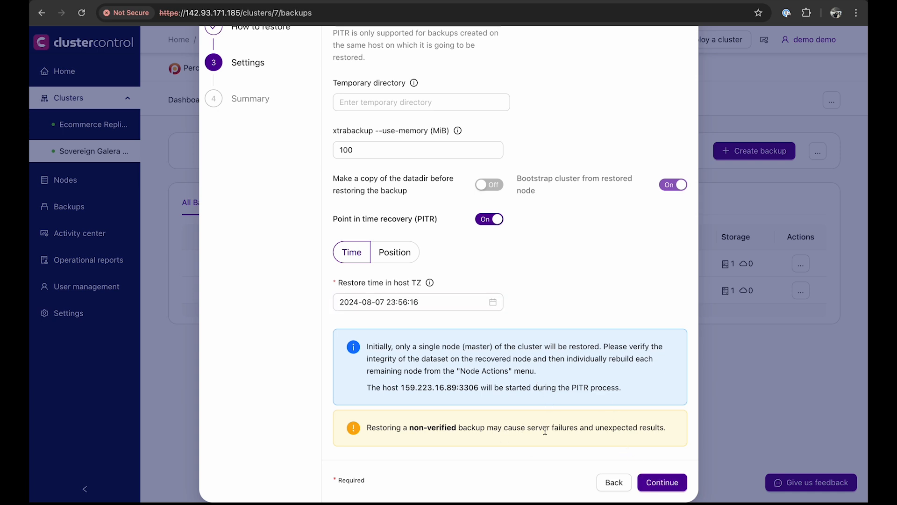
mouse_move(661, 482)
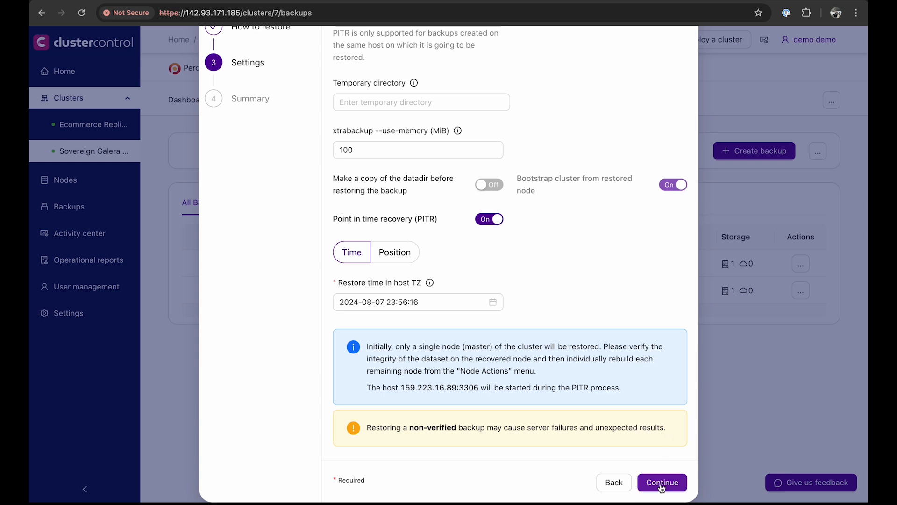
Step: Submit the backup #3 restore job and check it running in the cluster's Jobs list
left_click(662, 483)
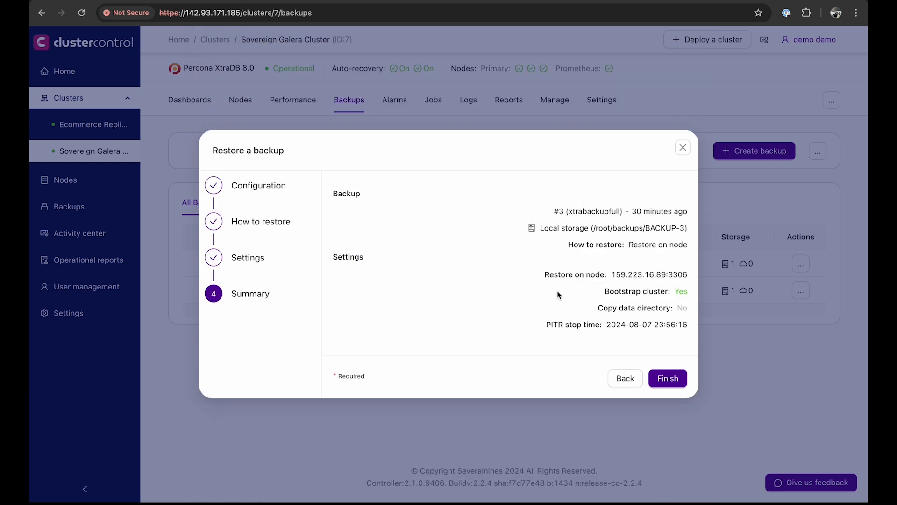
mouse_move(531, 277)
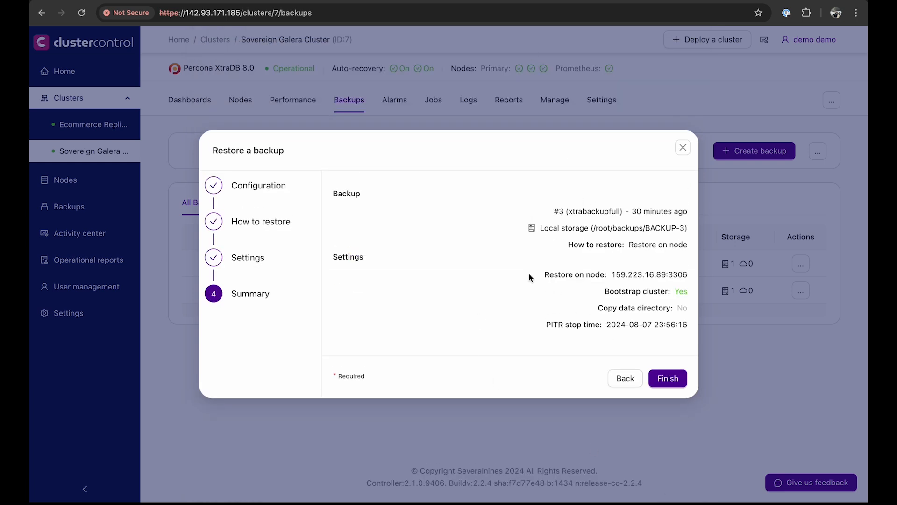
mouse_move(623, 265)
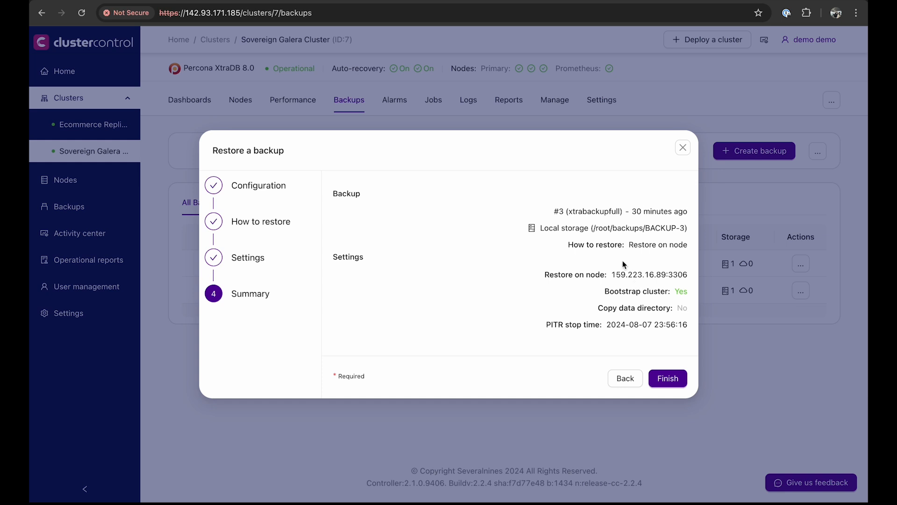
mouse_move(715, 399)
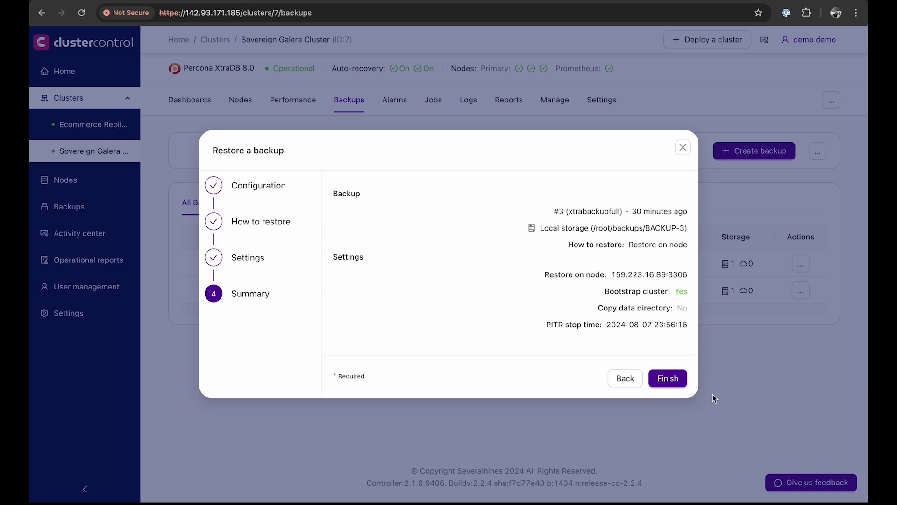
left_click(667, 378)
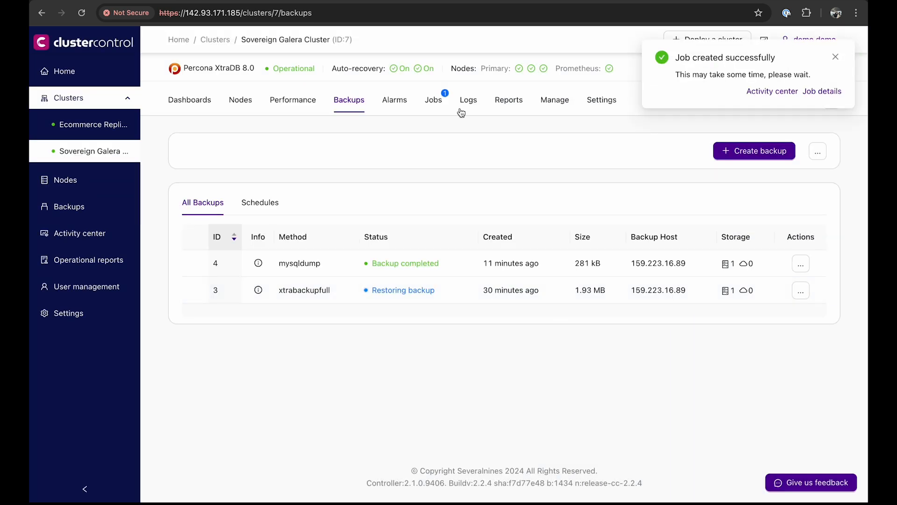
left_click(432, 100)
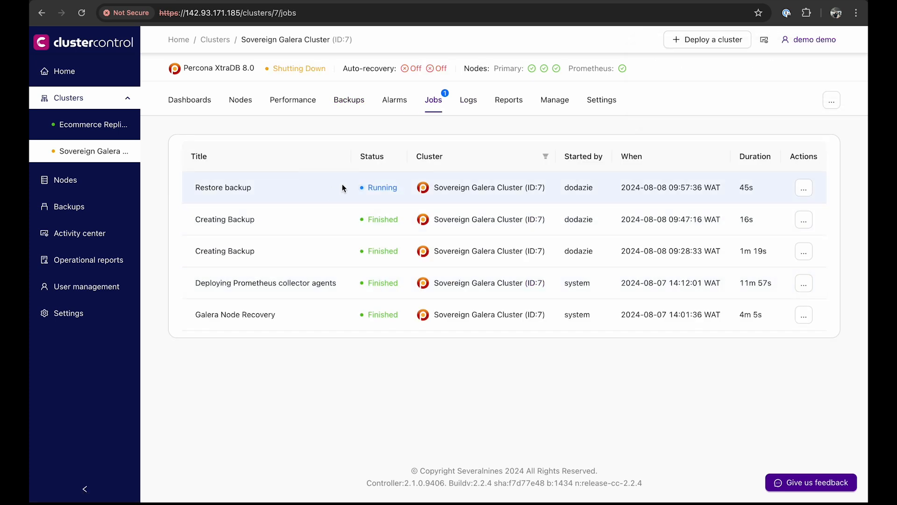
Step: Return to the Sovereign Galera Cluster's backups list showing backups 3 and 4
left_click(349, 100)
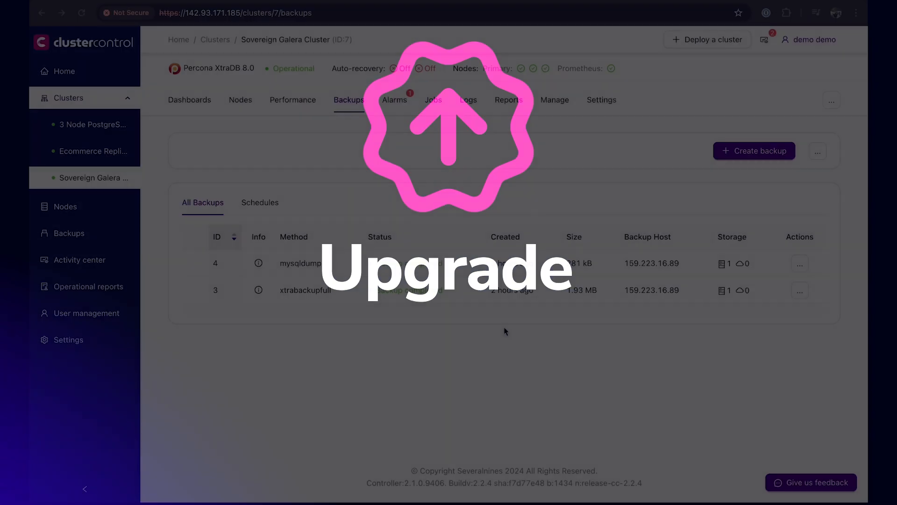
Step: Bring up the Upgrades dialog for the 3 Node PostgreSQL Cluster from its actions menu
left_click(65, 71)
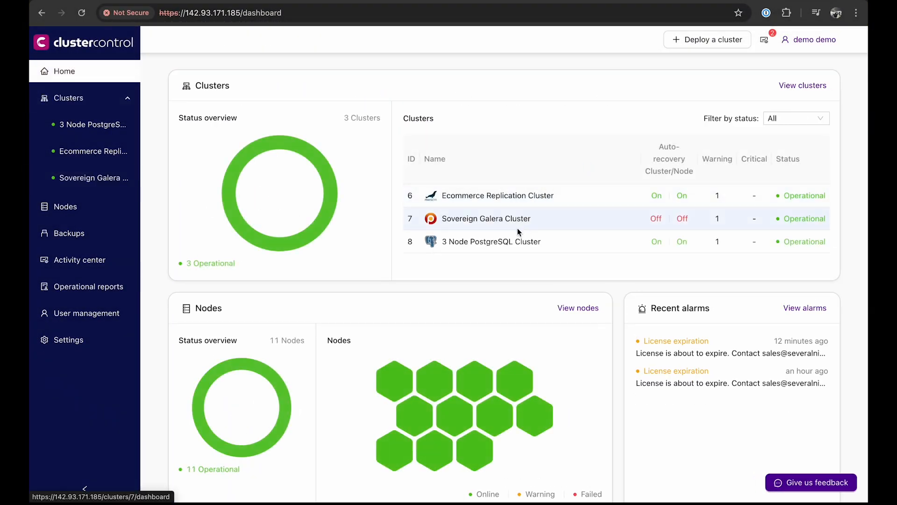
left_click(490, 241)
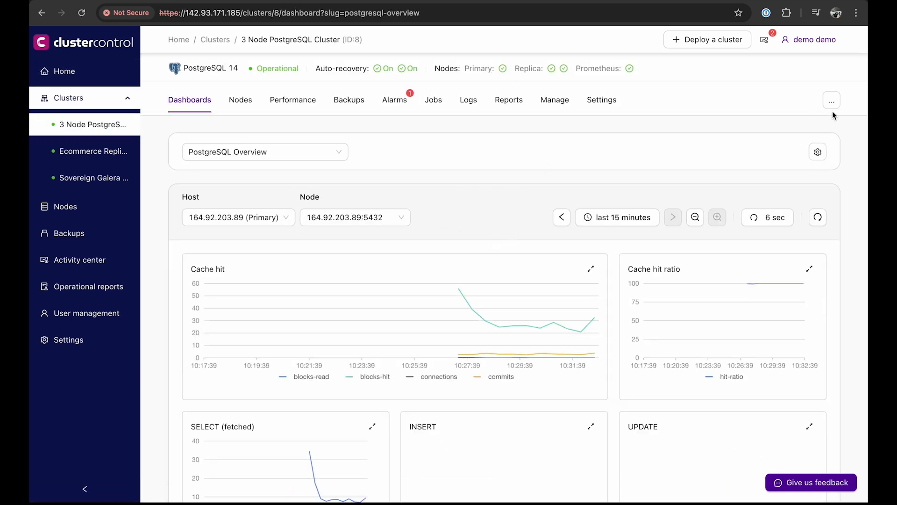
left_click(831, 100)
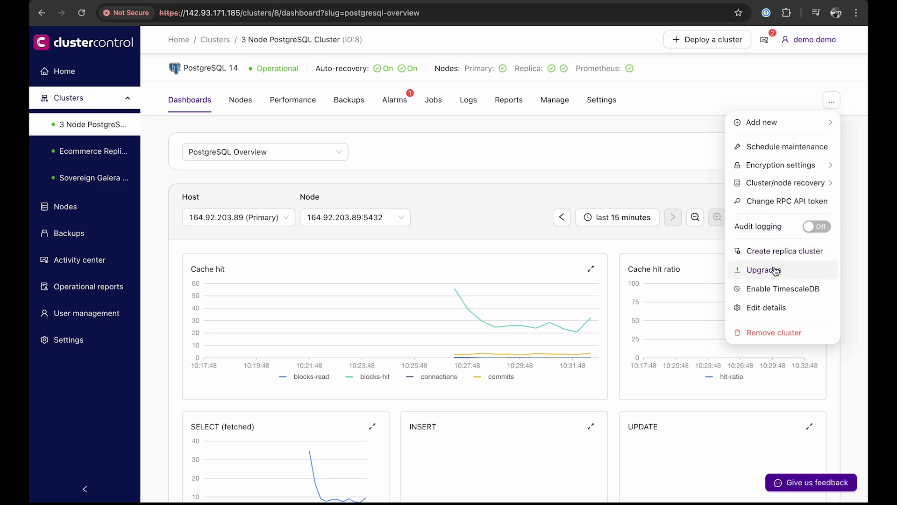
left_click(764, 269)
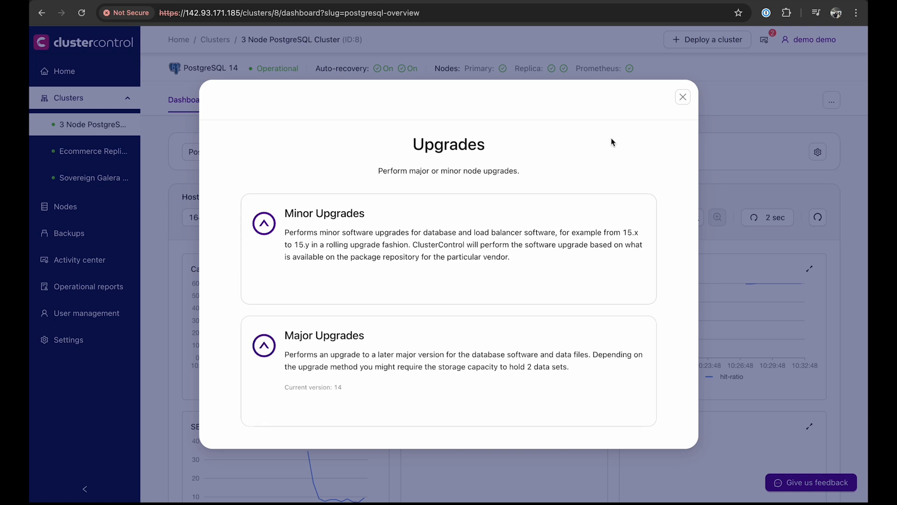
mouse_move(447, 246)
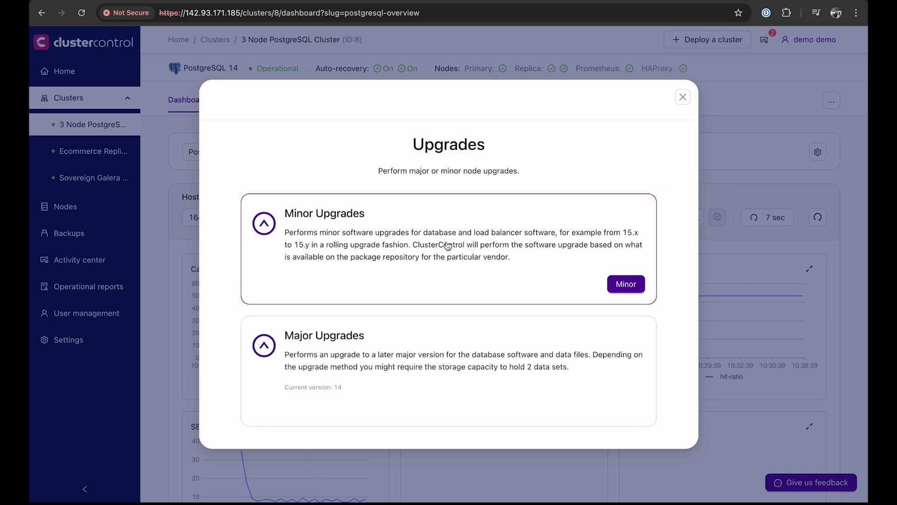
Step: Launch a minor upgrade check across the cluster's nodes and dismiss the Minor Upgrade window
left_click(625, 284)
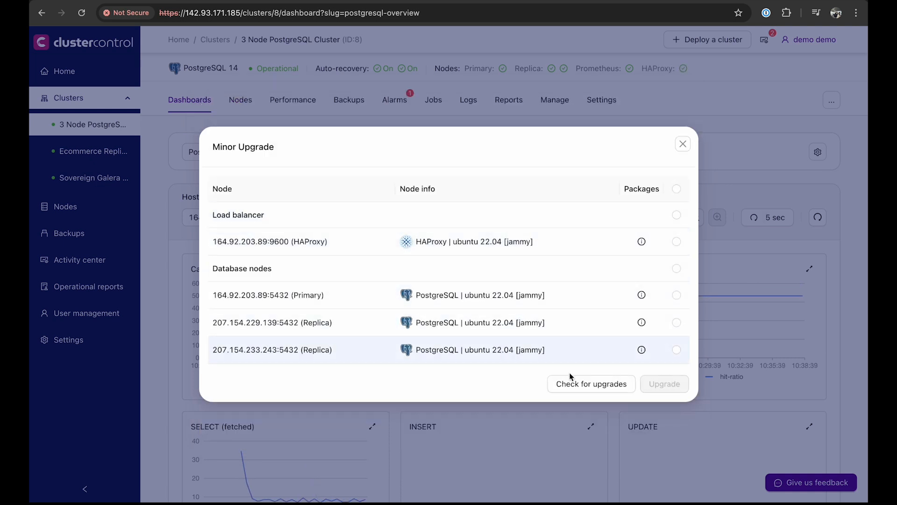
left_click(590, 383)
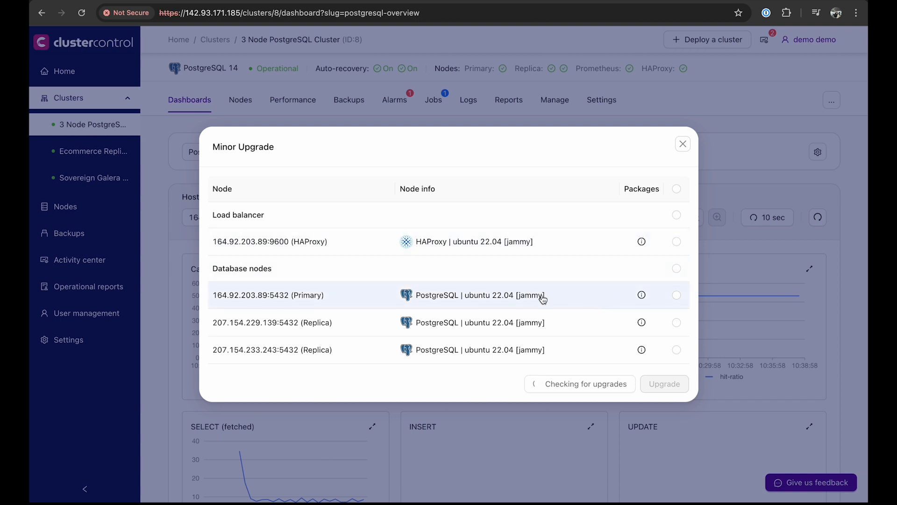
left_click(683, 143)
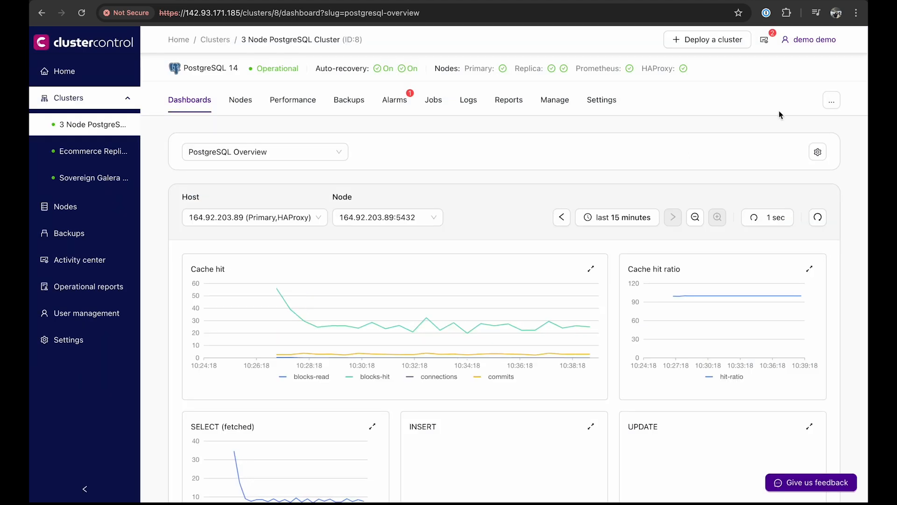
Step: Start the major upgrade wizard for a version 14 to 15 upgrade
left_click(832, 100)
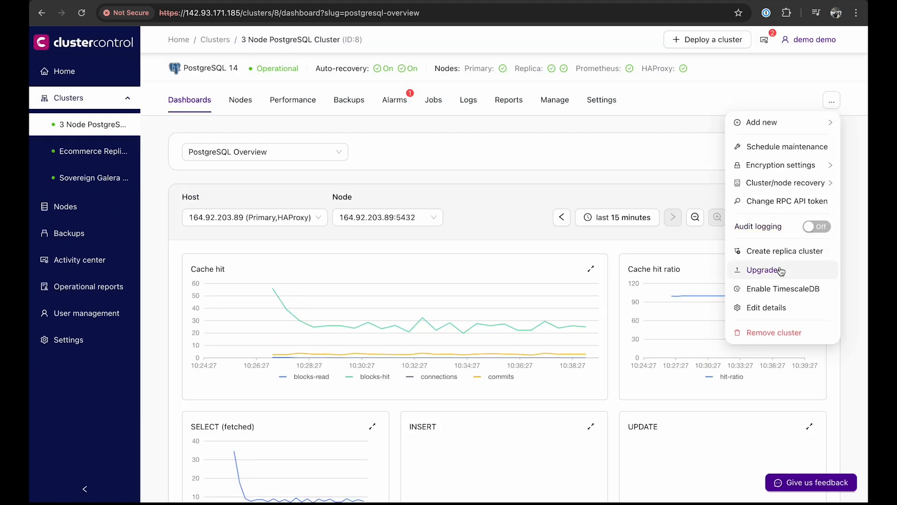
left_click(765, 270)
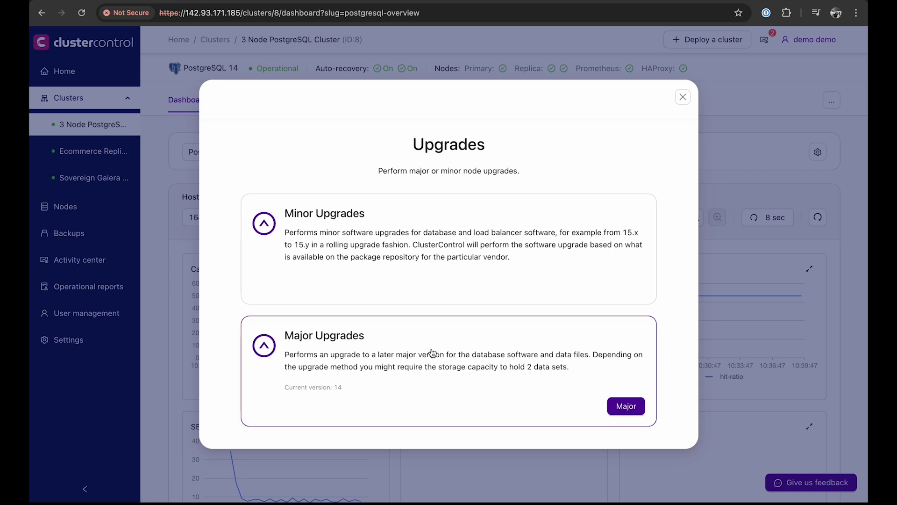
left_click(625, 405)
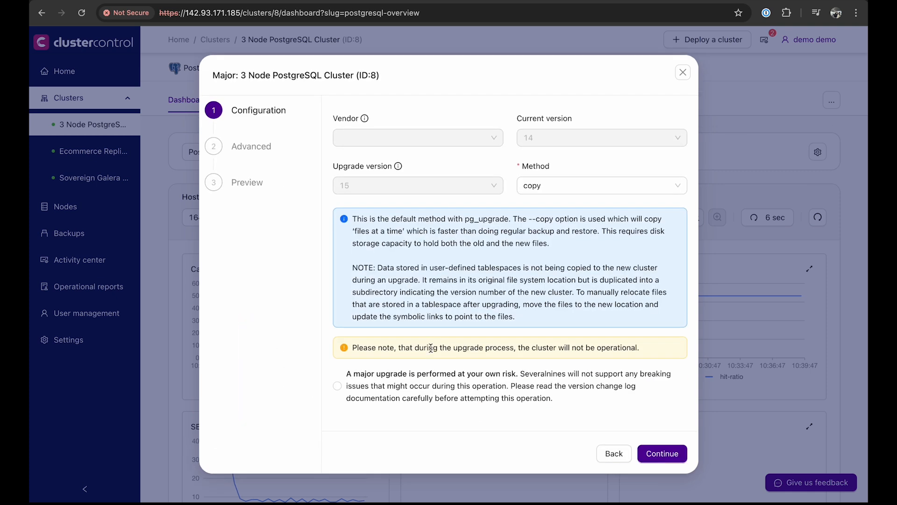
mouse_move(377, 184)
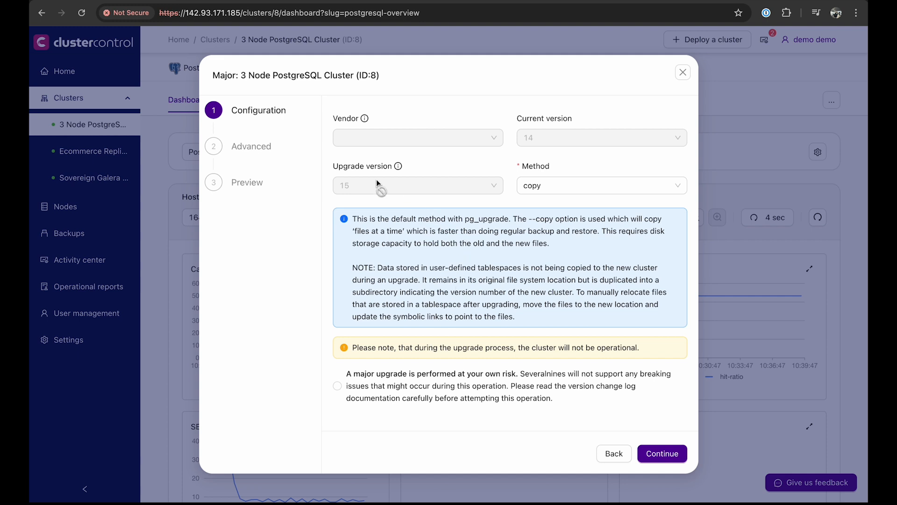
mouse_move(489, 157)
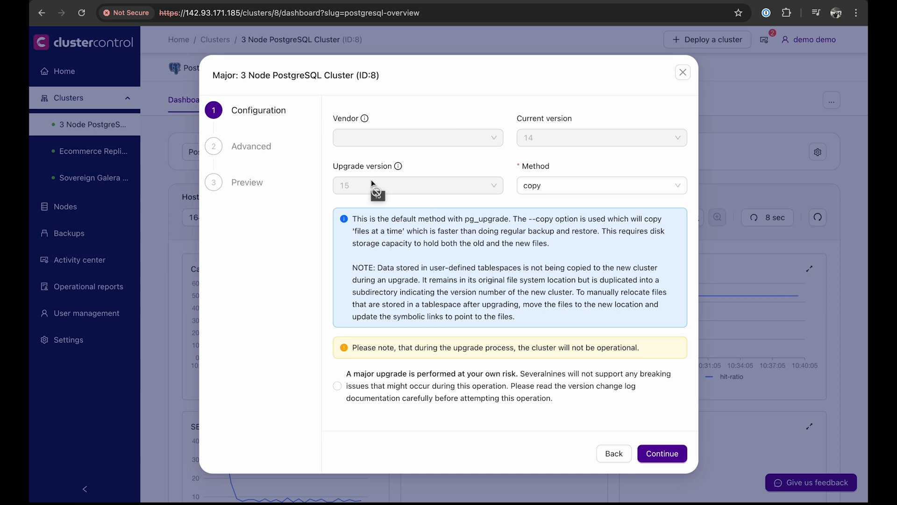
mouse_move(529, 148)
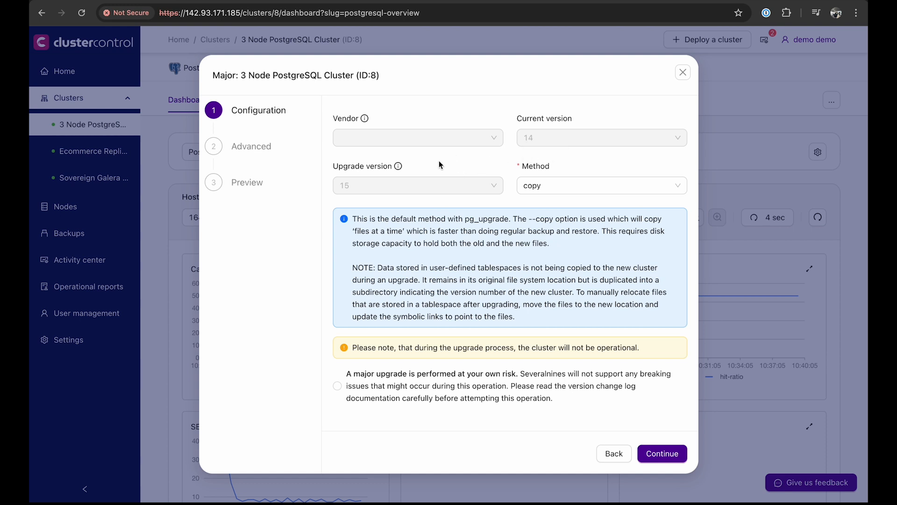
mouse_move(428, 197)
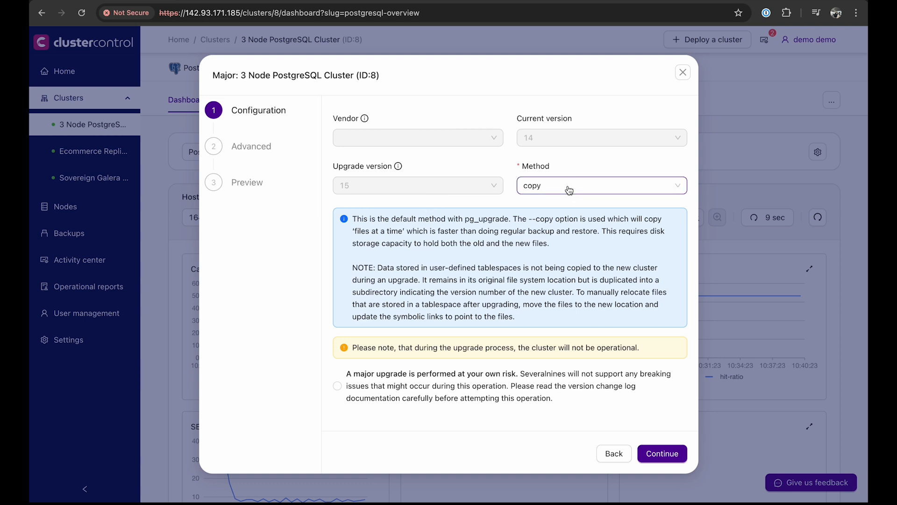
mouse_move(569, 190)
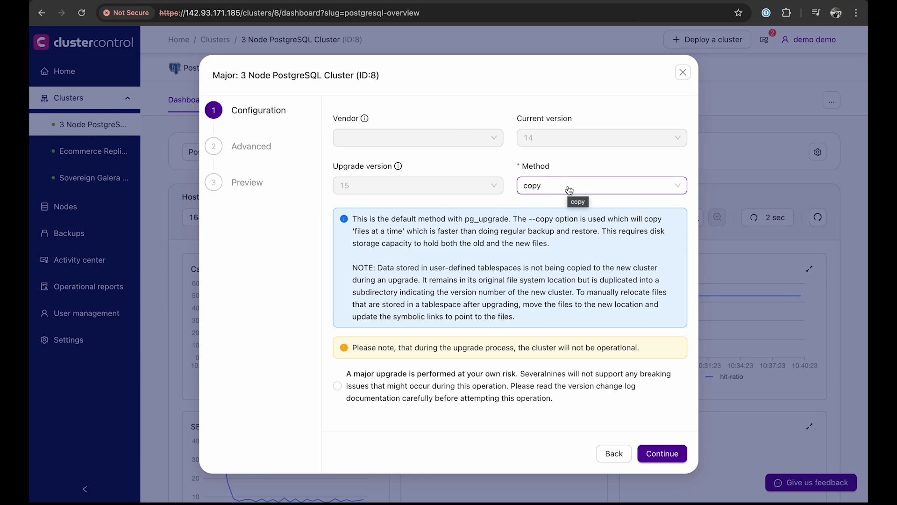
Step: Switch the upgrade method to link, then settle on pgdumpall
left_click(601, 185)
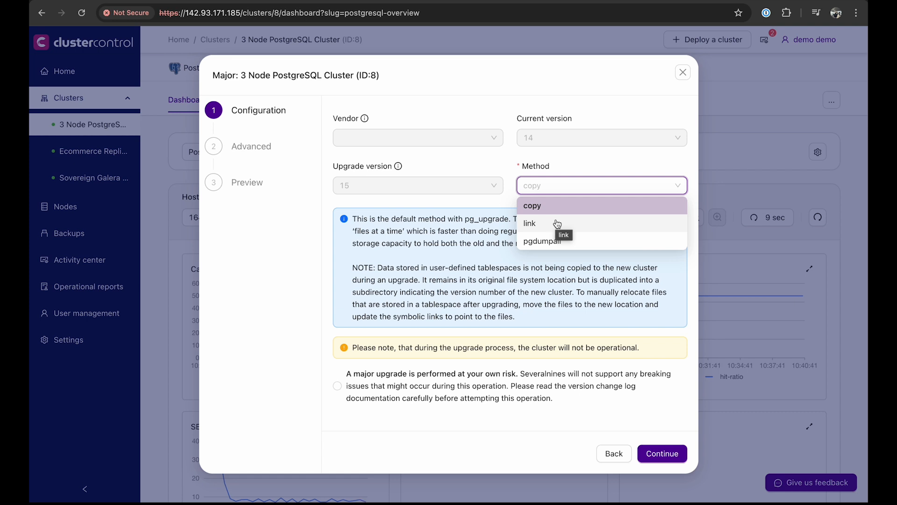
left_click(529, 223)
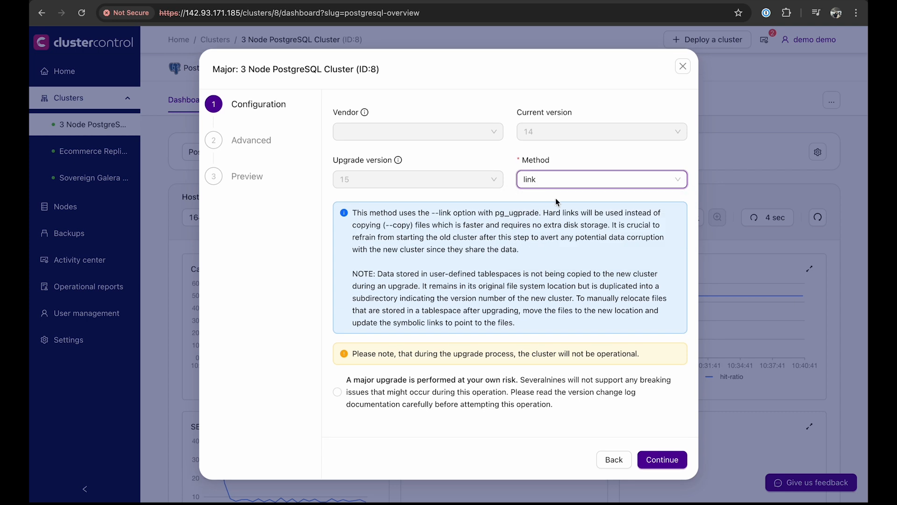
left_click(601, 179)
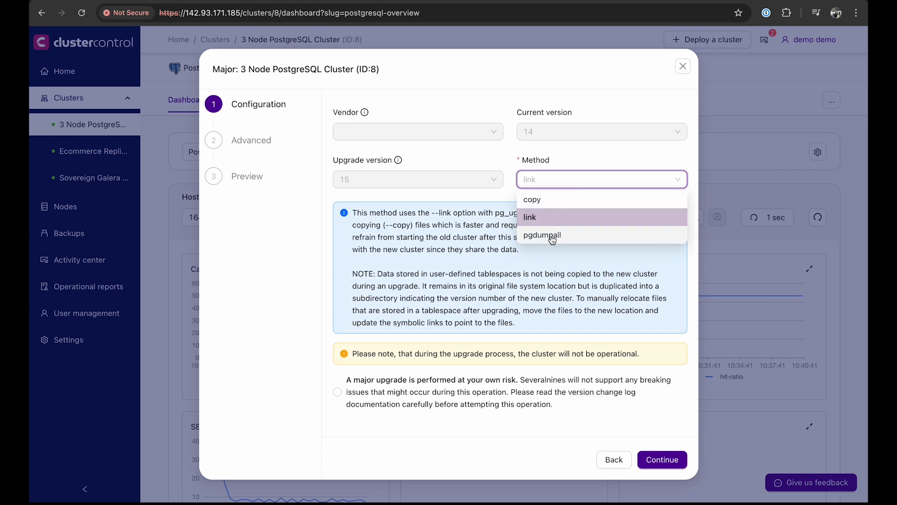
left_click(541, 235)
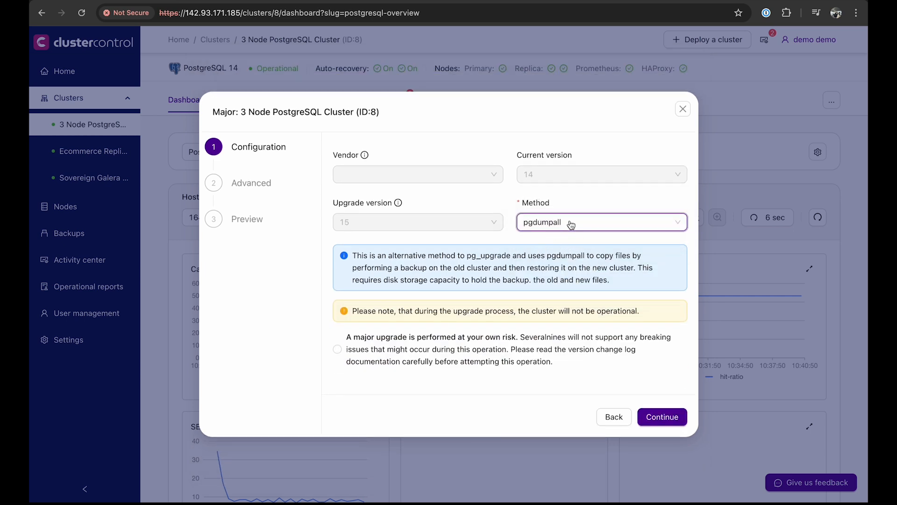
mouse_move(577, 223)
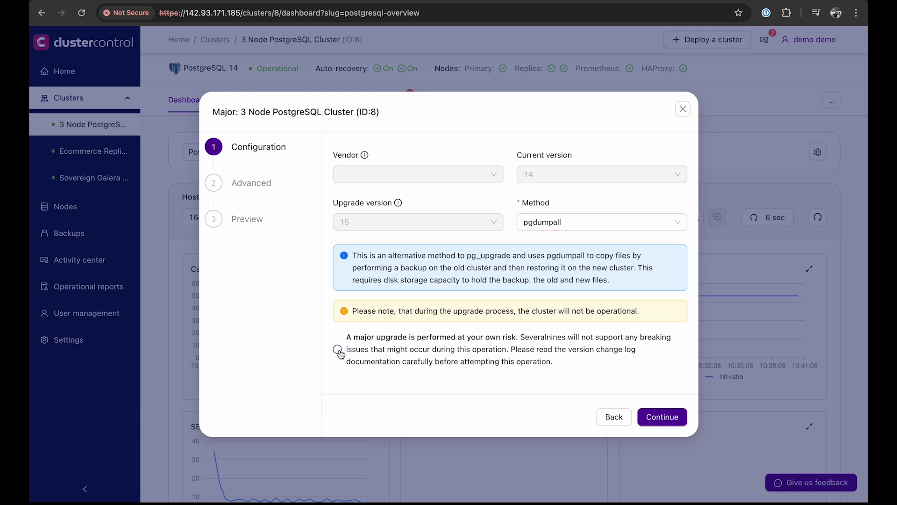
Step: Acknowledge the upgrade risk and keep advanced defaults to reach the preview: 14 to 15, ports 5532/5632
left_click(337, 348)
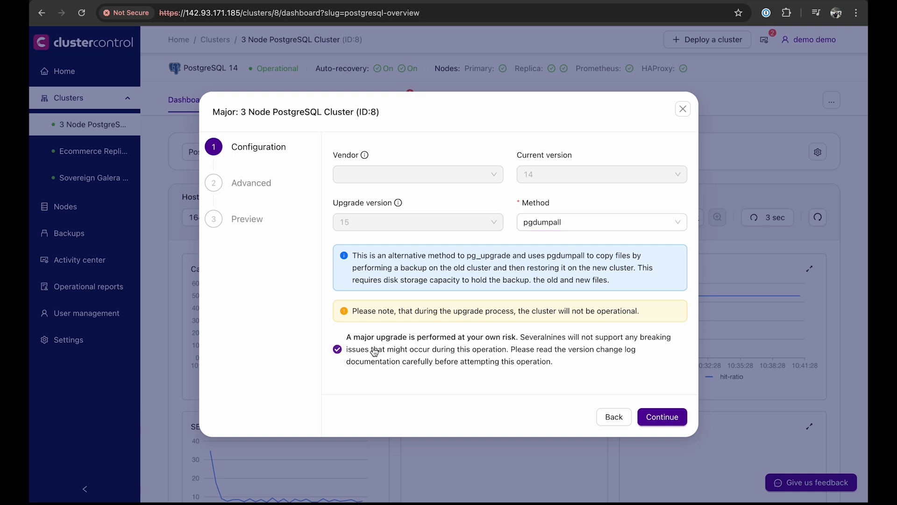
left_click(662, 417)
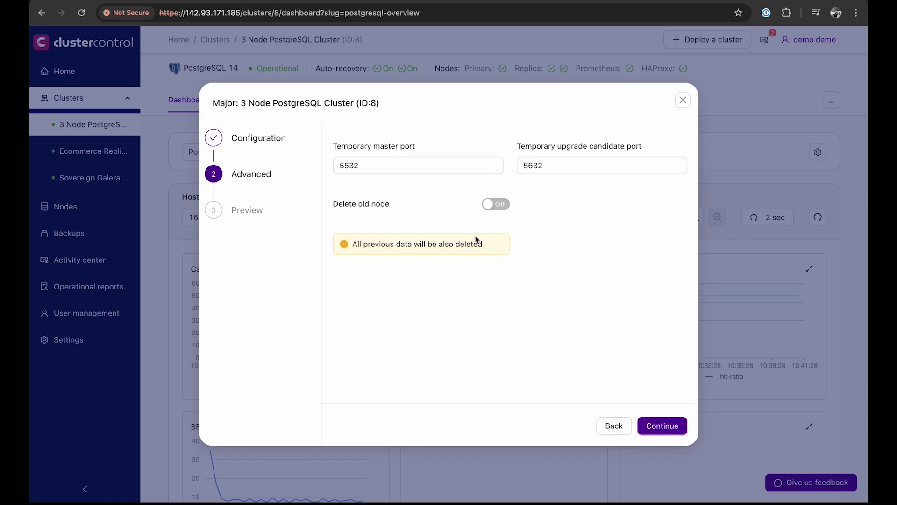
mouse_move(440, 214)
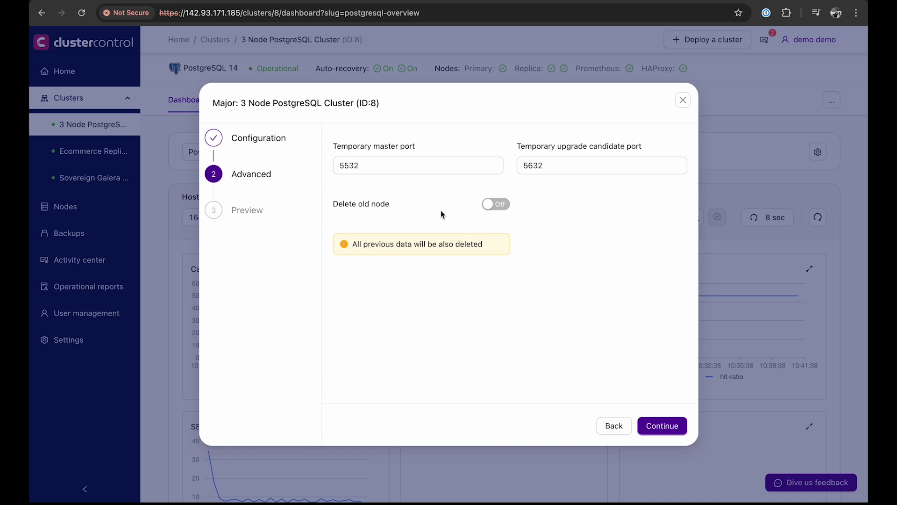
left_click(662, 425)
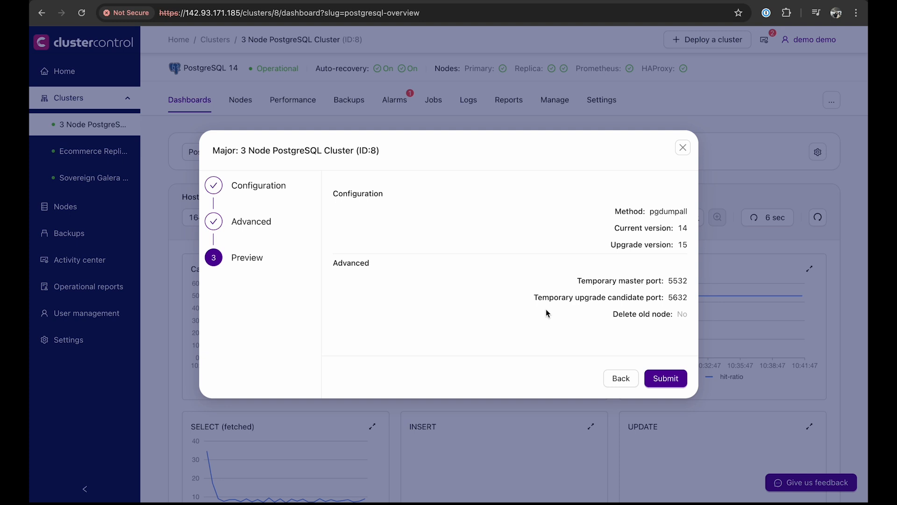
mouse_move(561, 277)
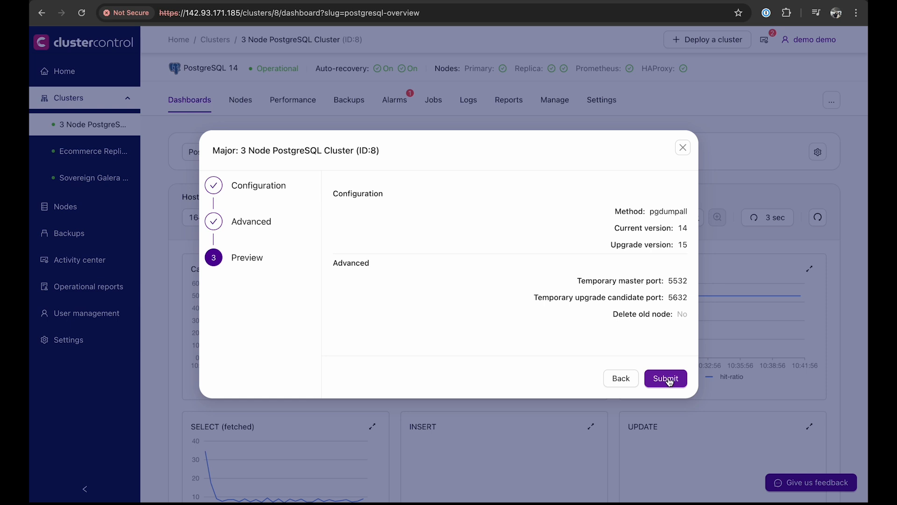
Step: Submit the major upgrade and see 'Major upgrade to version 15' running in the Jobs list
left_click(665, 378)
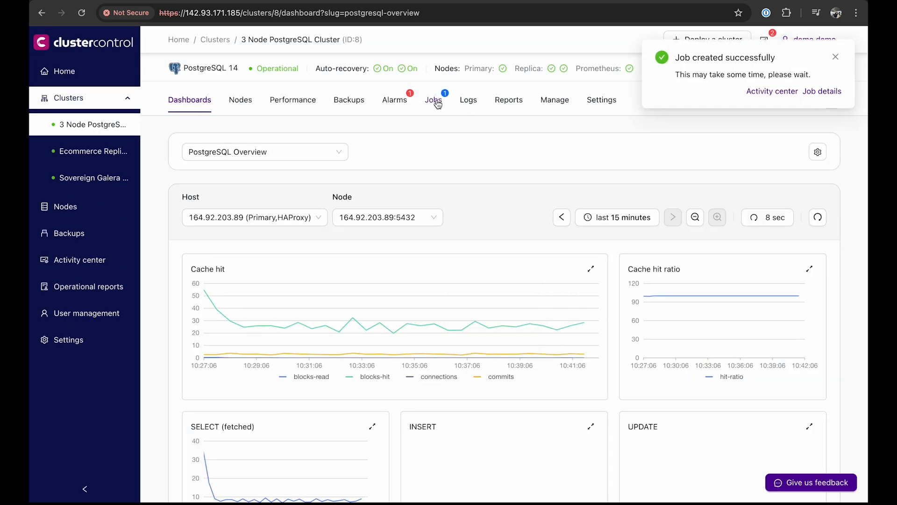
left_click(432, 100)
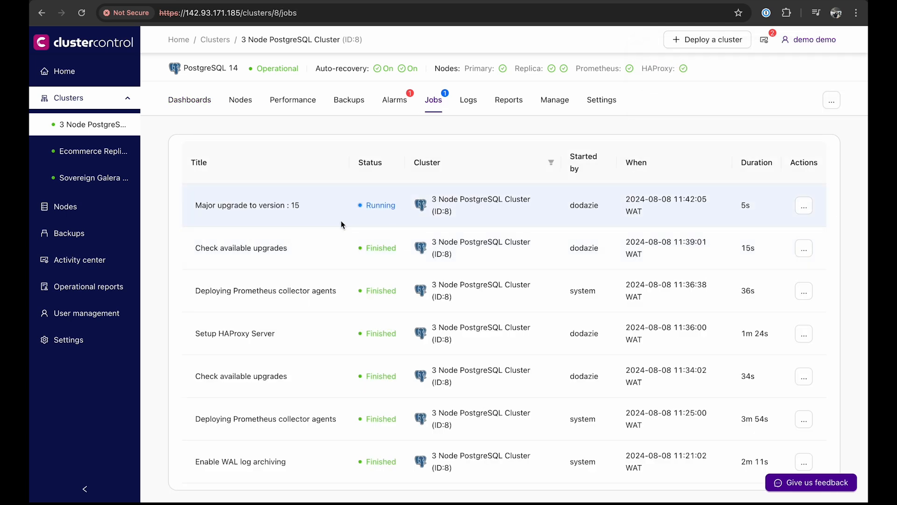
mouse_move(186, 210)
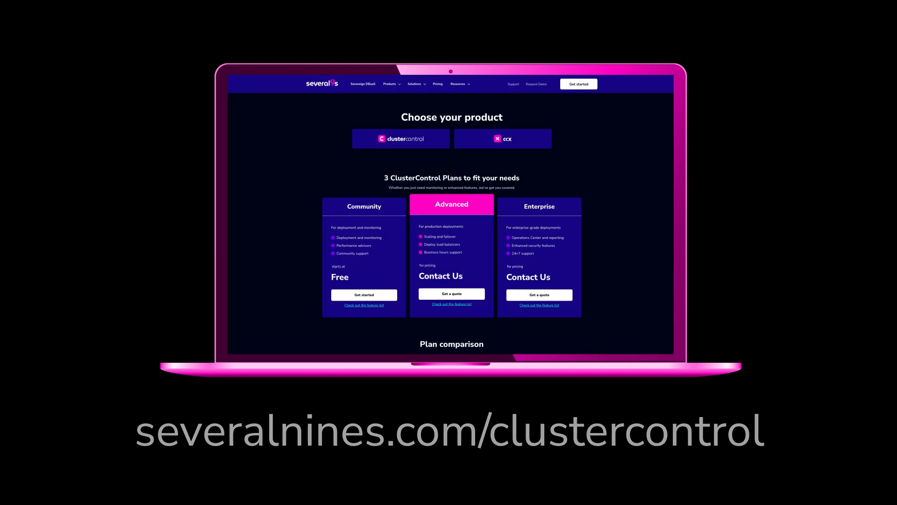
Step: Scroll through the Severalnines ClusterControl plans comparison table
scroll("down", 3)
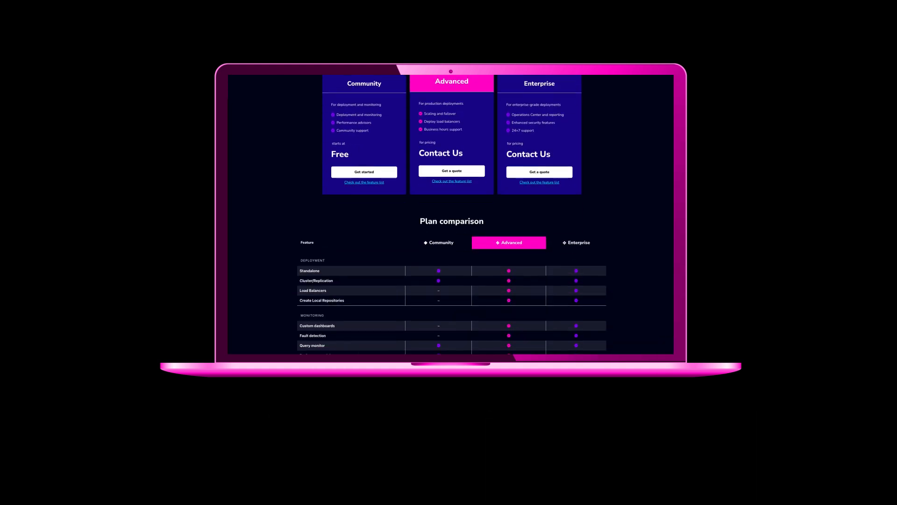
scroll("down", 3)
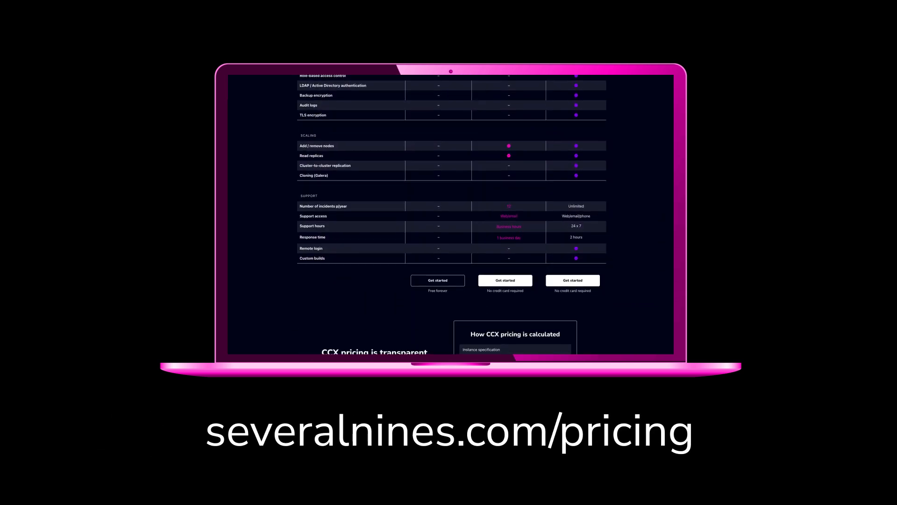